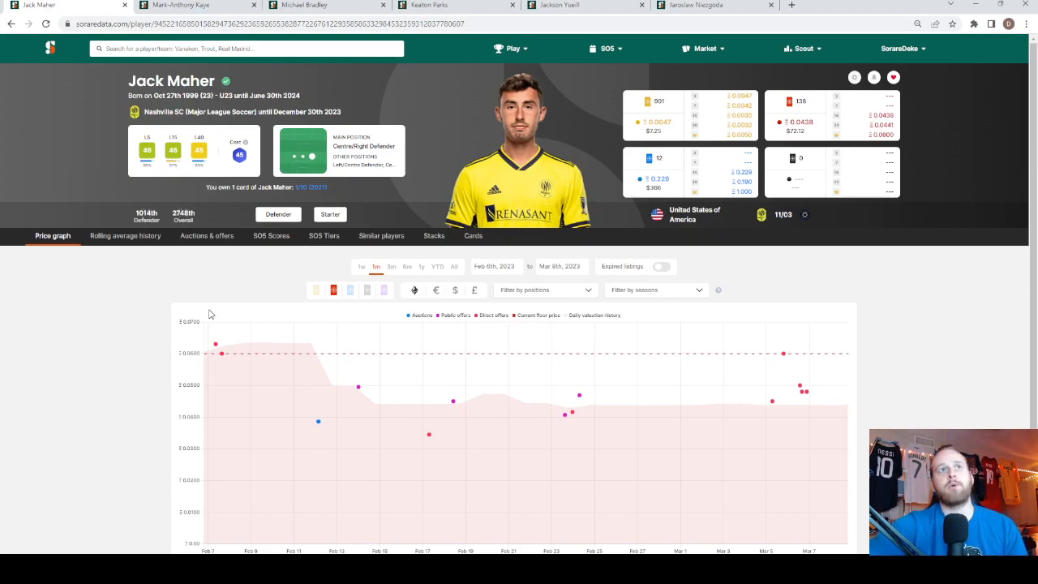
pyautogui.moveTo(140, 320)
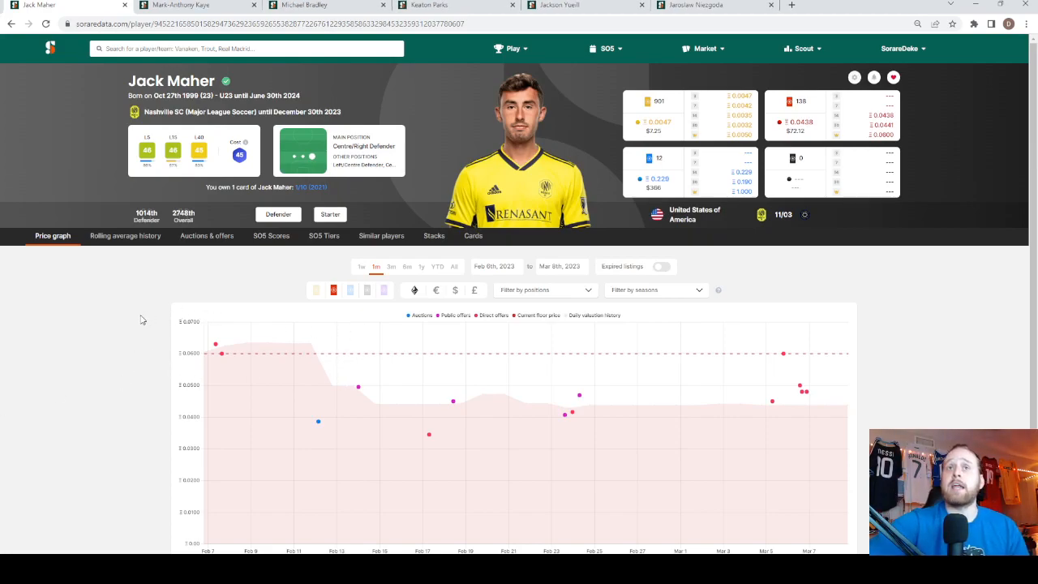
# Step: Open Jack Maher's SO5 Scores and scroll through his past-games chart and gameweek results
pyautogui.click(271, 235)
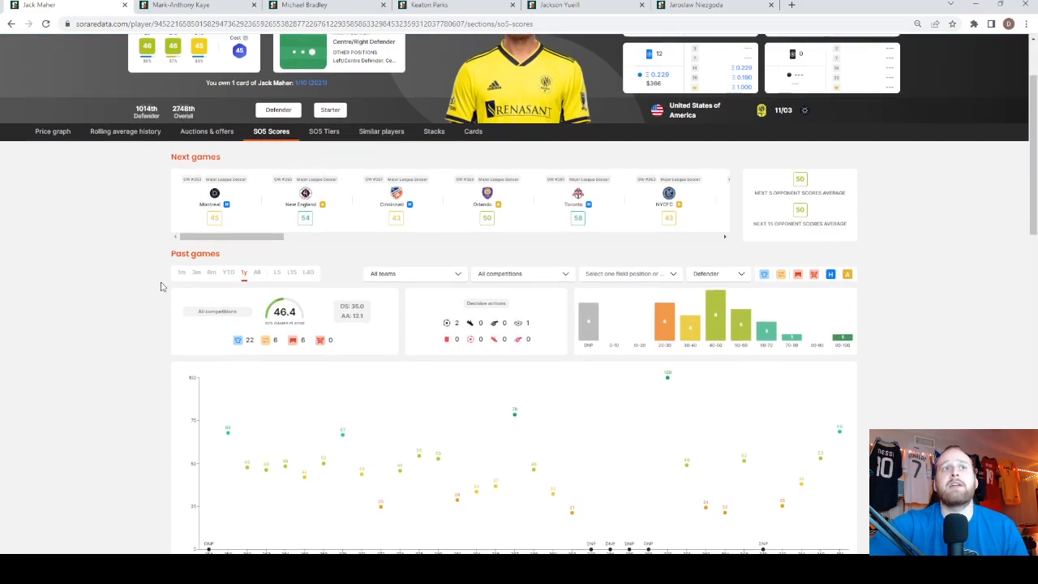
pyautogui.scroll(-3)
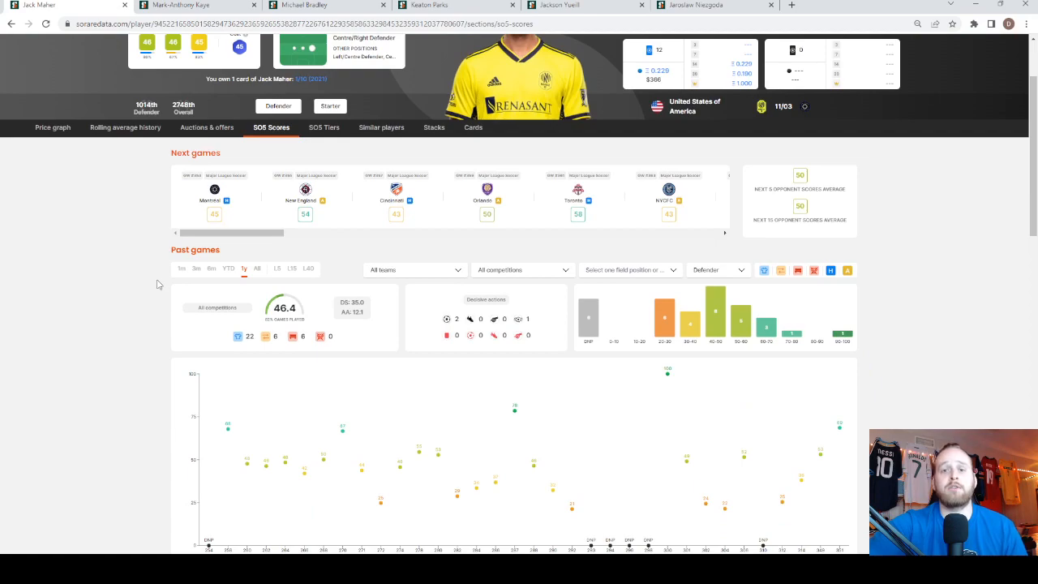
pyautogui.moveTo(161, 286)
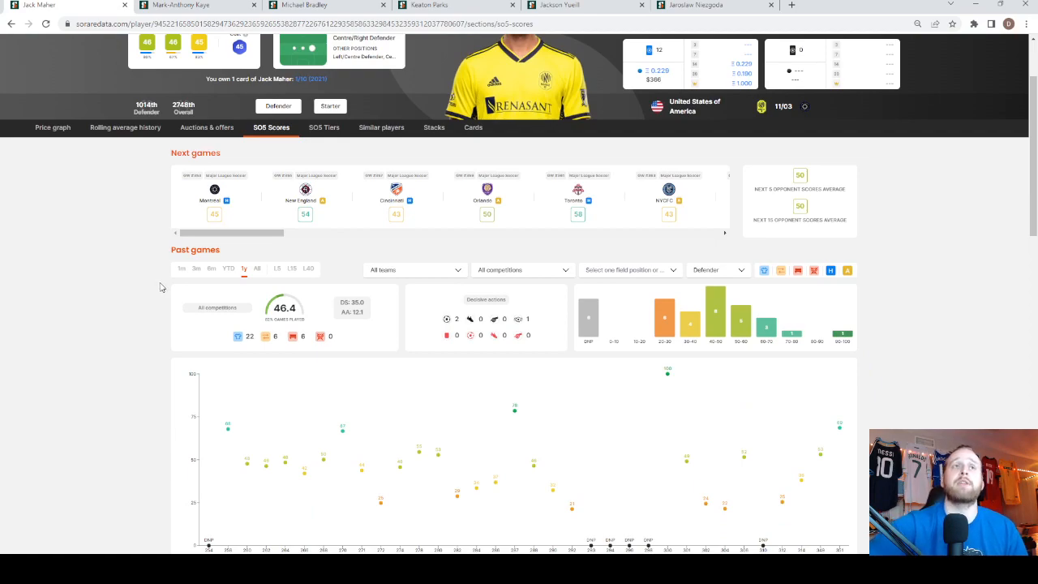
pyautogui.moveTo(111, 288)
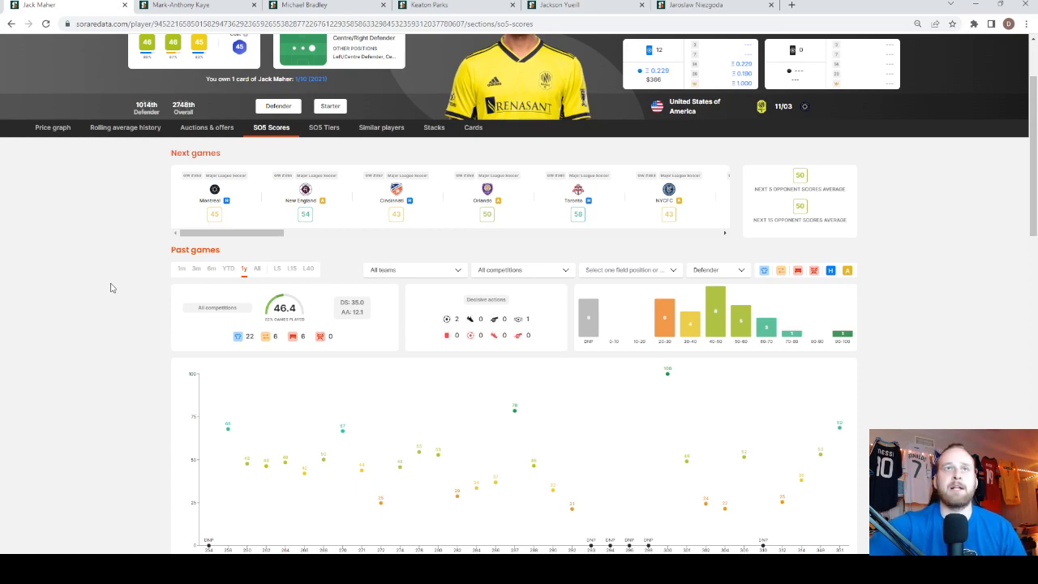
pyautogui.moveTo(113, 283)
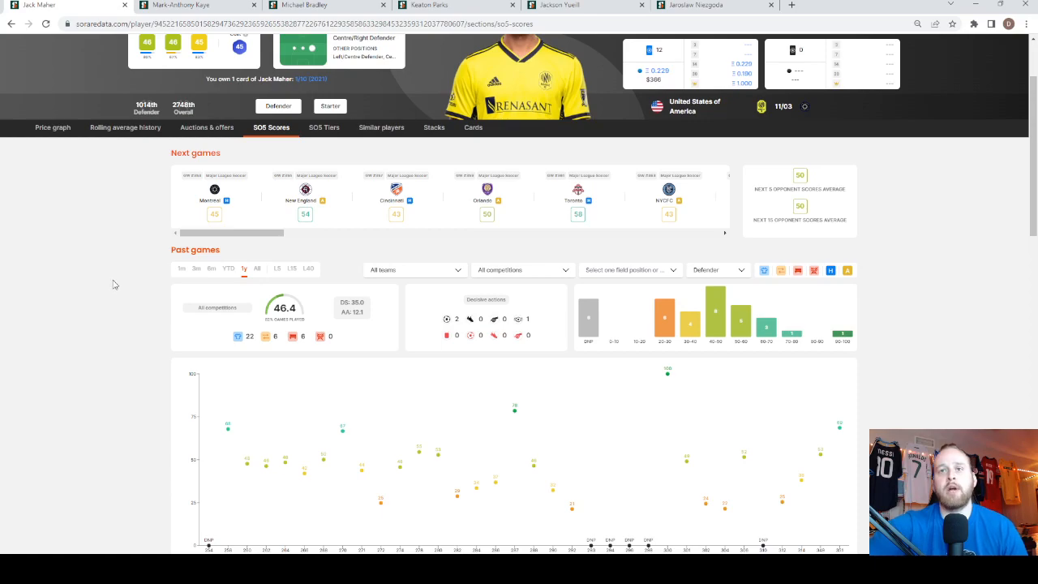
pyautogui.scroll(-3)
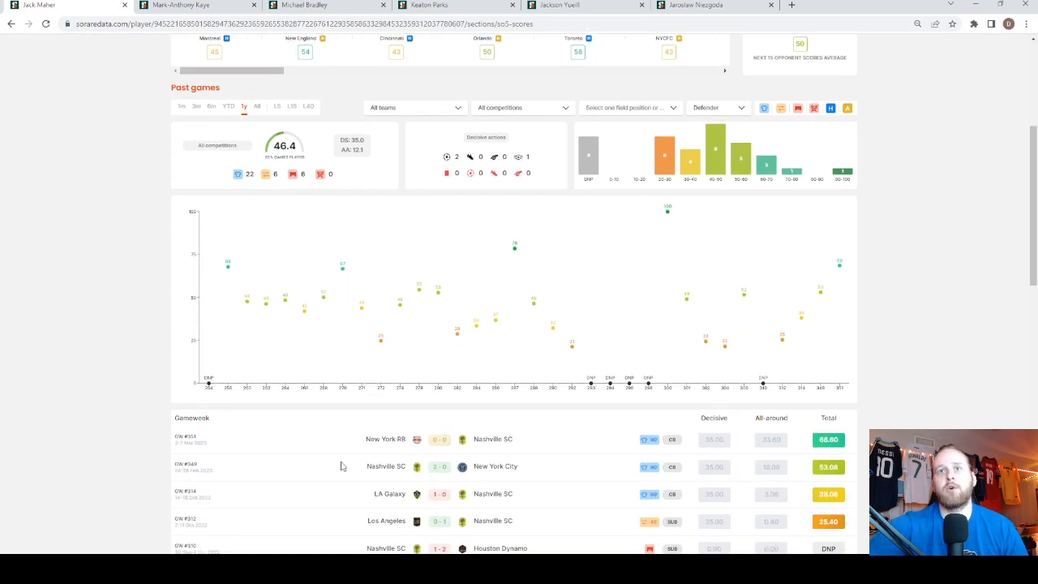
pyautogui.scroll(-3)
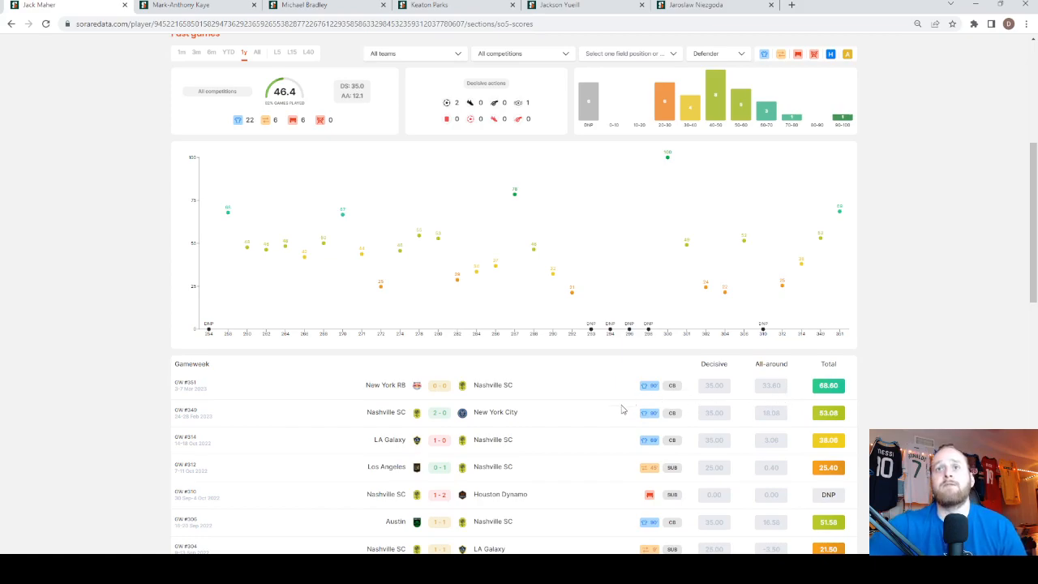
pyautogui.moveTo(621, 400)
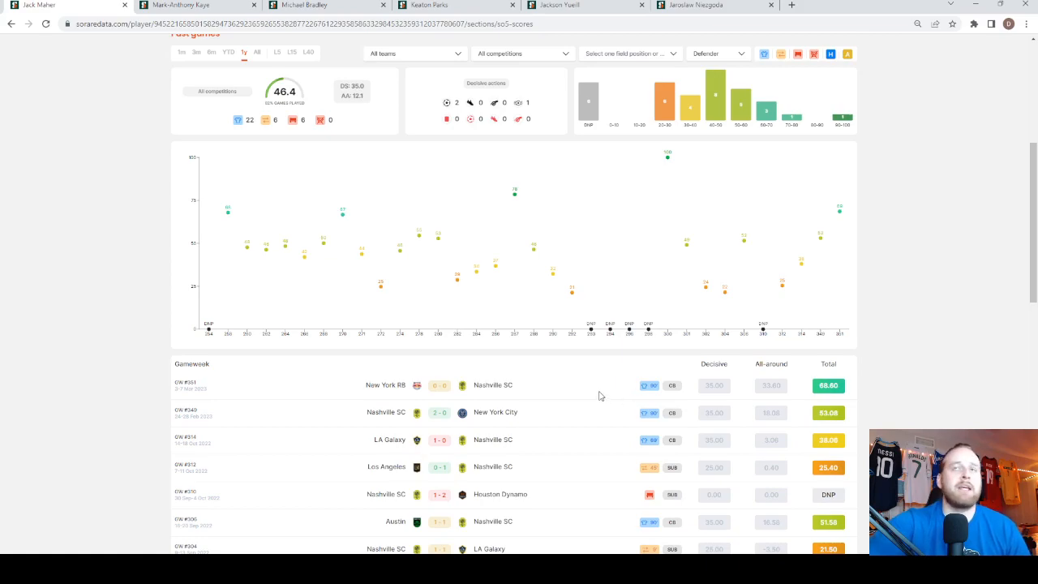
pyautogui.moveTo(667, 161)
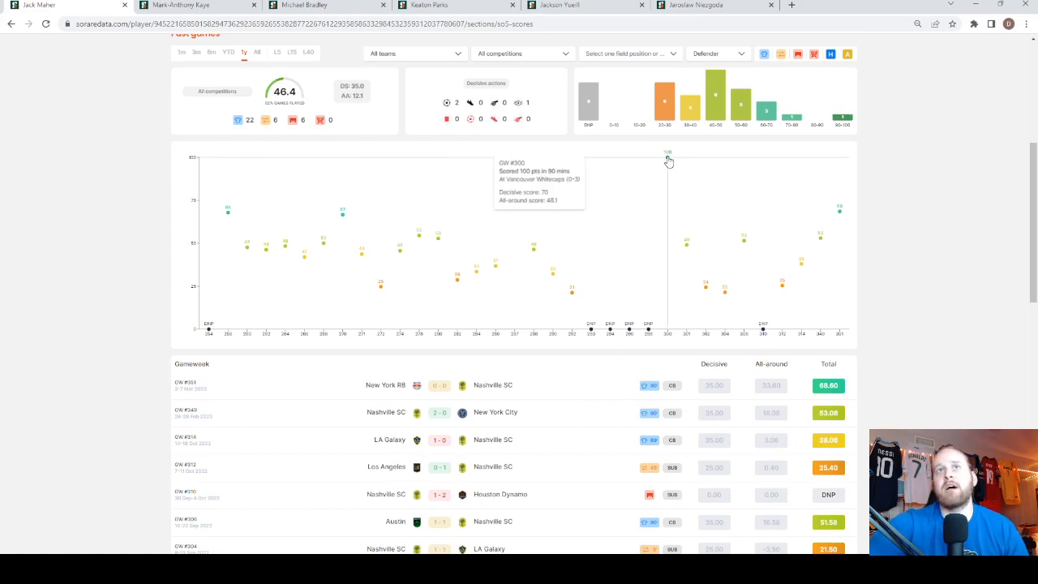
pyautogui.moveTo(327, 344)
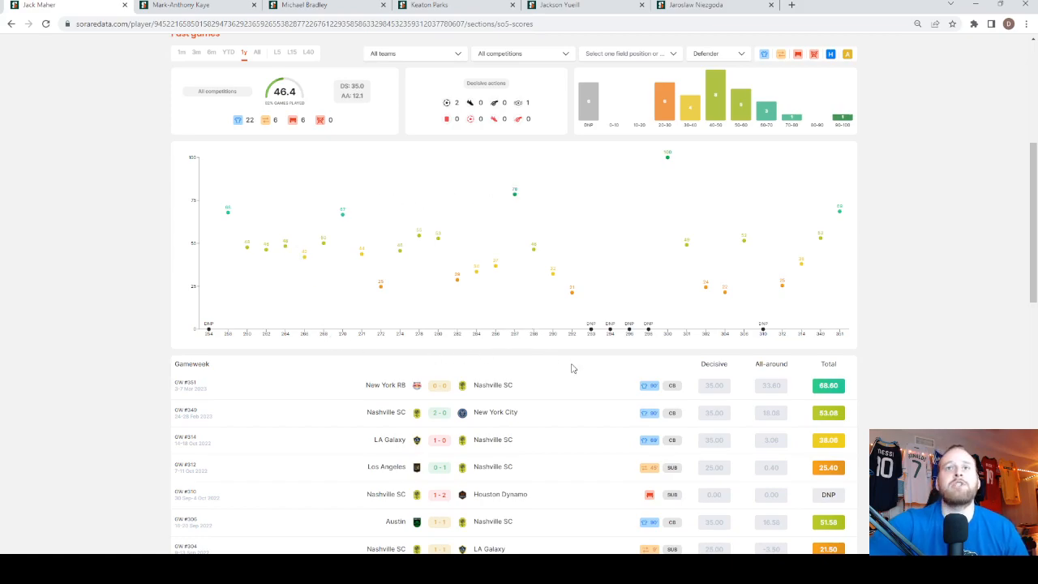
pyautogui.scroll(-3)
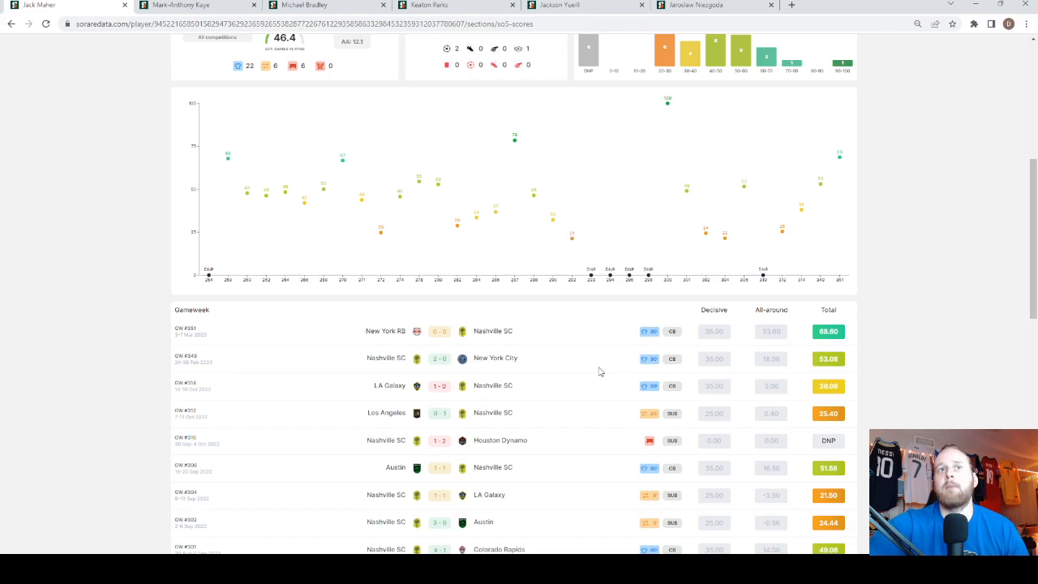
pyautogui.moveTo(480, 366)
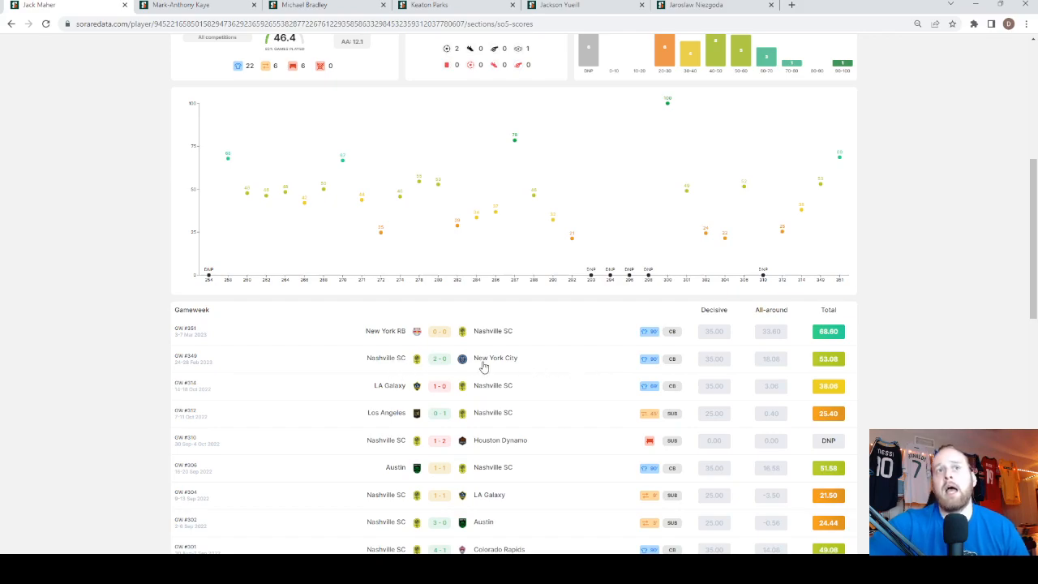
pyautogui.moveTo(753, 371)
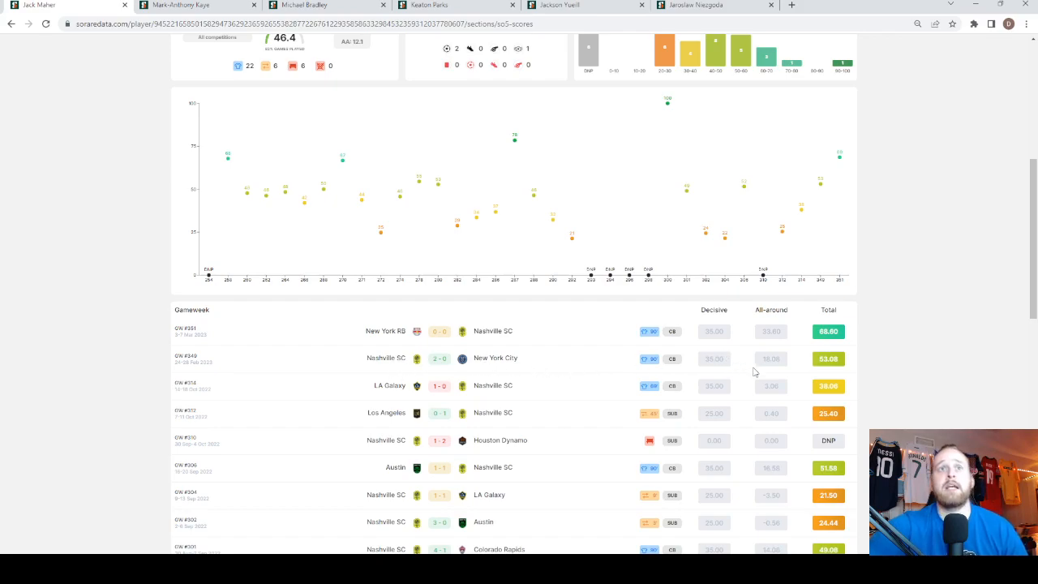
pyautogui.moveTo(771, 368)
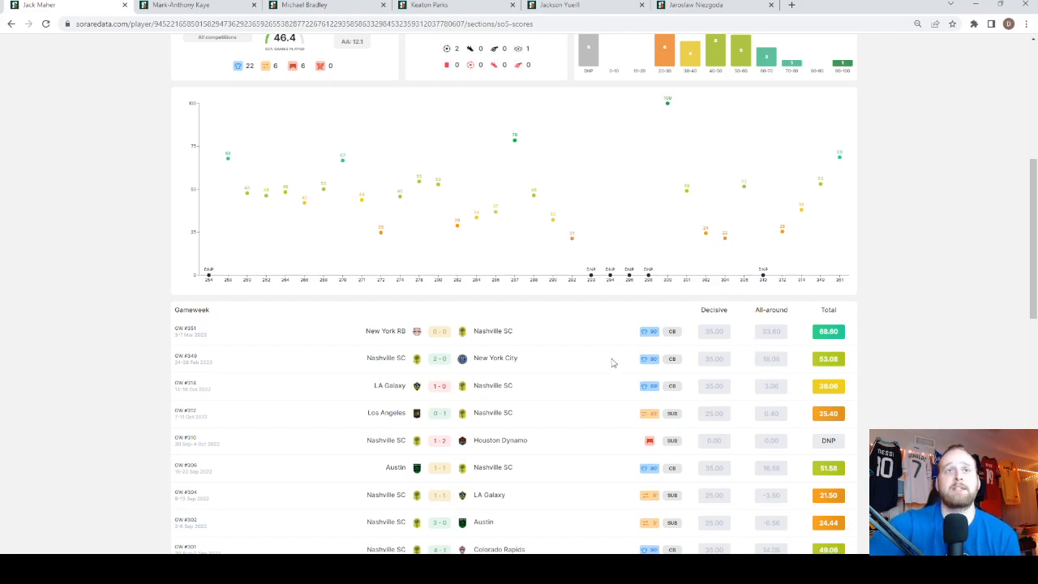
pyautogui.moveTo(608, 350)
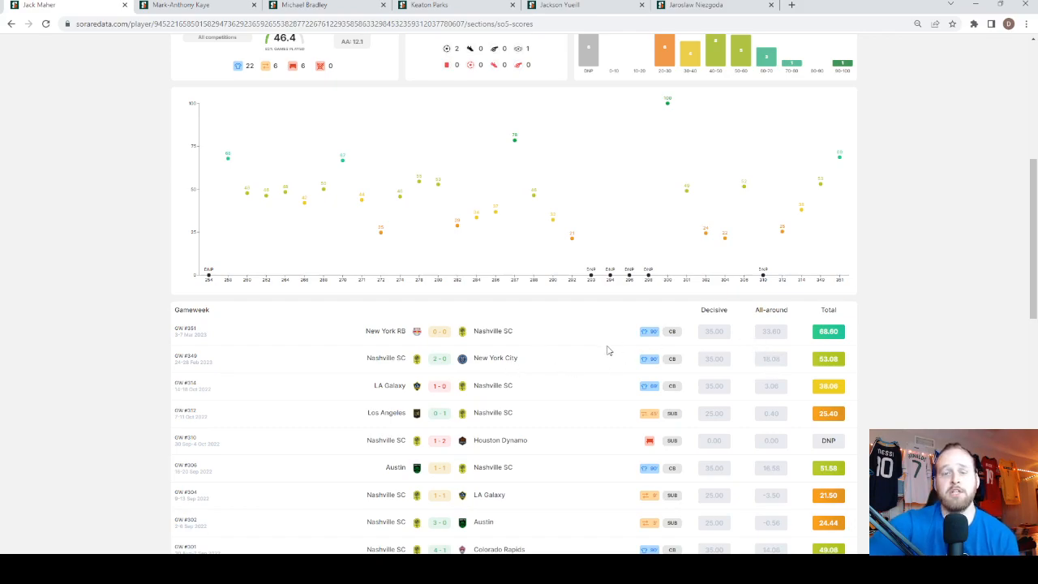
pyautogui.moveTo(625, 357)
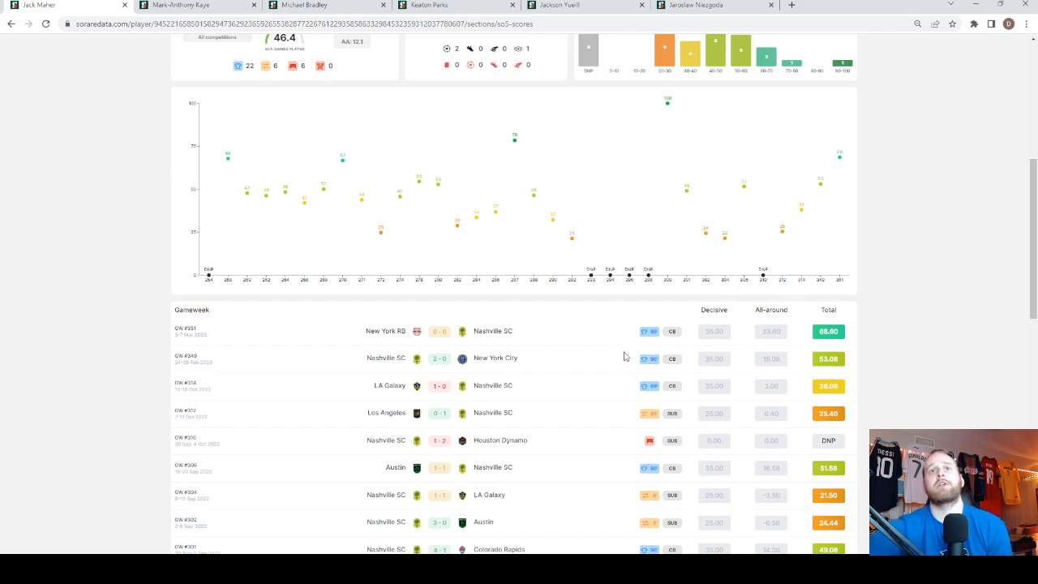
pyautogui.scroll(3)
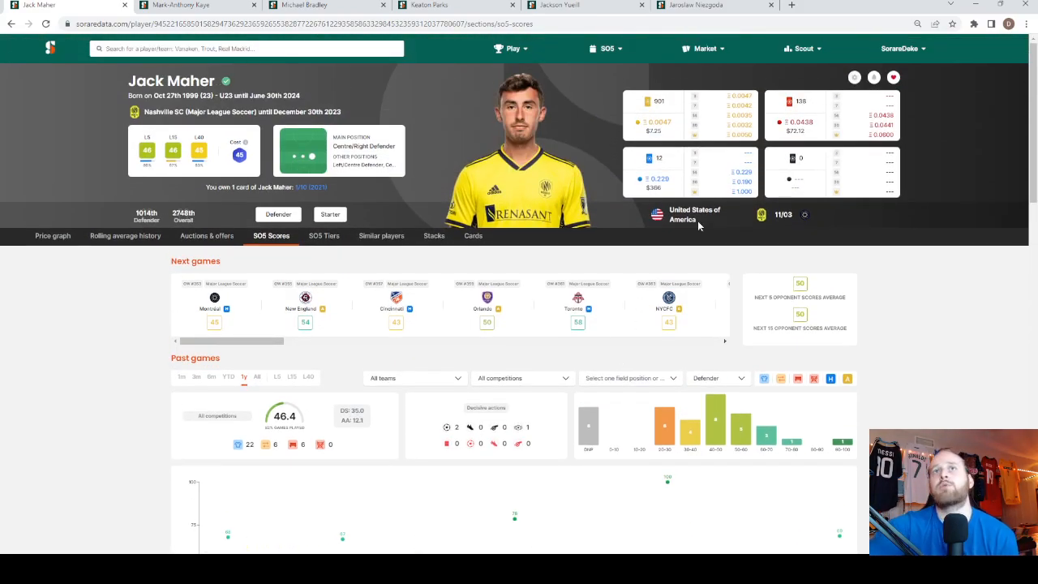
pyautogui.moveTo(546, 367)
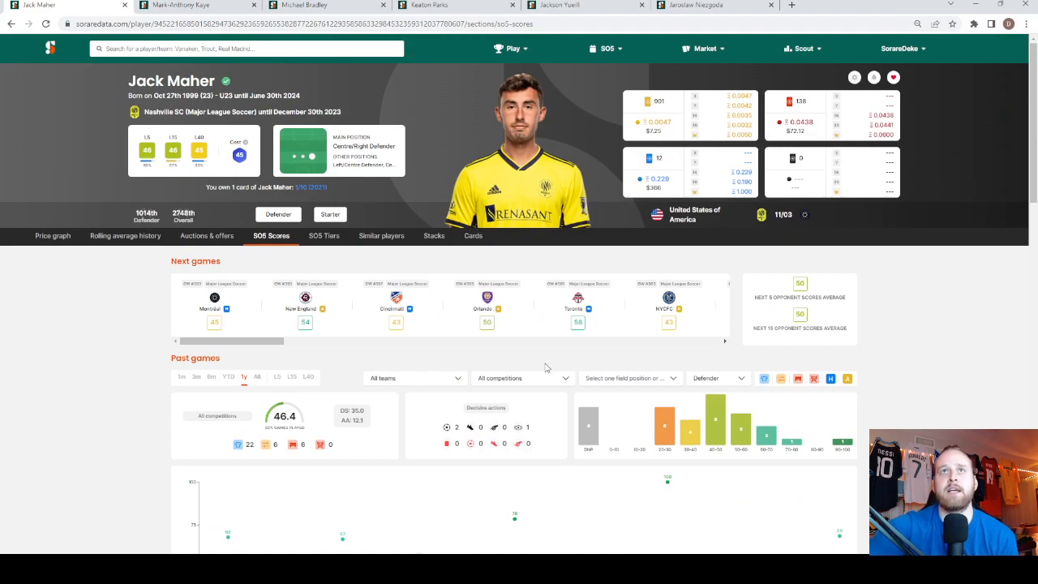
pyautogui.moveTo(420, 266)
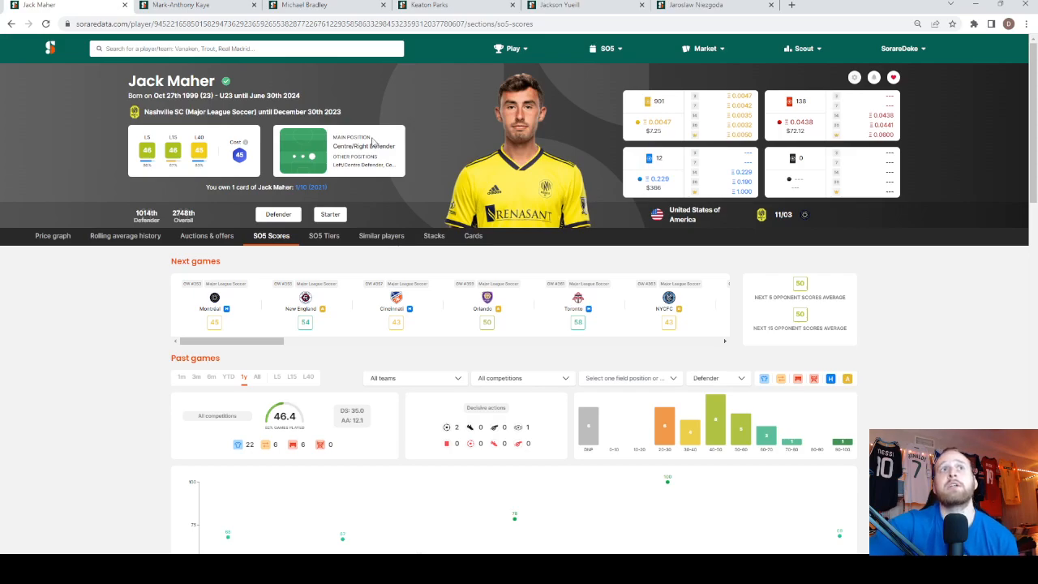
pyautogui.moveTo(403, 181)
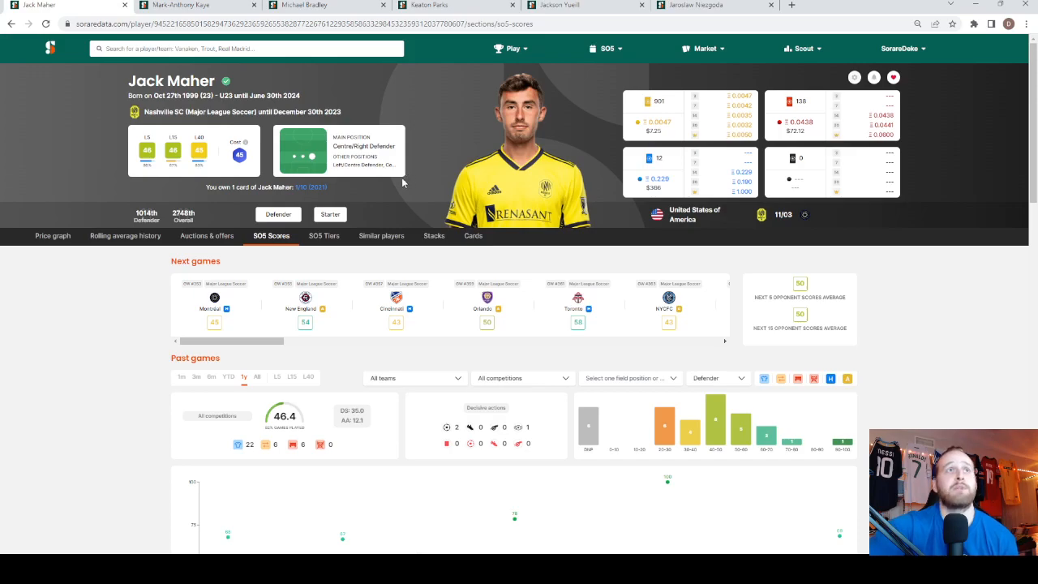
pyautogui.moveTo(159, 265)
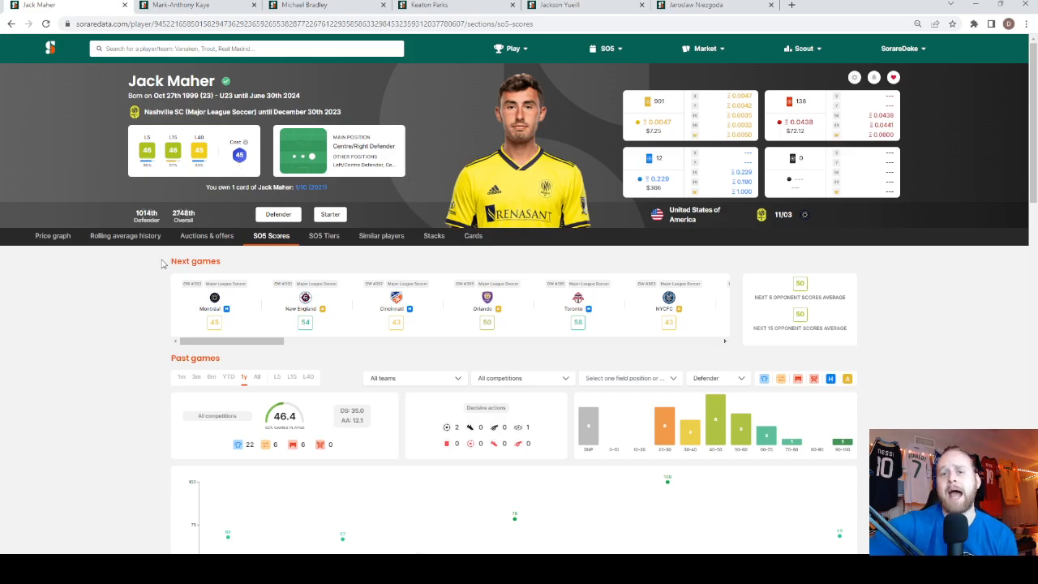
pyautogui.moveTo(168, 263)
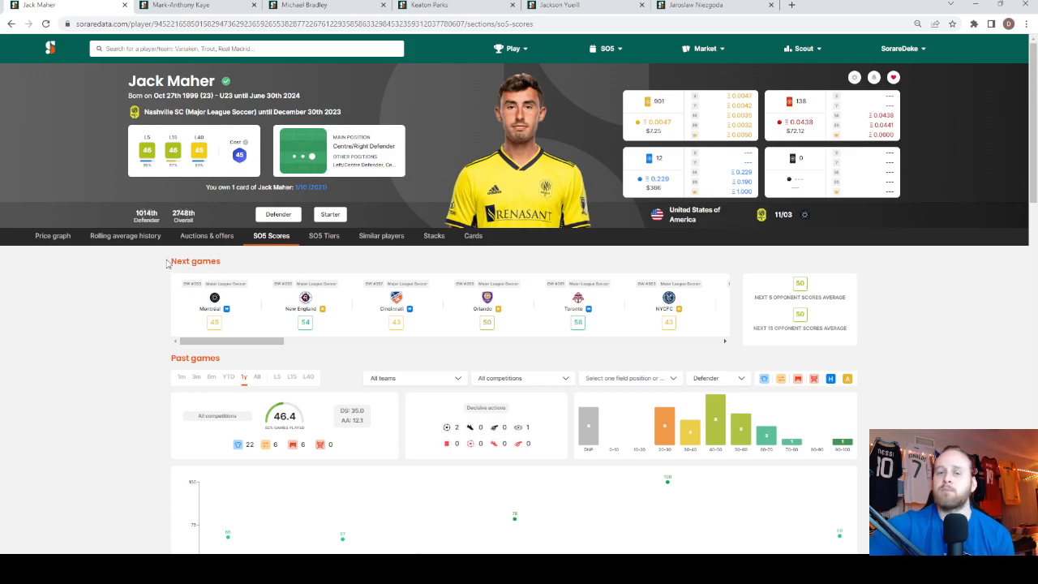
pyautogui.moveTo(160, 277)
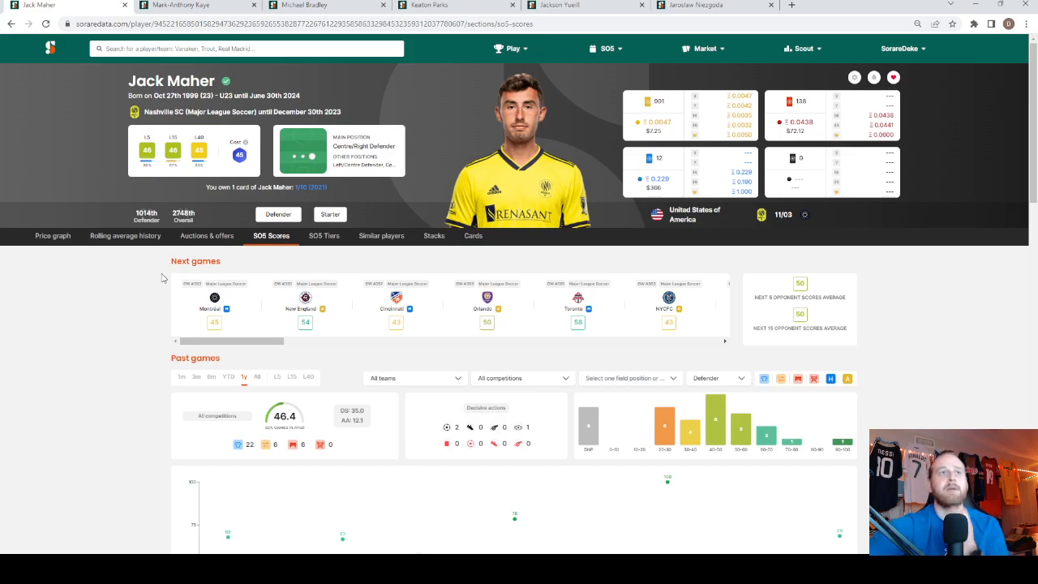
pyautogui.moveTo(149, 254)
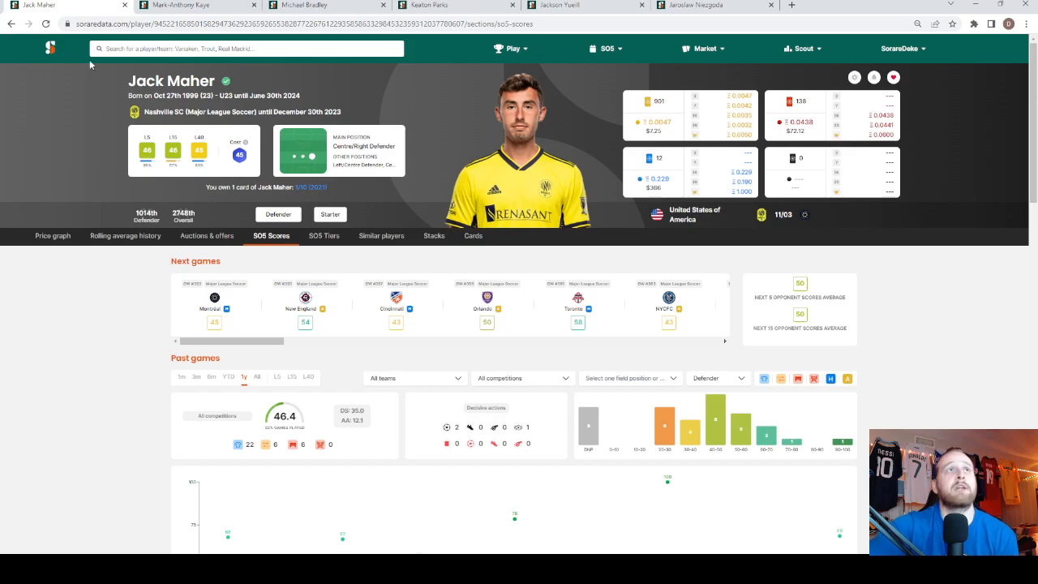
pyautogui.moveTo(177, 261)
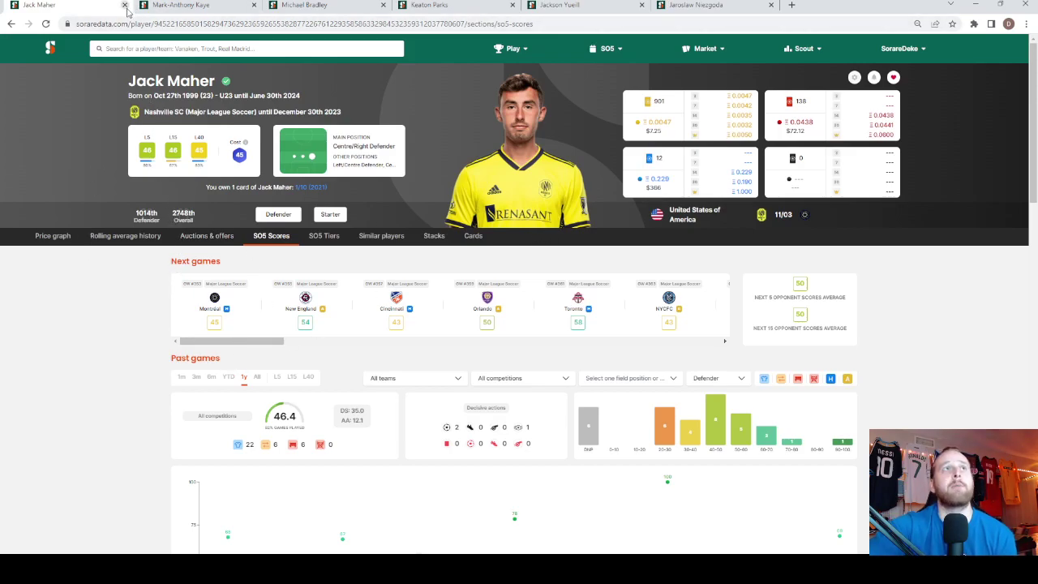
pyautogui.click(124, 6)
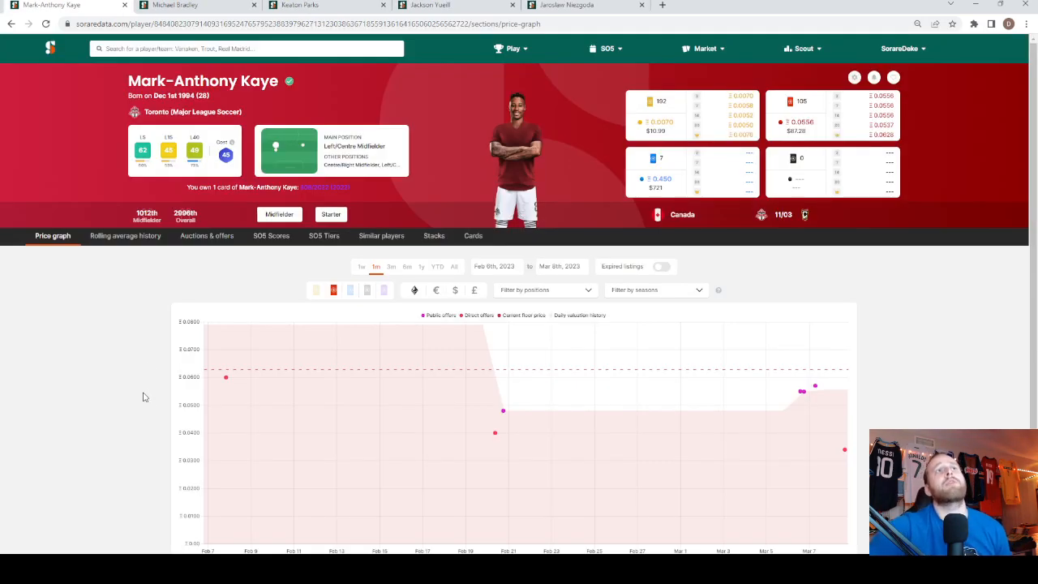
pyautogui.moveTo(274, 260)
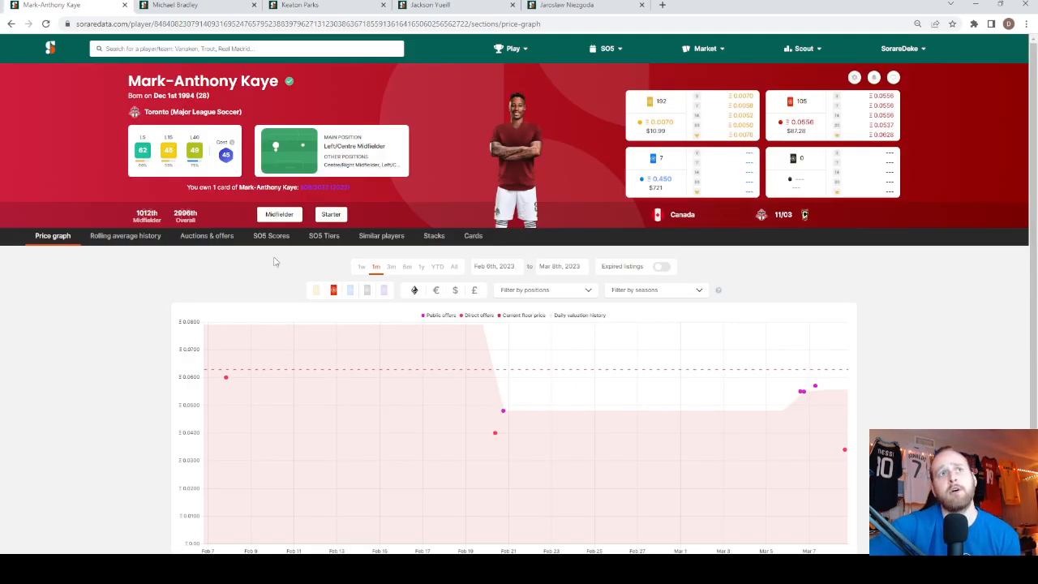
pyautogui.click(271, 235)
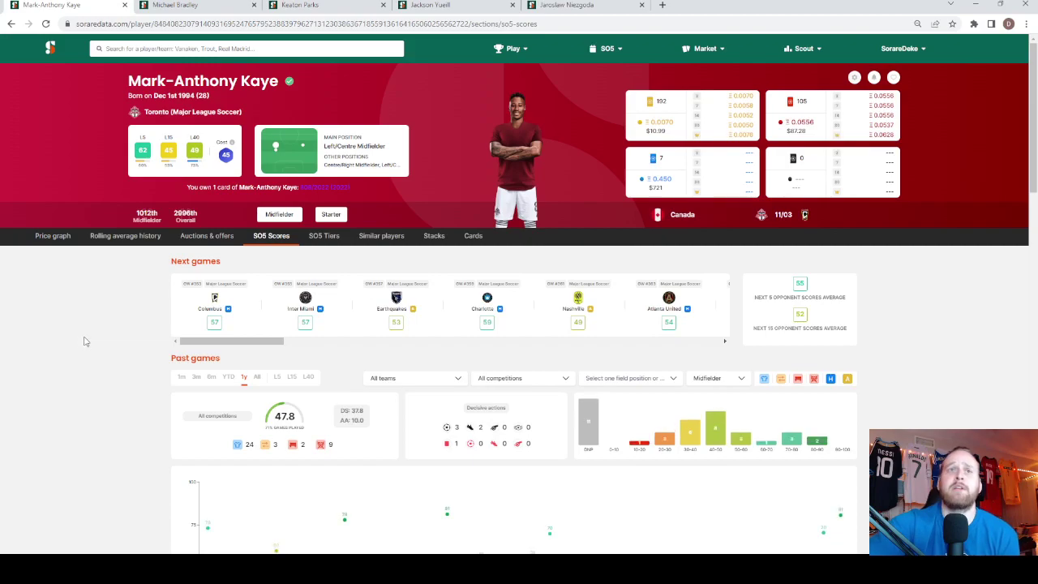
pyautogui.moveTo(227, 266)
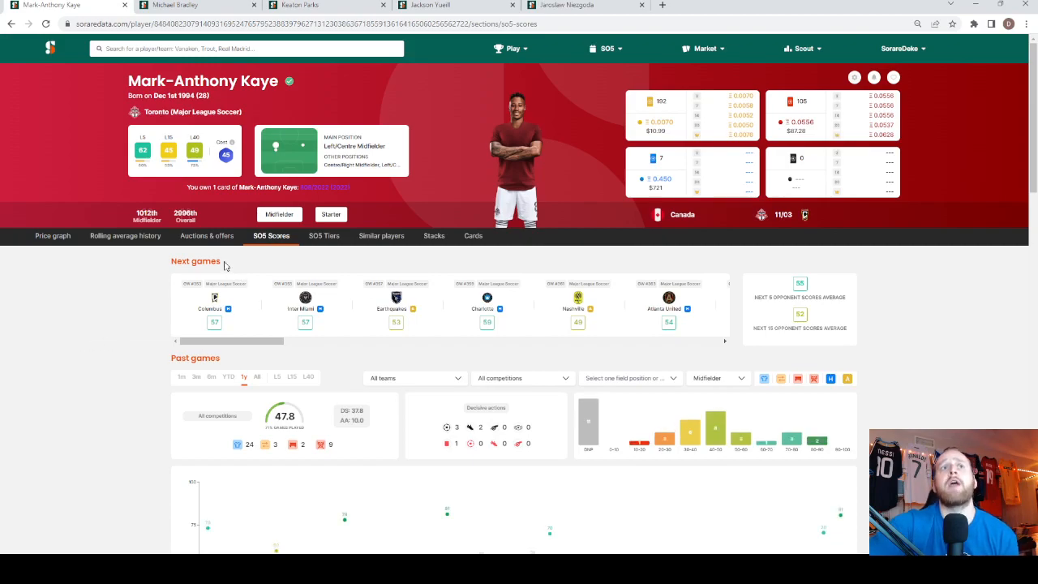
pyautogui.moveTo(125, 354)
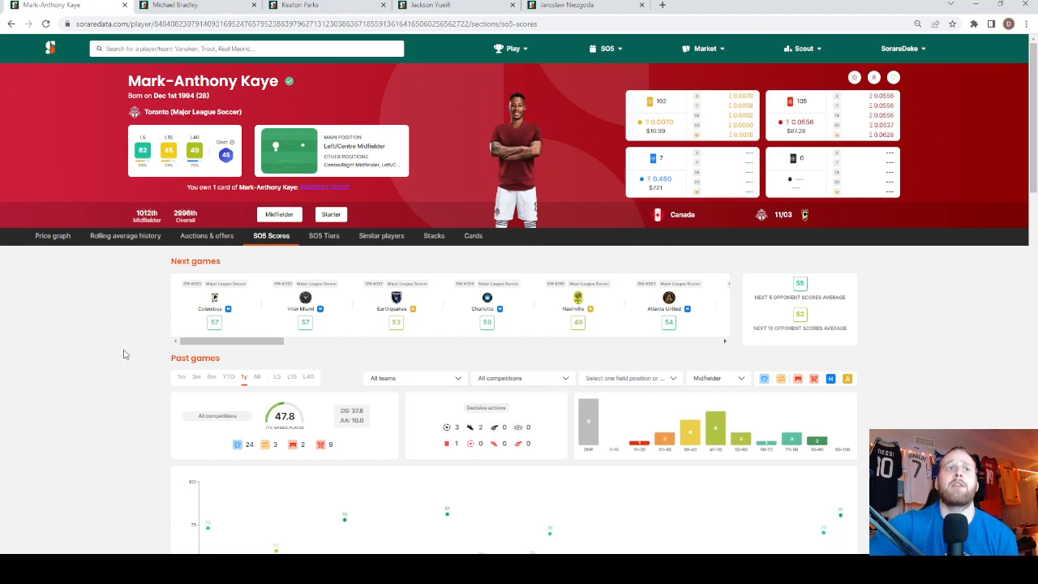
pyautogui.scroll(-3)
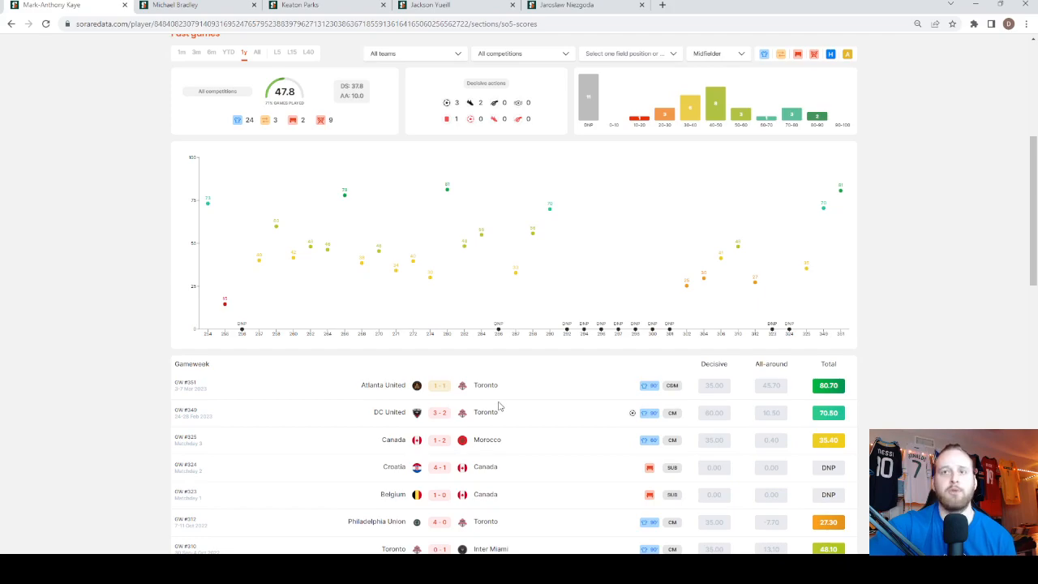
pyautogui.scroll(-3)
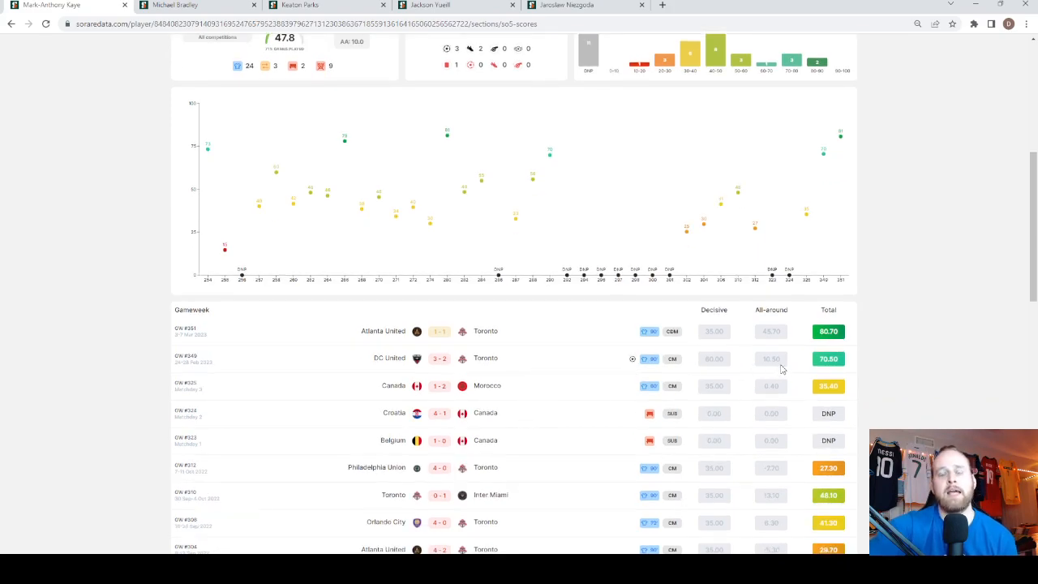
pyautogui.moveTo(381, 365)
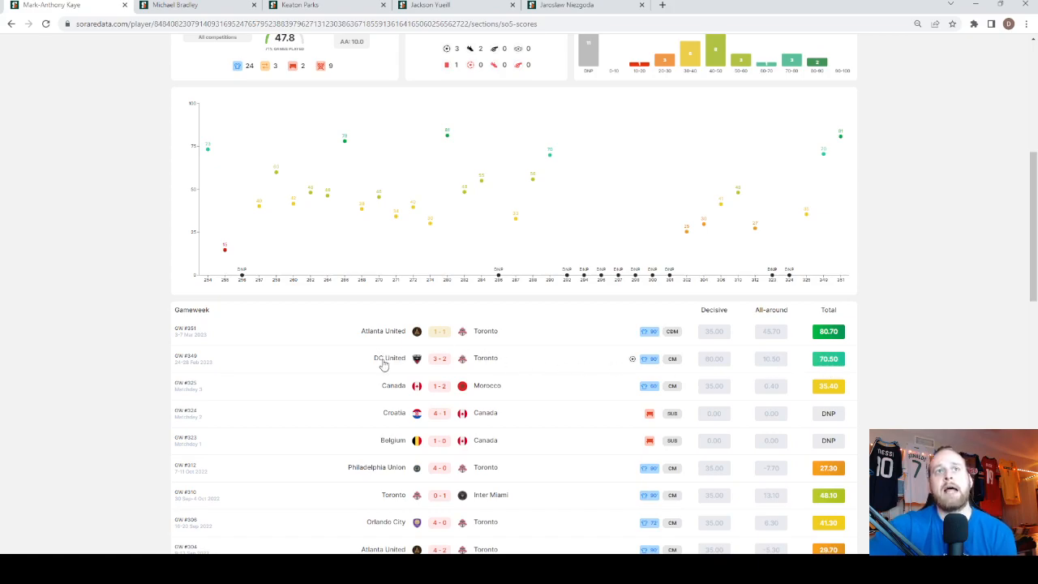
pyautogui.moveTo(469, 339)
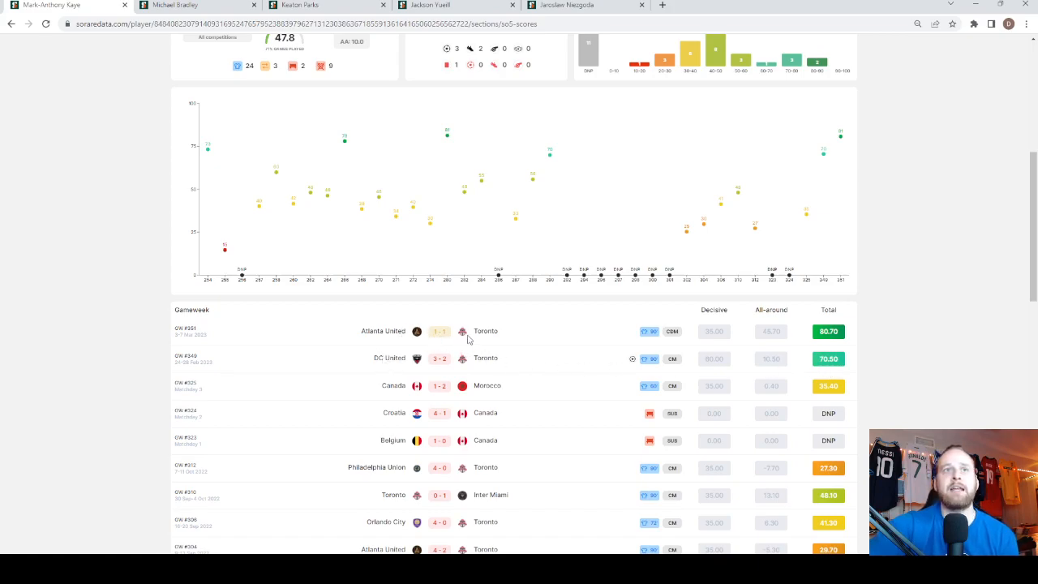
pyautogui.moveTo(743, 342)
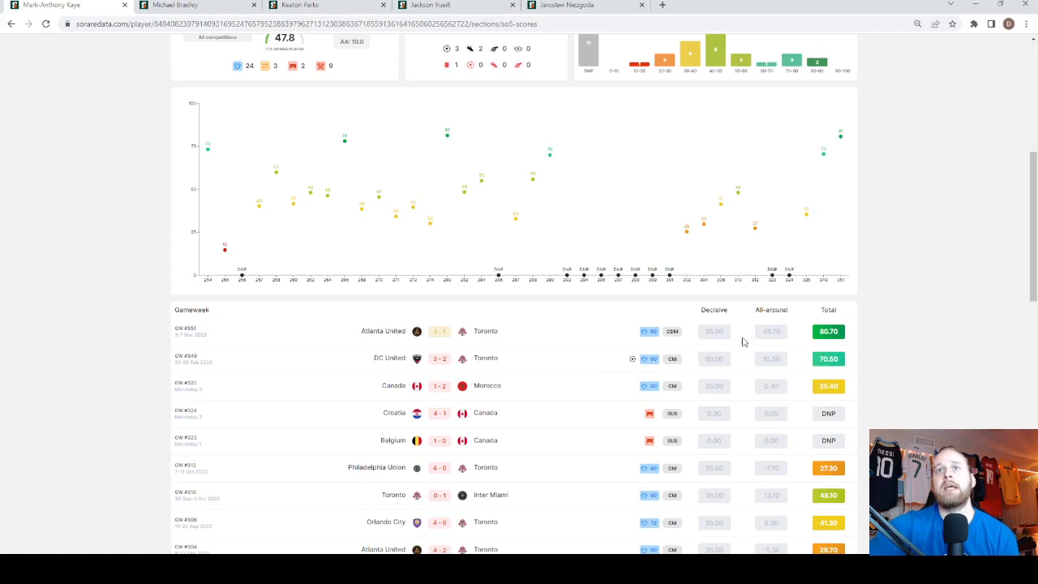
pyautogui.moveTo(631, 349)
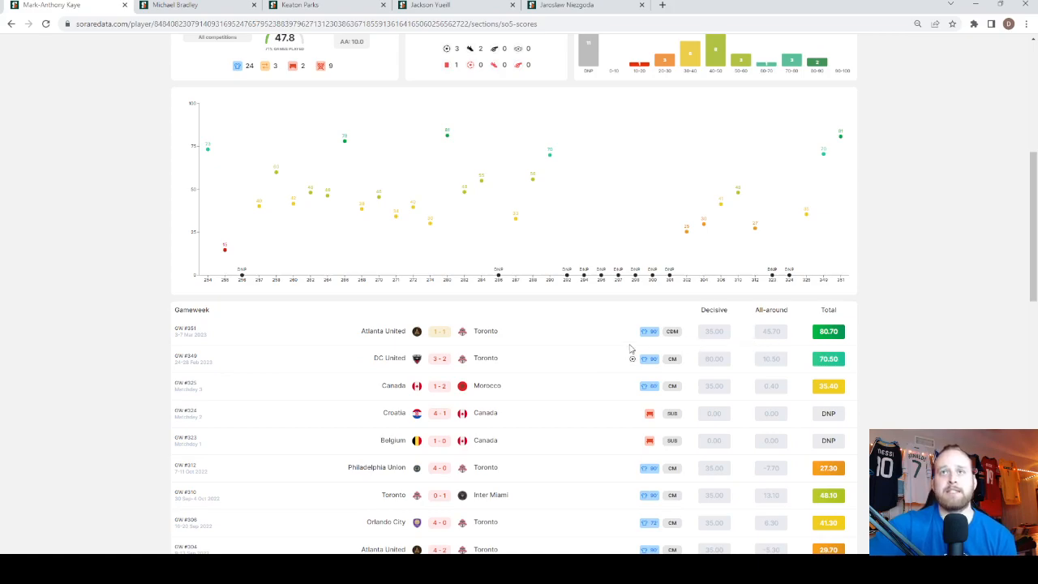
pyautogui.scroll(3)
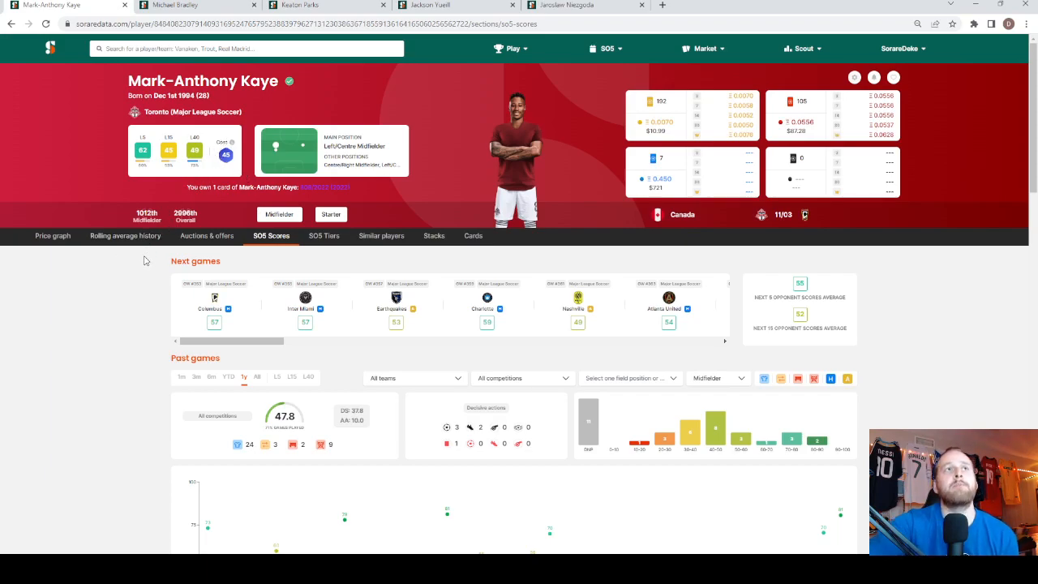
pyautogui.moveTo(113, 292)
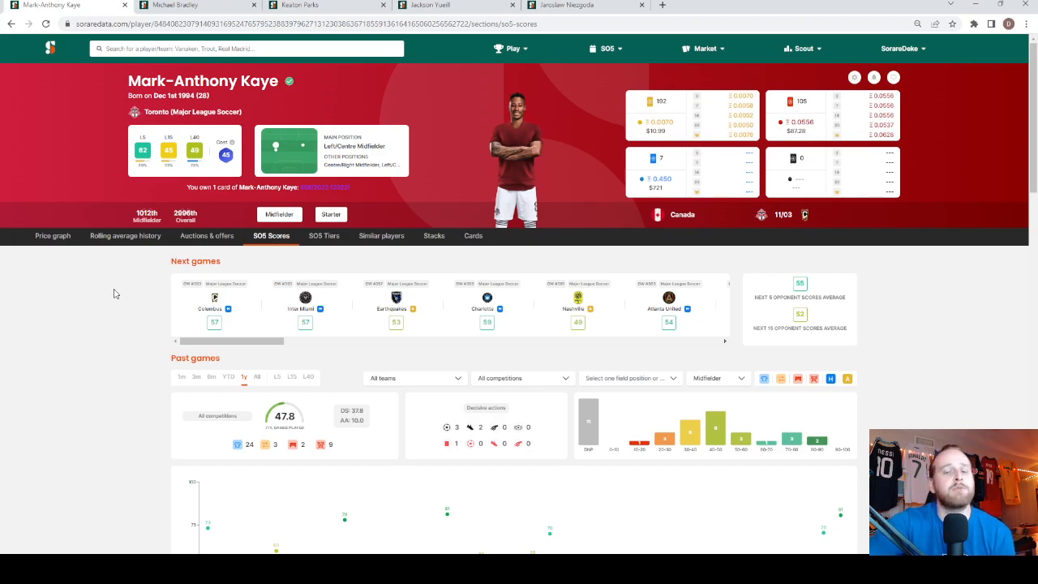
pyautogui.scroll(-3)
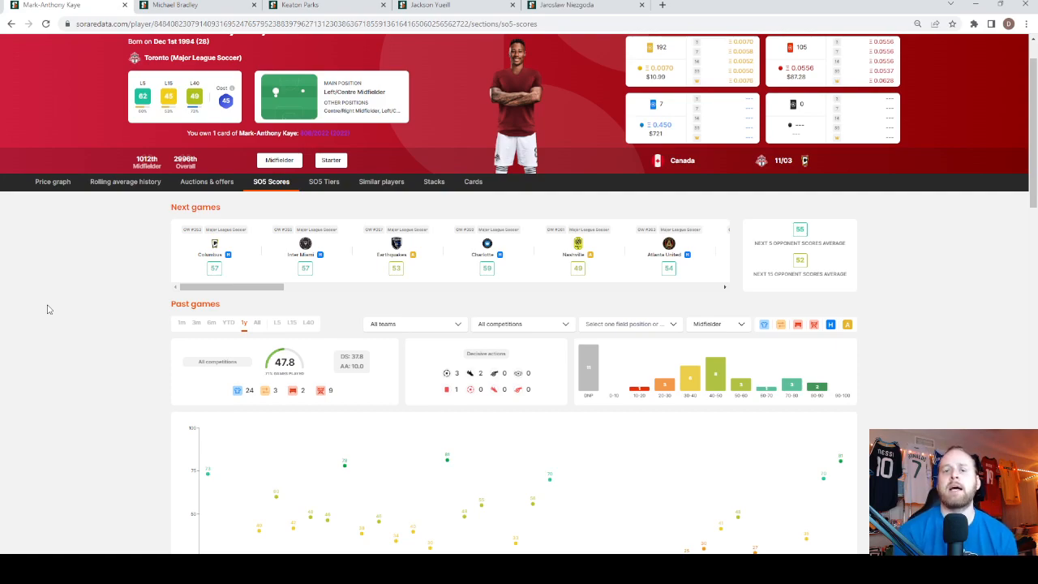
pyautogui.moveTo(104, 264)
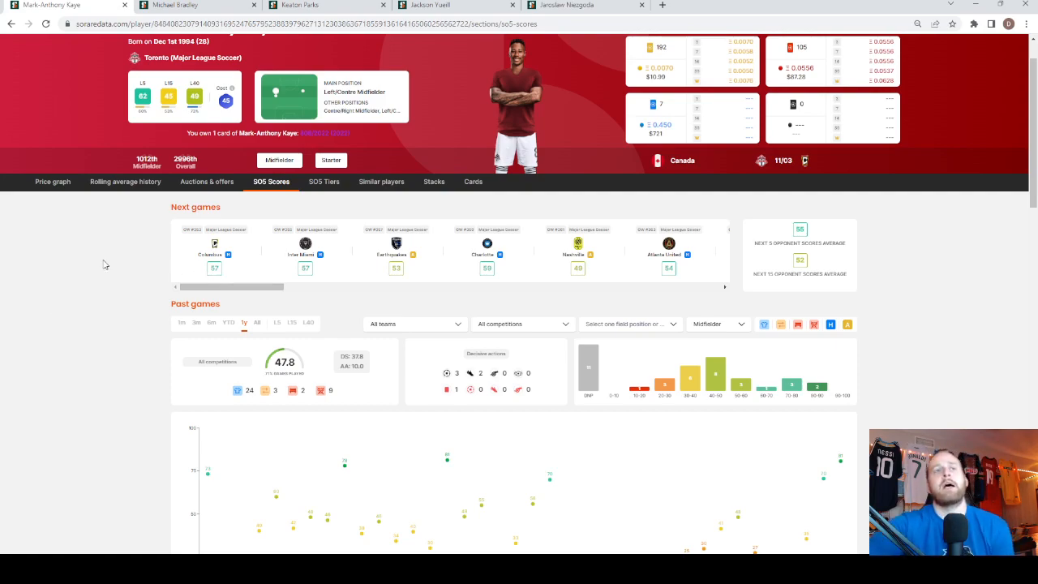
pyautogui.moveTo(117, 290)
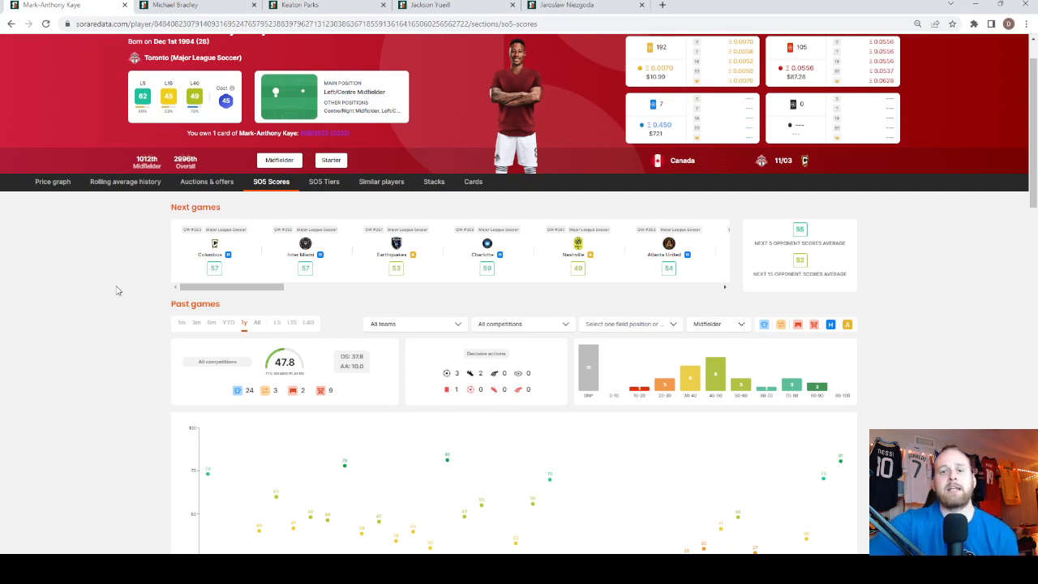
pyautogui.moveTo(142, 283)
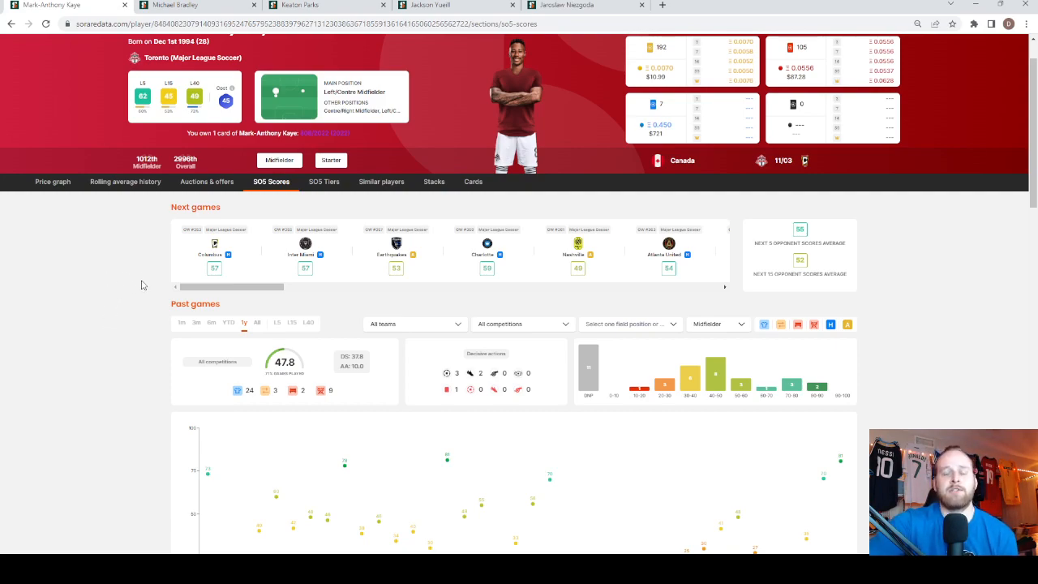
pyautogui.moveTo(127, 281)
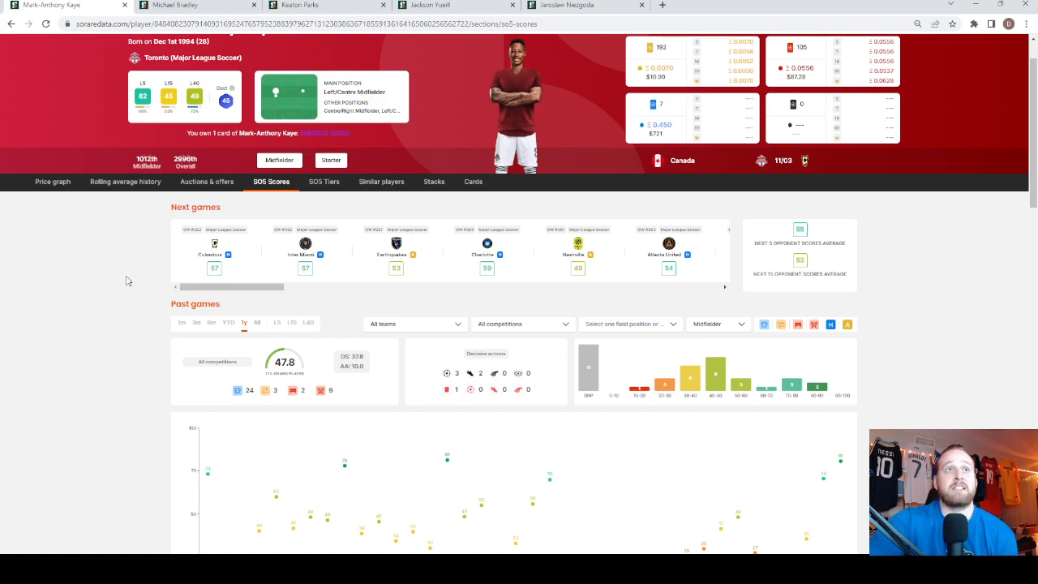
pyautogui.scroll(3)
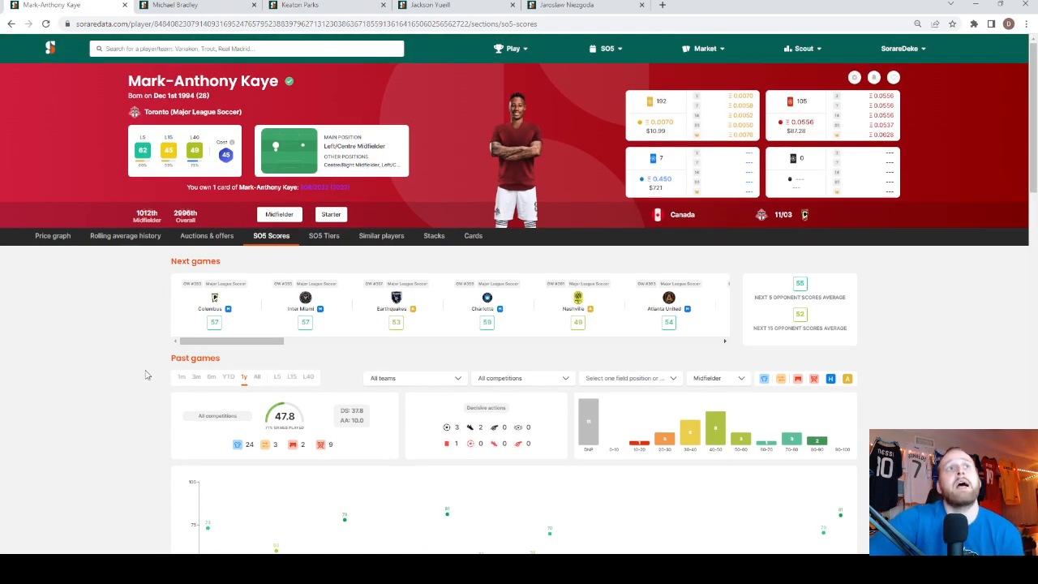
pyautogui.moveTo(138, 346)
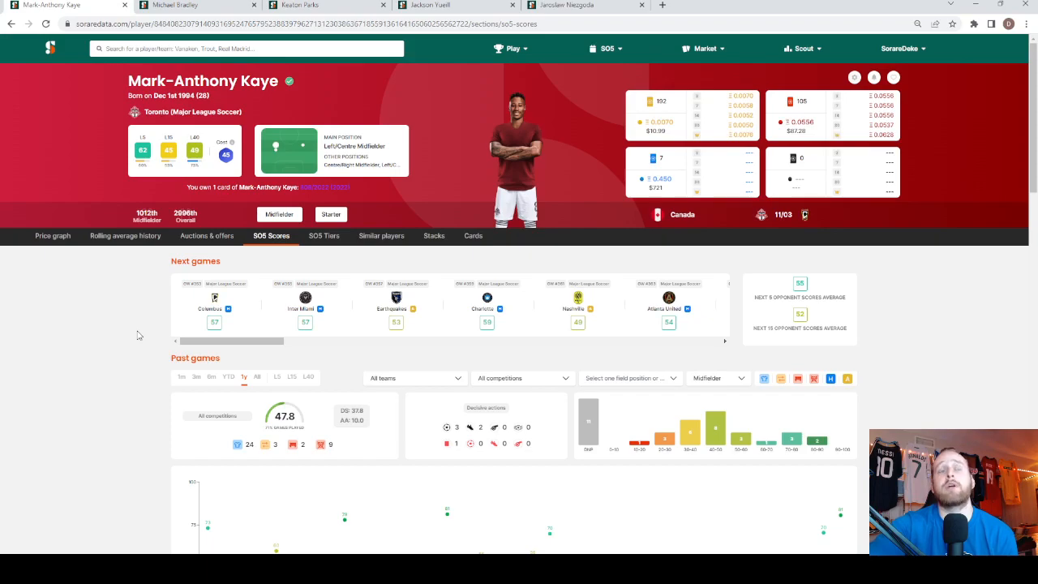
pyautogui.moveTo(128, 308)
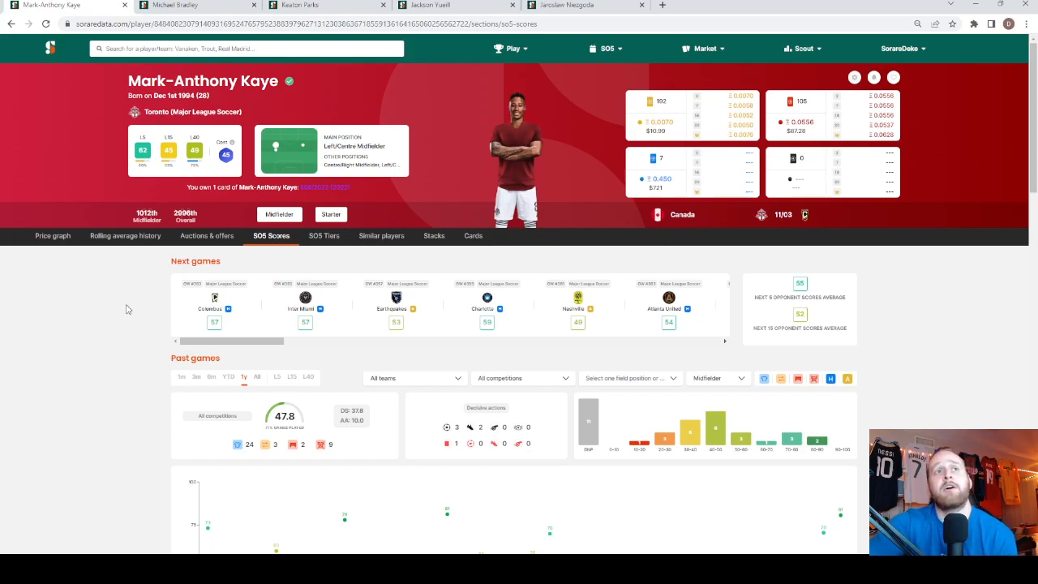
pyautogui.moveTo(120, 360)
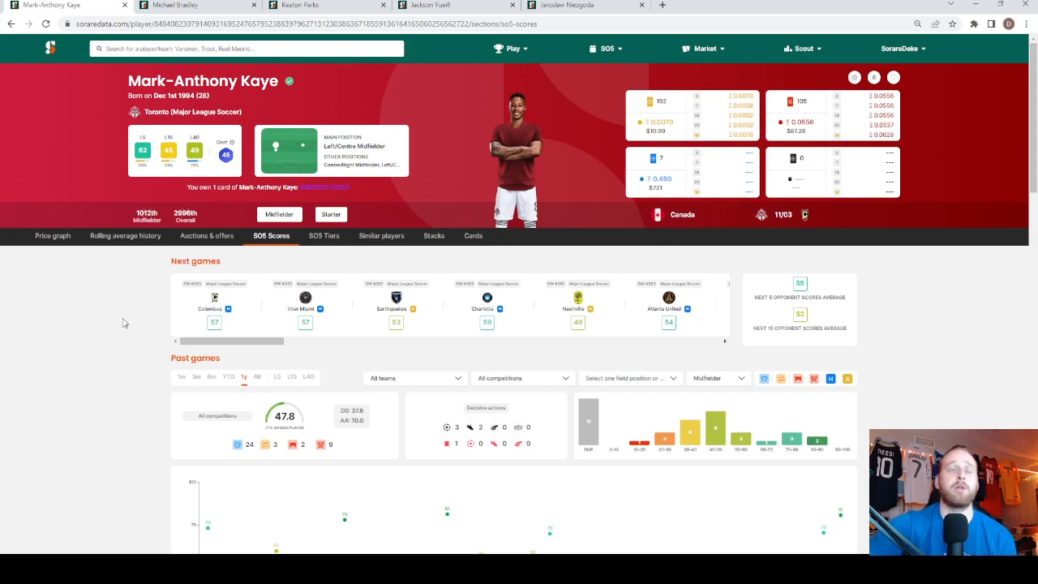
pyautogui.moveTo(173, 327)
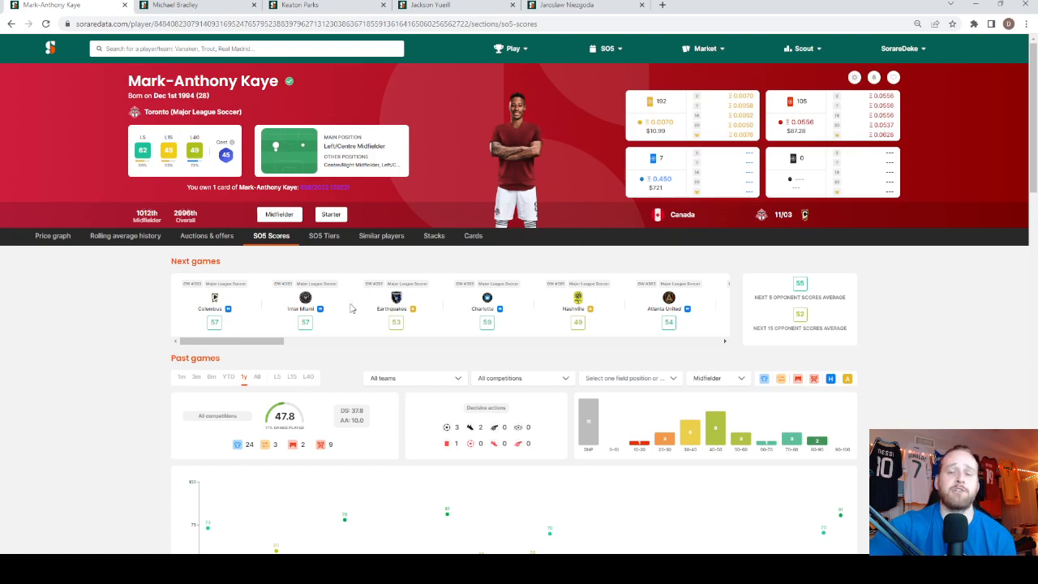
pyautogui.moveTo(423, 278)
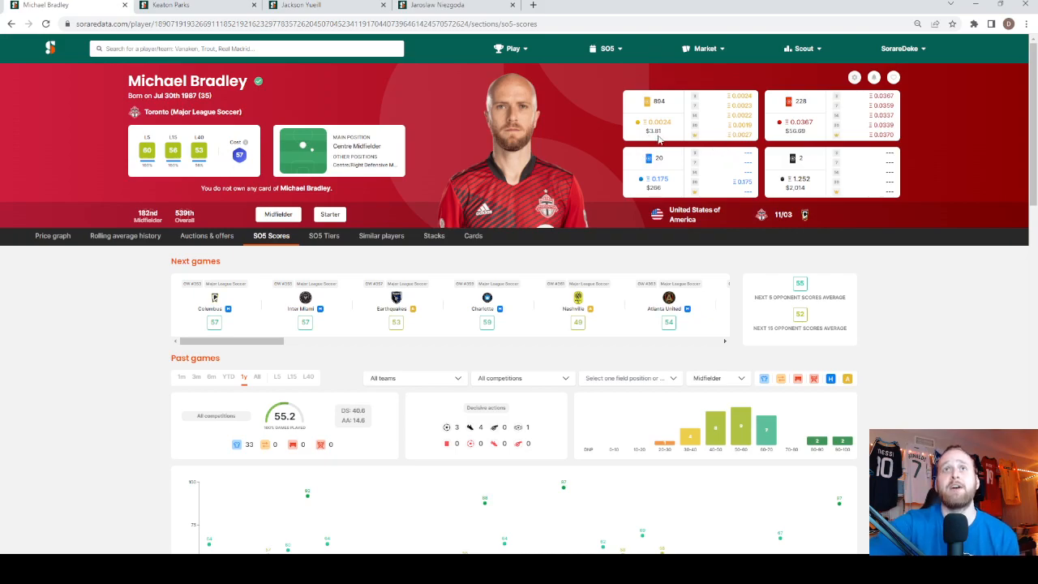
# Step: Scroll through Michael Bradley's SO5 scores page, covering Toronto details, upcoming opponents and past results
pyautogui.scroll(-3)
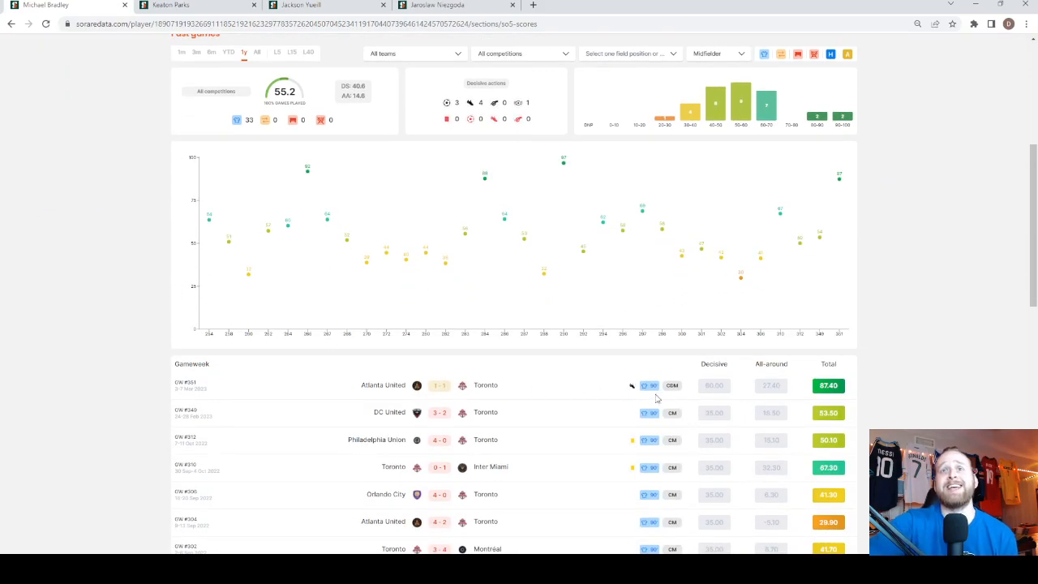
pyautogui.scroll(-3)
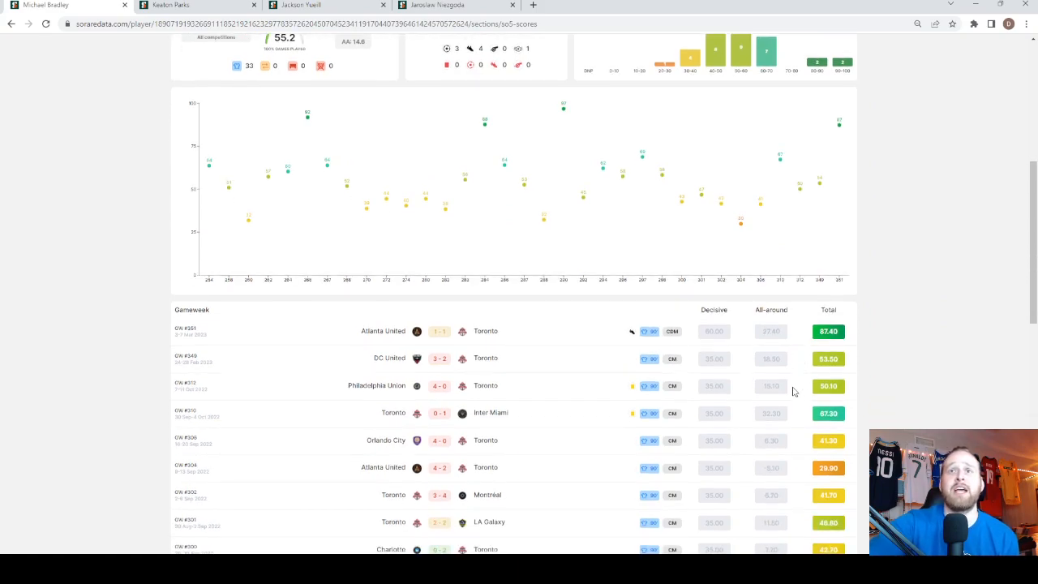
pyautogui.moveTo(809, 346)
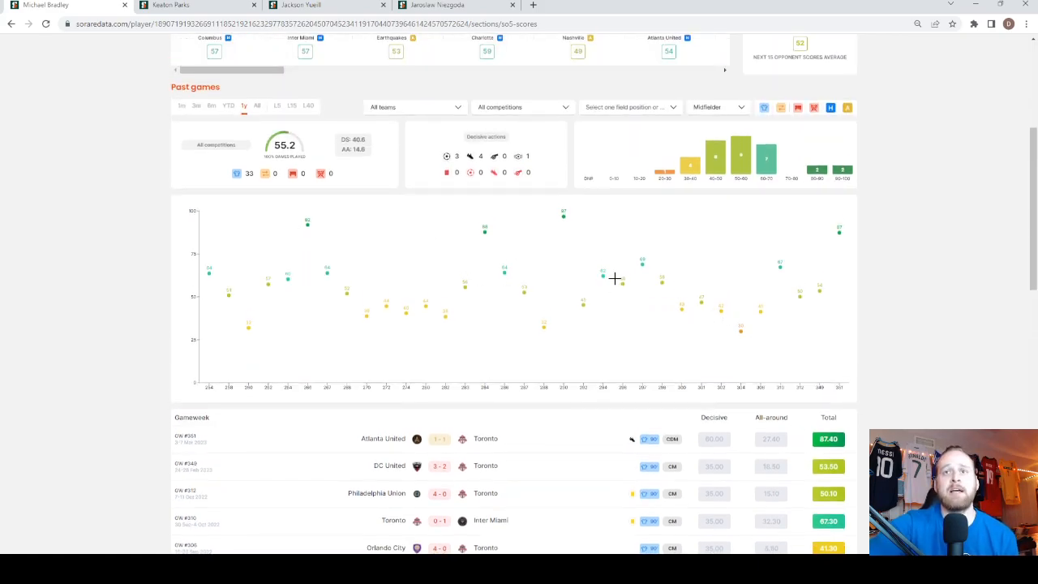
pyautogui.scroll(-3)
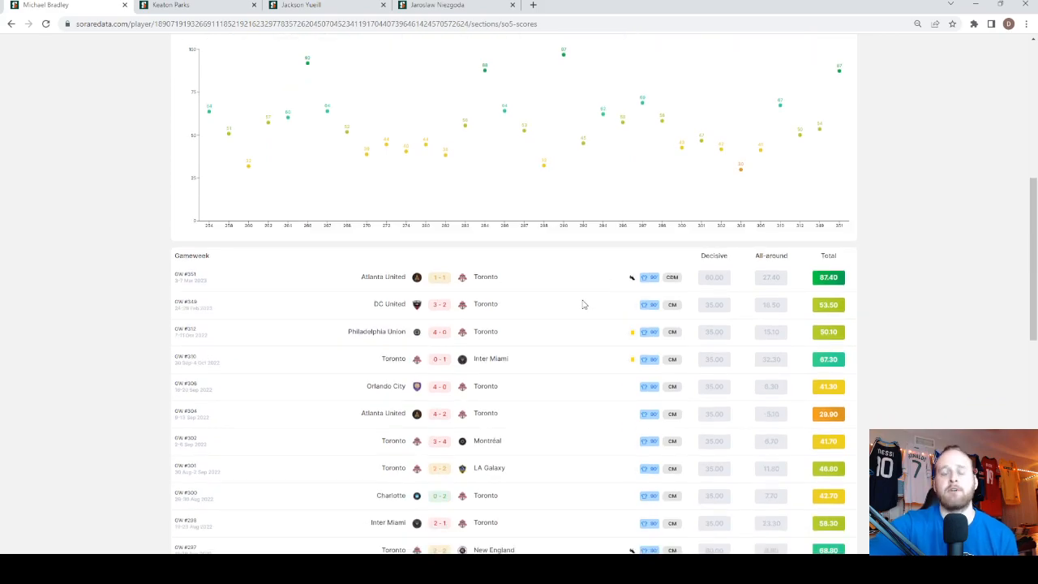
pyautogui.moveTo(557, 314)
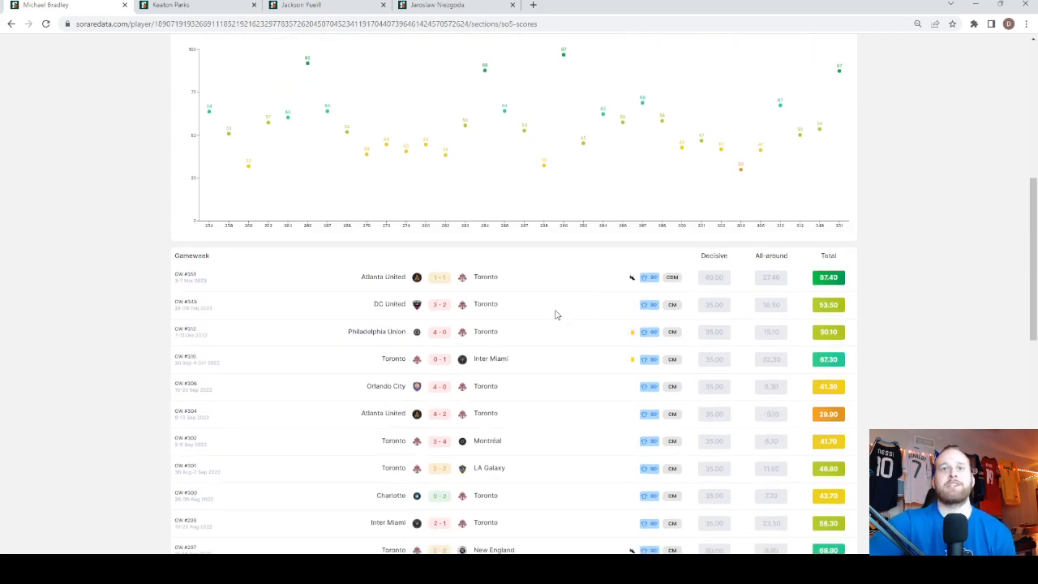
pyautogui.moveTo(551, 311)
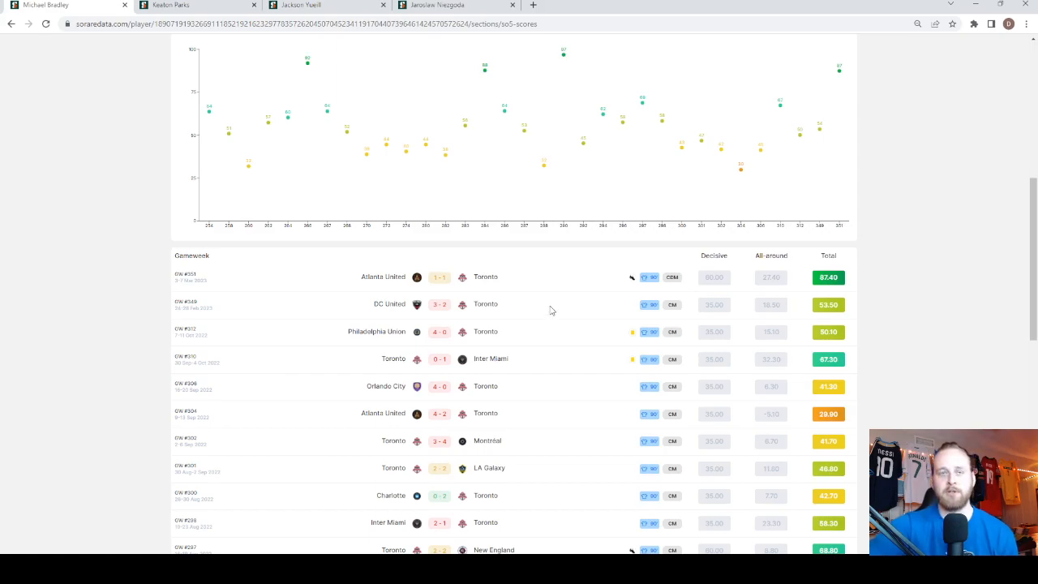
pyautogui.scroll(-3)
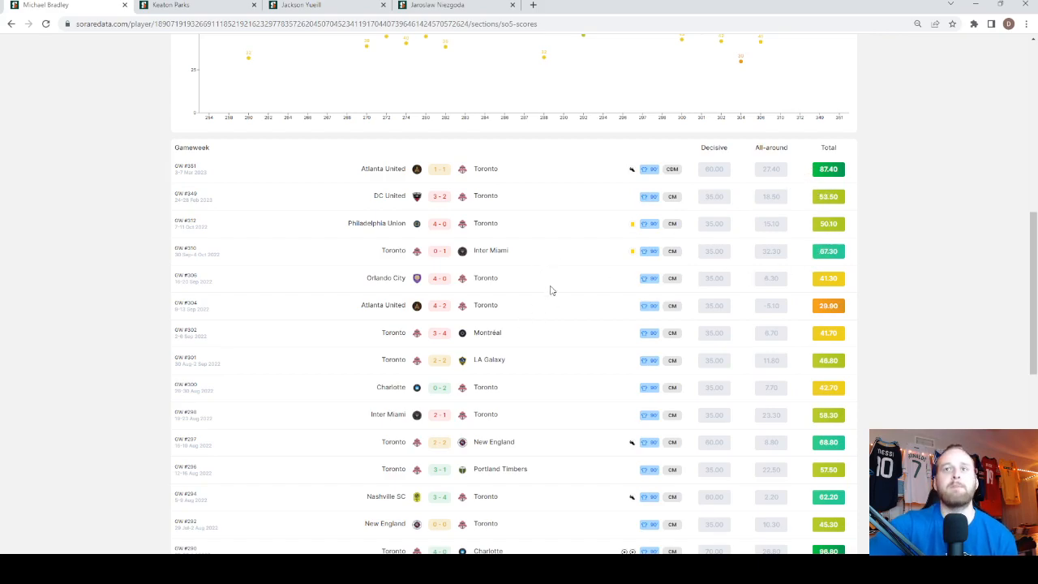
pyautogui.scroll(-3)
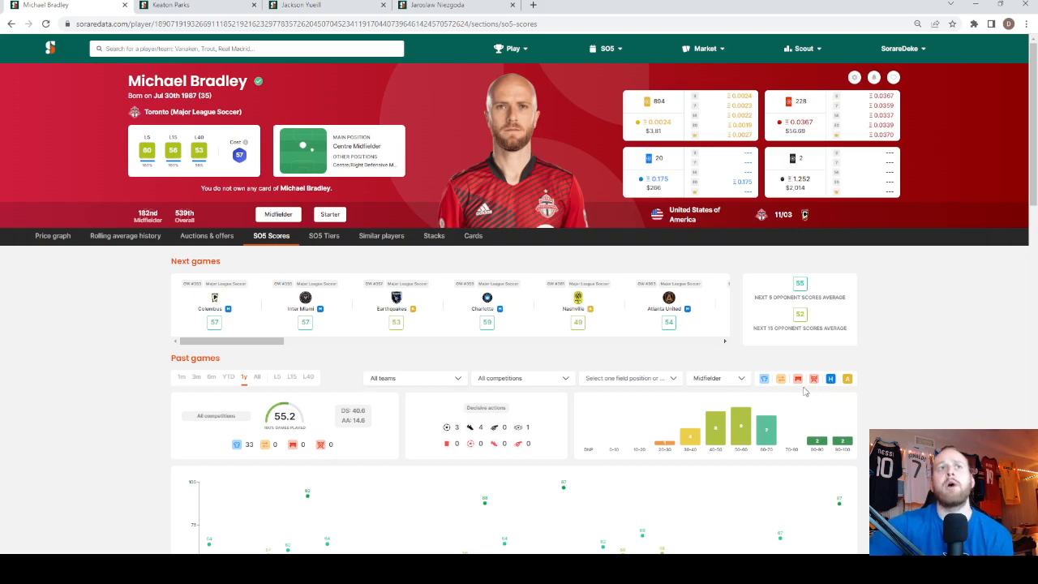
pyautogui.moveTo(879, 141)
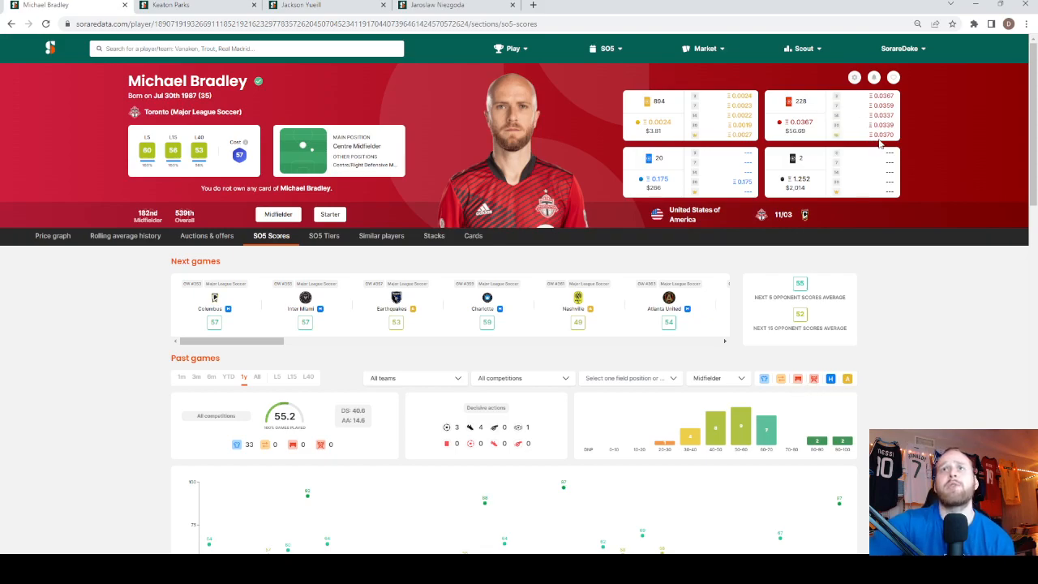
pyautogui.moveTo(870, 412)
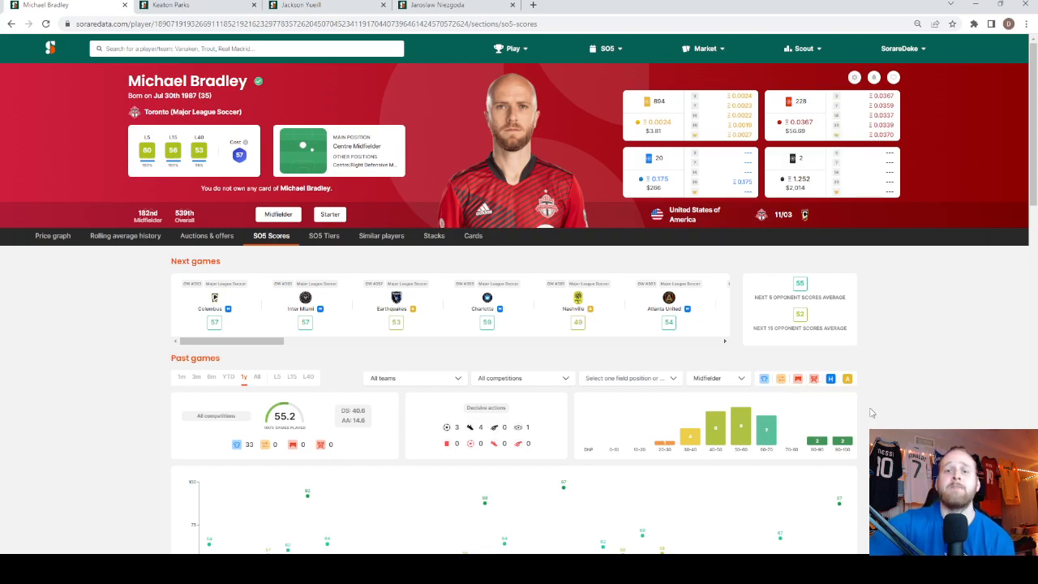
pyautogui.moveTo(134, 399)
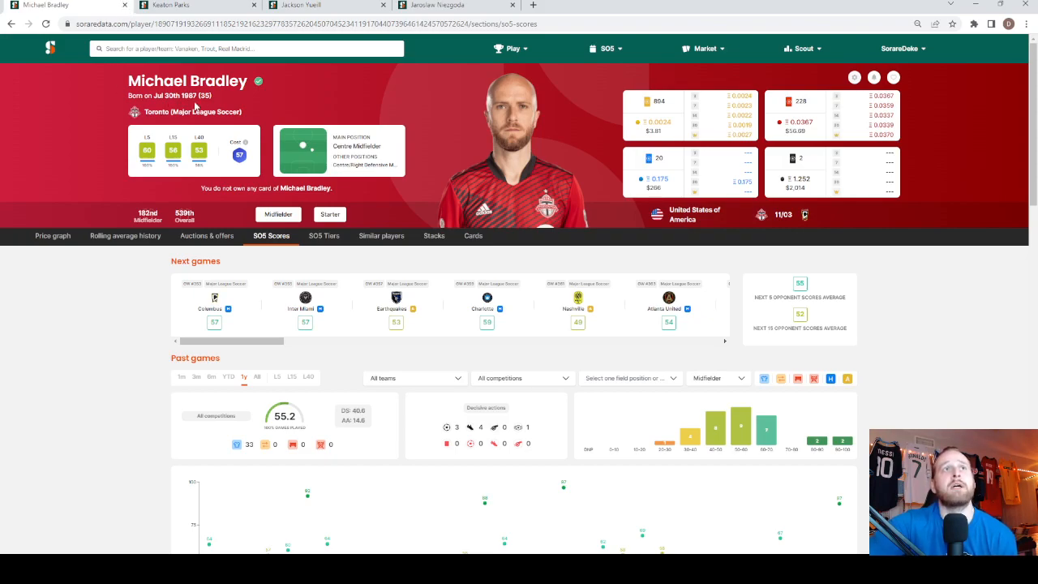
pyautogui.moveTo(109, 257)
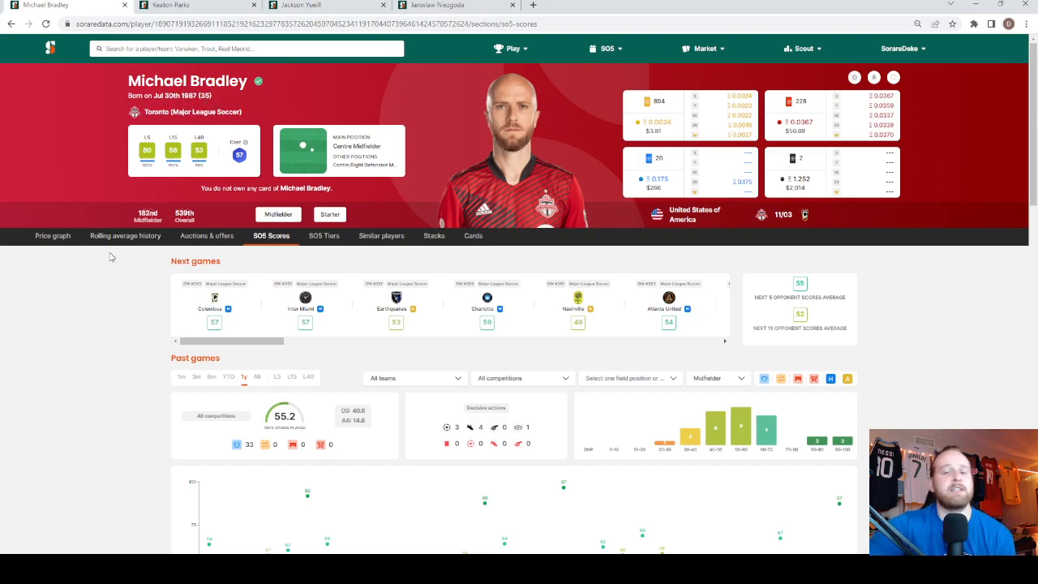
pyautogui.moveTo(122, 8)
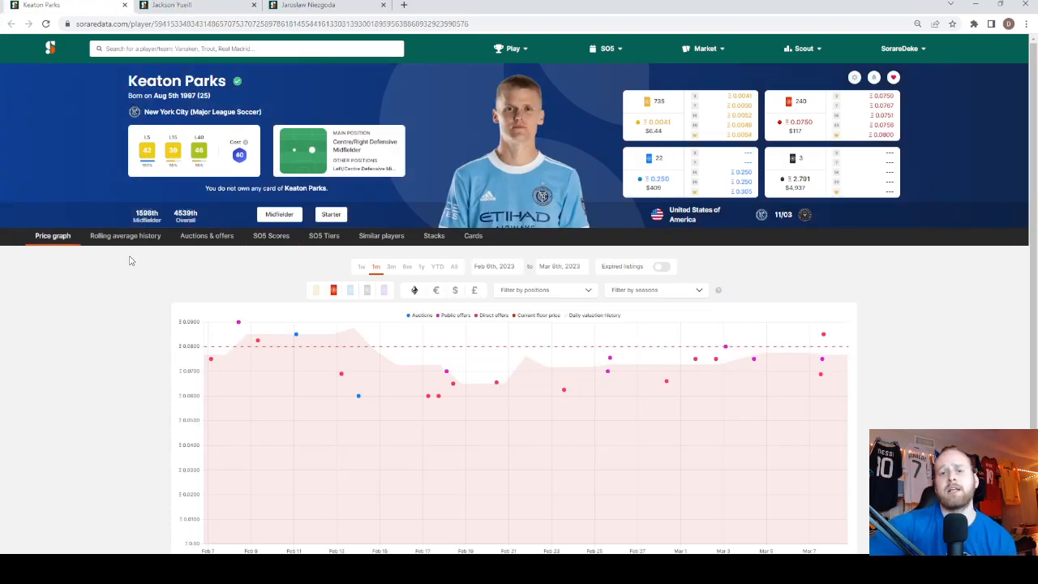
pyautogui.moveTo(124, 289)
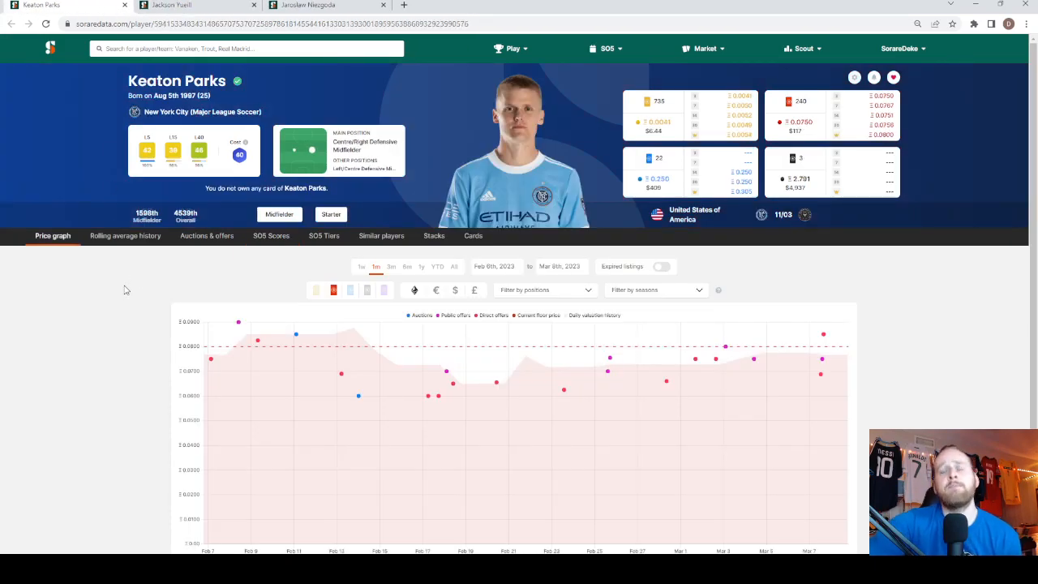
pyautogui.moveTo(73, 259)
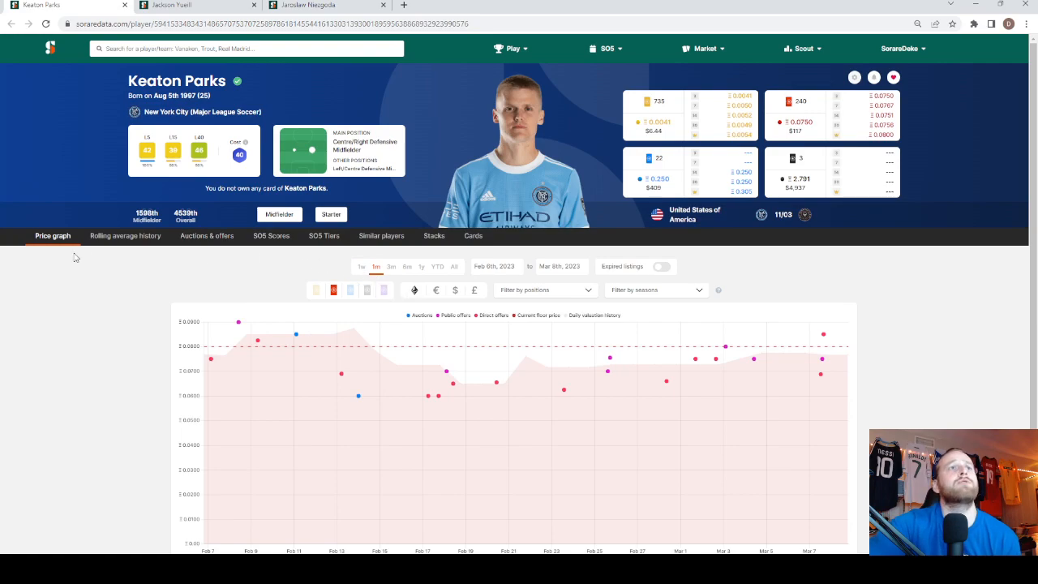
# Step: Open Keaton Parks' SO5 Scores and scroll through his past-games chart and gameweek table
pyautogui.click(271, 235)
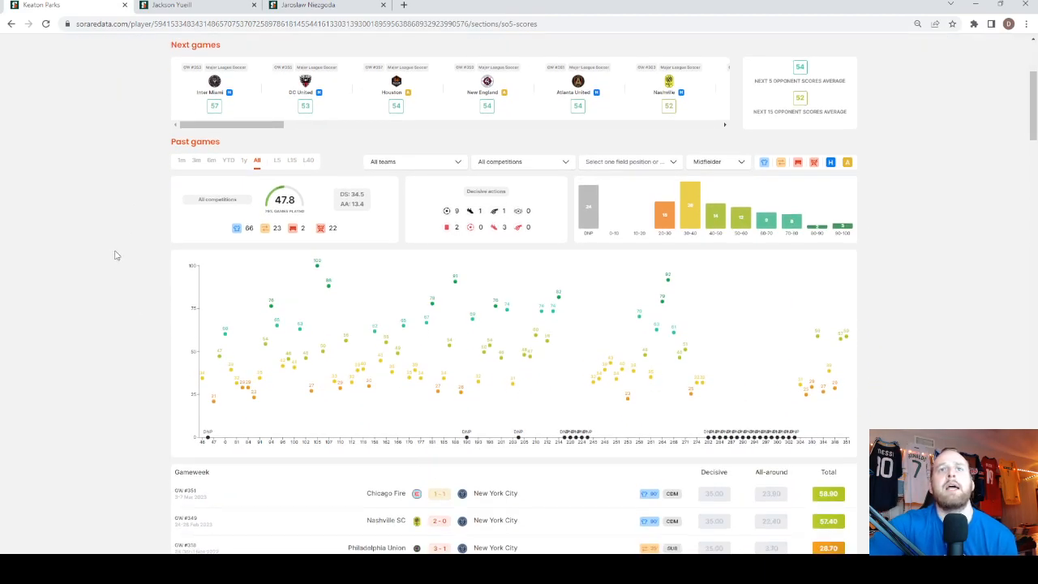
pyautogui.moveTo(104, 258)
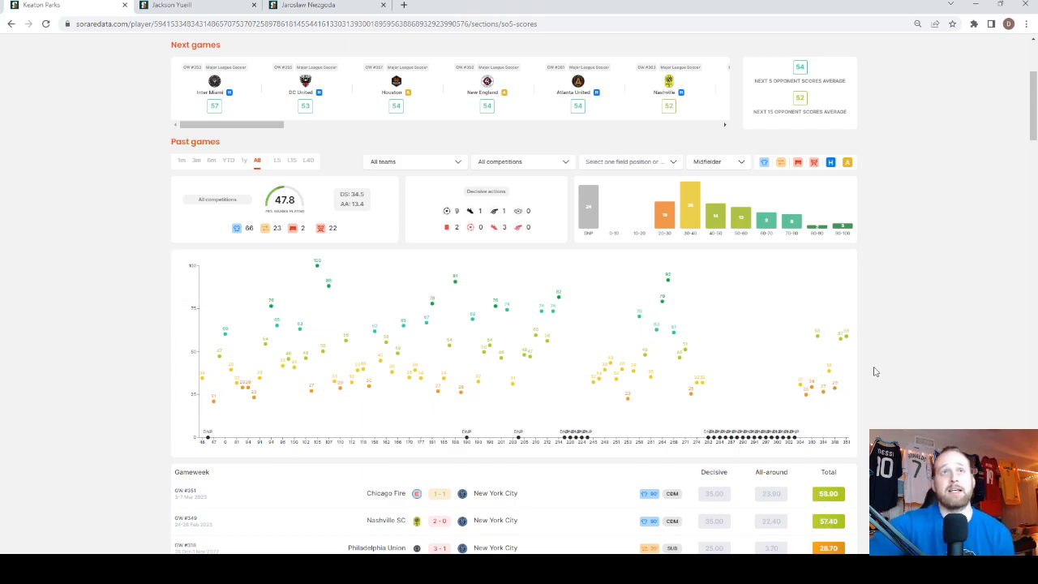
pyautogui.scroll(-3)
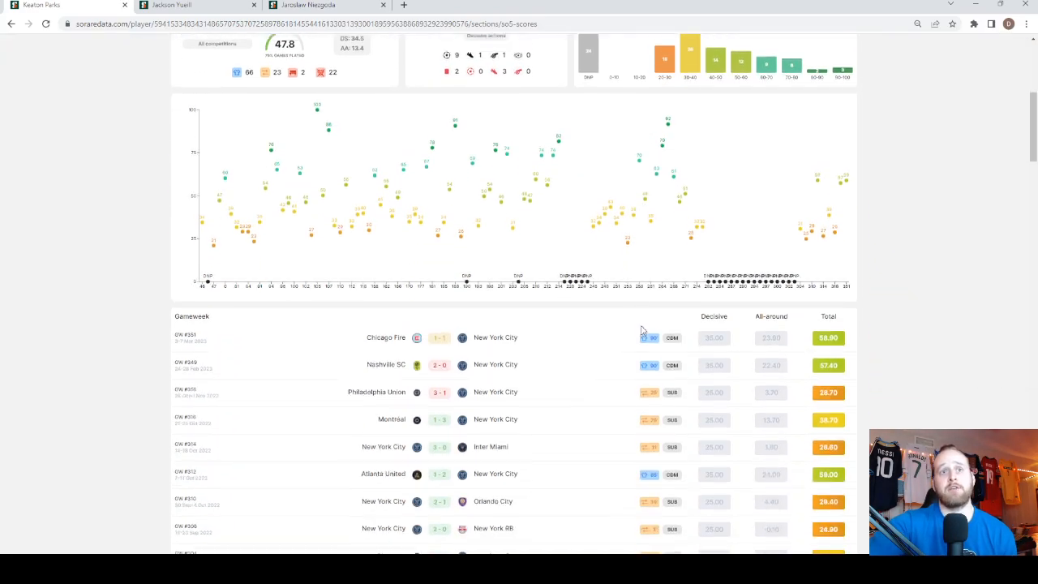
pyautogui.scroll(-3)
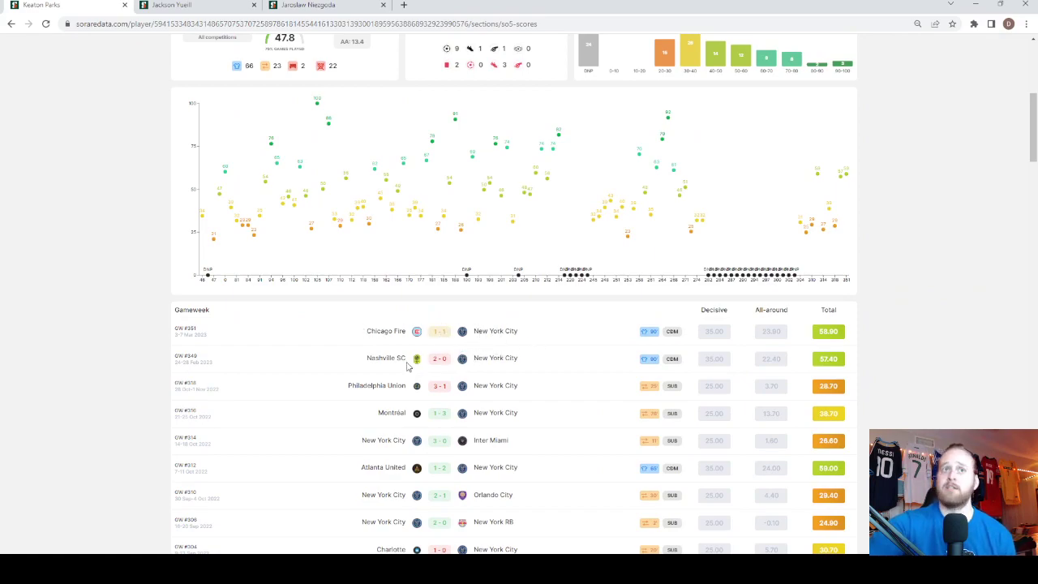
pyautogui.scroll(3)
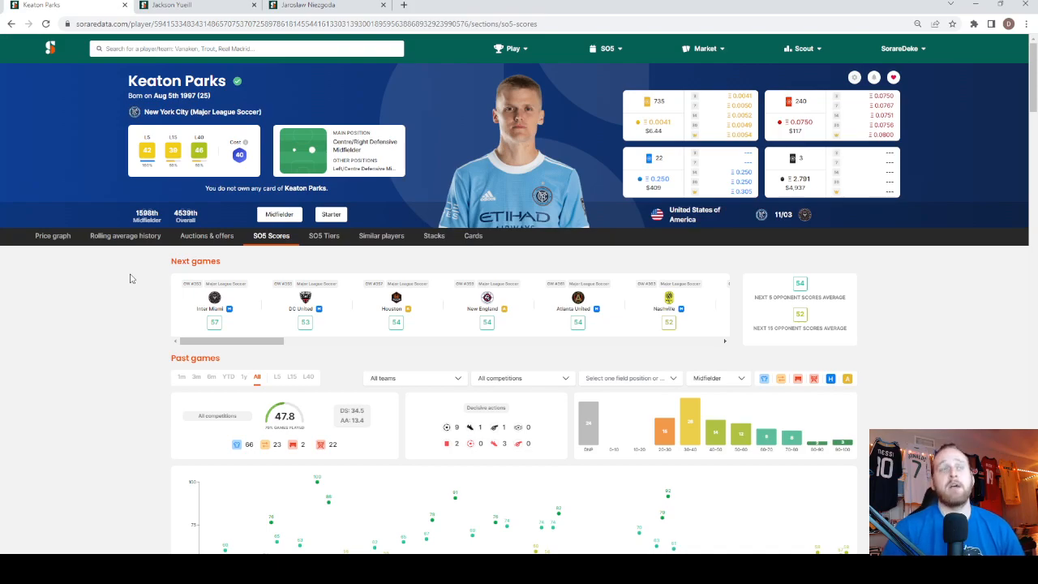
pyautogui.moveTo(791, 361)
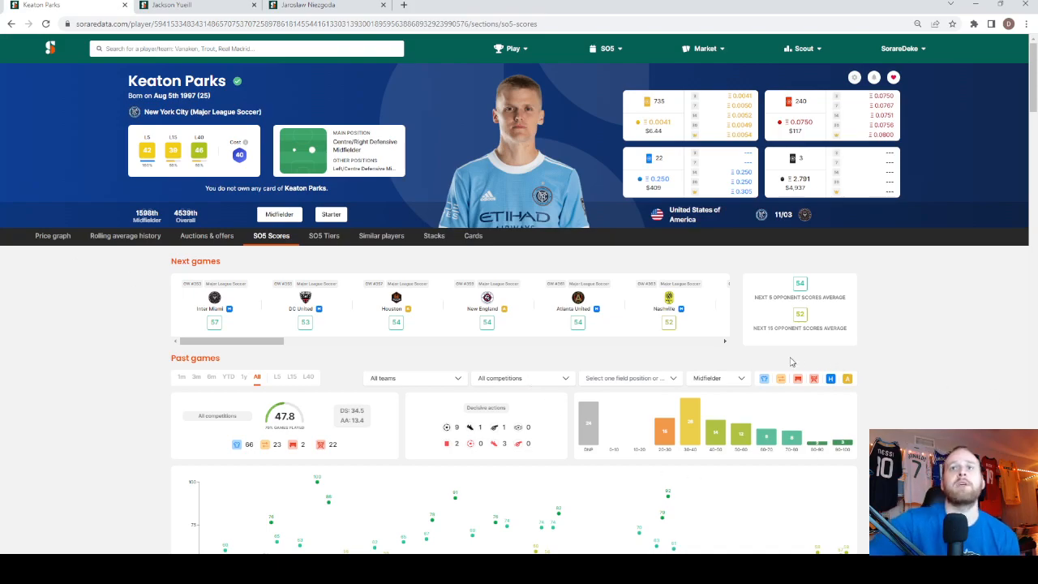
# Step: Filter Keaton Parks' past games to home matches (56.0 average over 31 games)
pyautogui.click(830, 379)
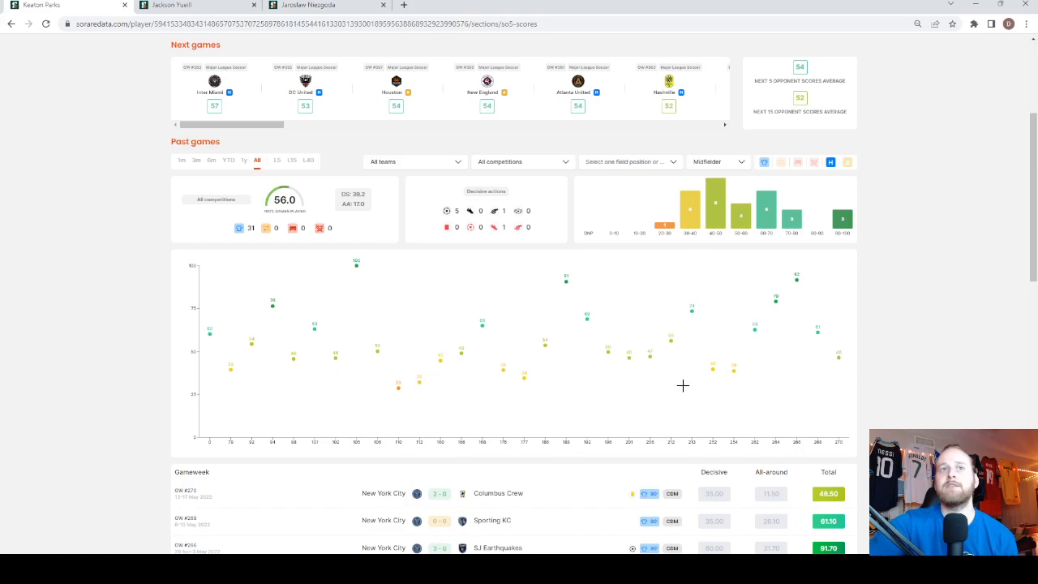
pyautogui.moveTo(895, 310)
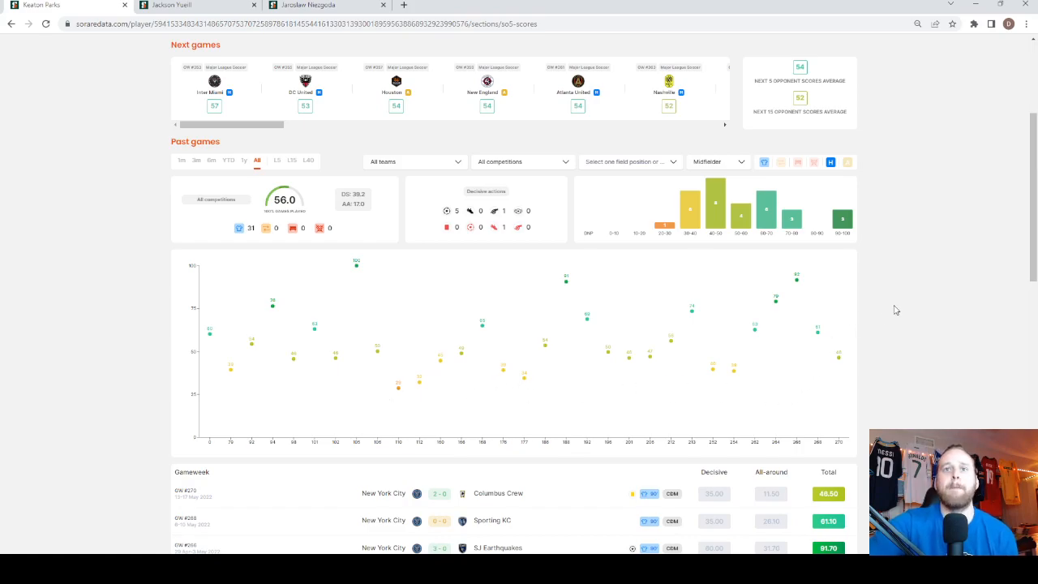
pyautogui.scroll(-3)
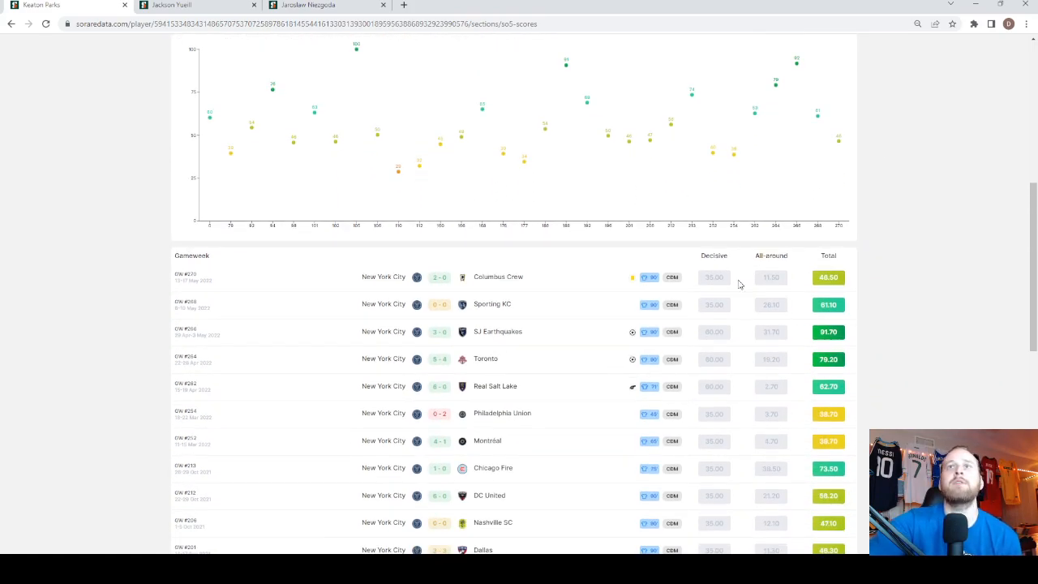
pyautogui.moveTo(768, 305)
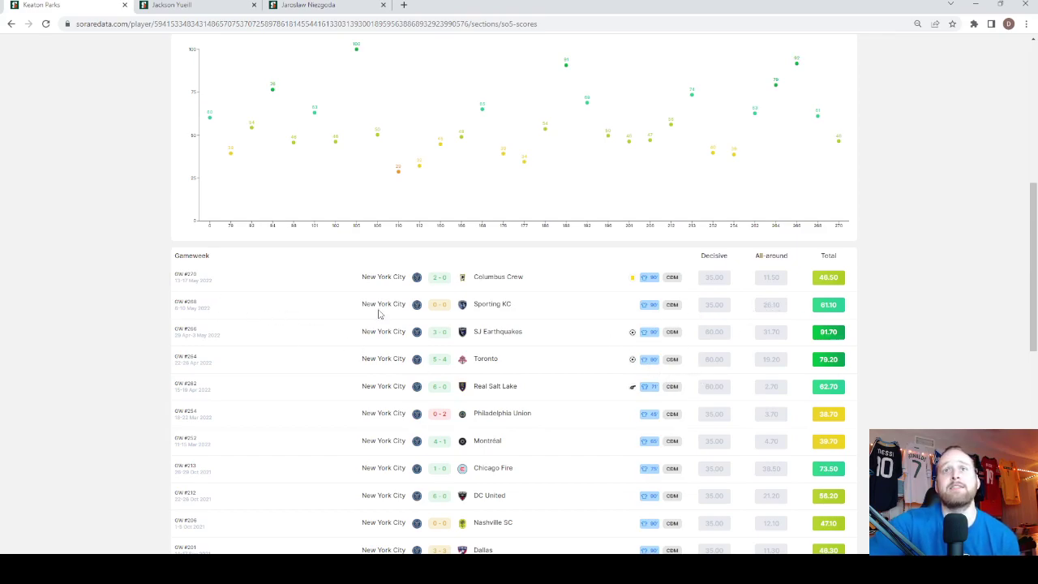
pyautogui.moveTo(803, 287)
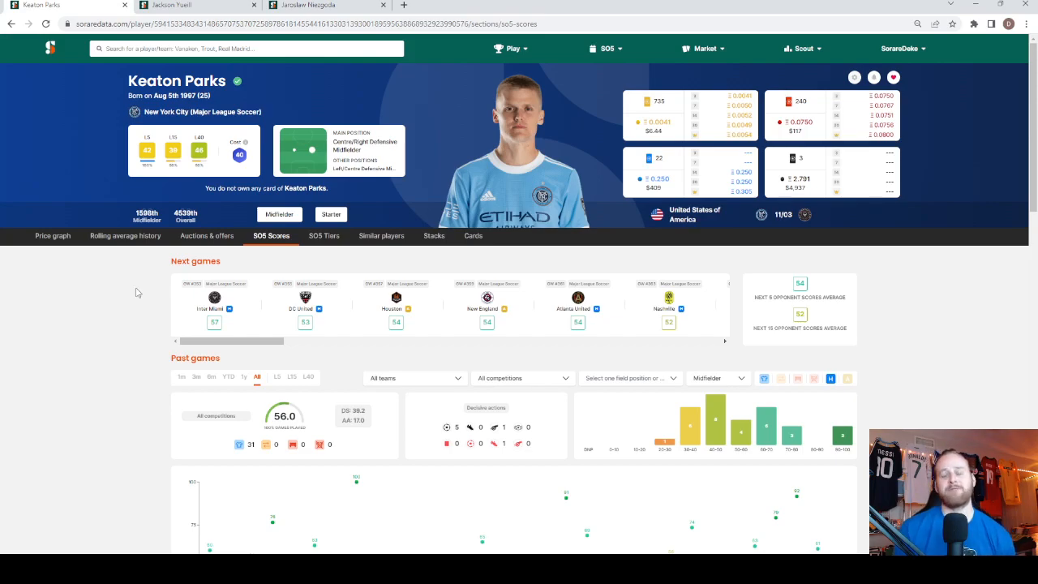
pyautogui.moveTo(218, 297)
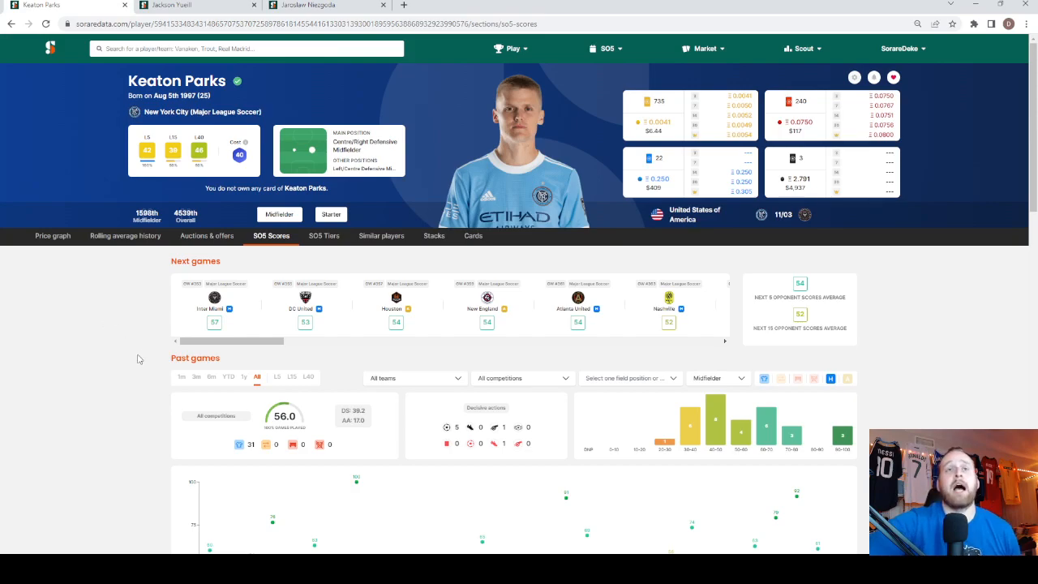
pyautogui.moveTo(130, 331)
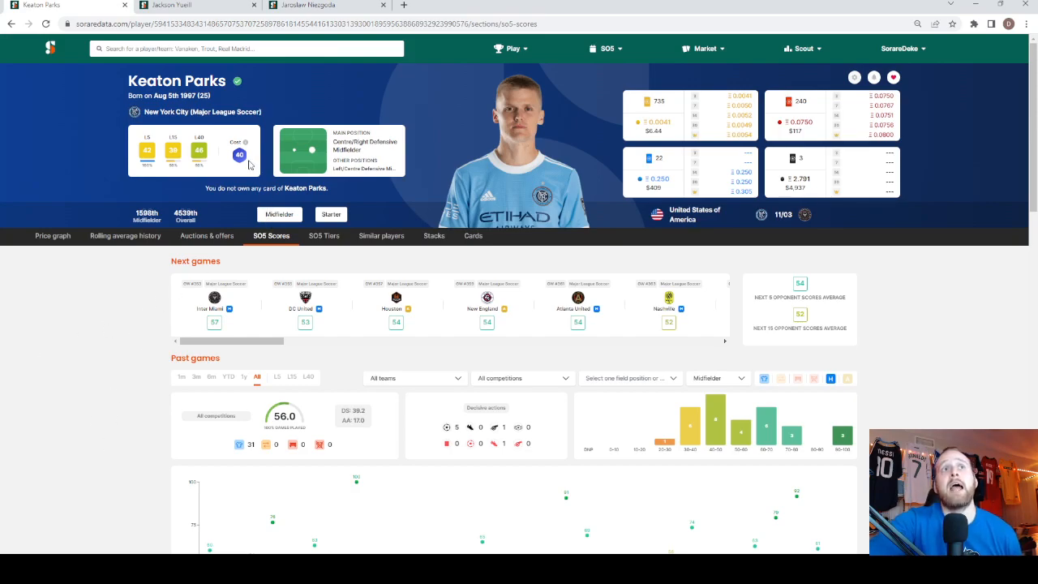
pyautogui.moveTo(90, 294)
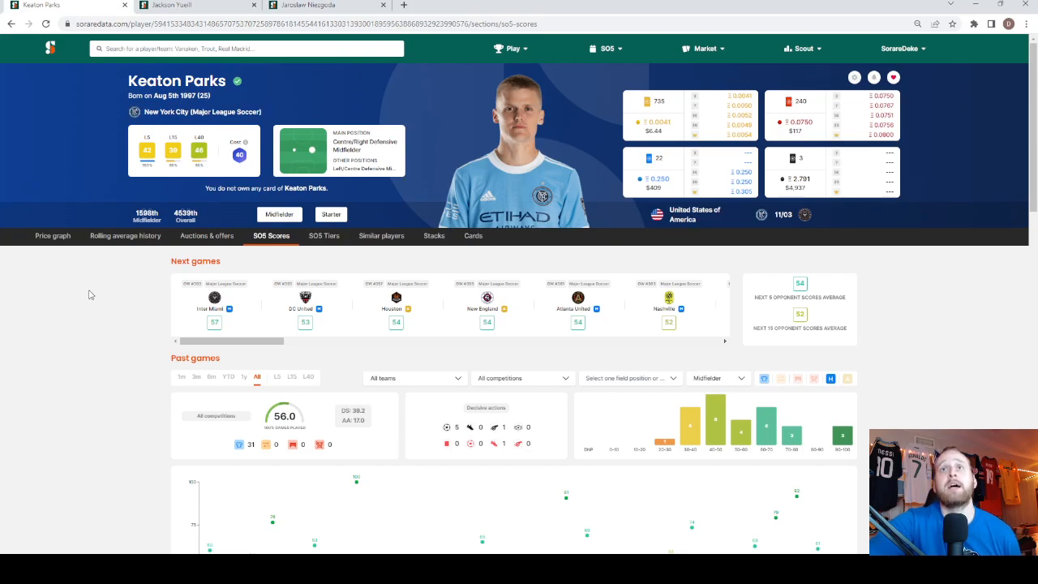
pyautogui.moveTo(906, 311)
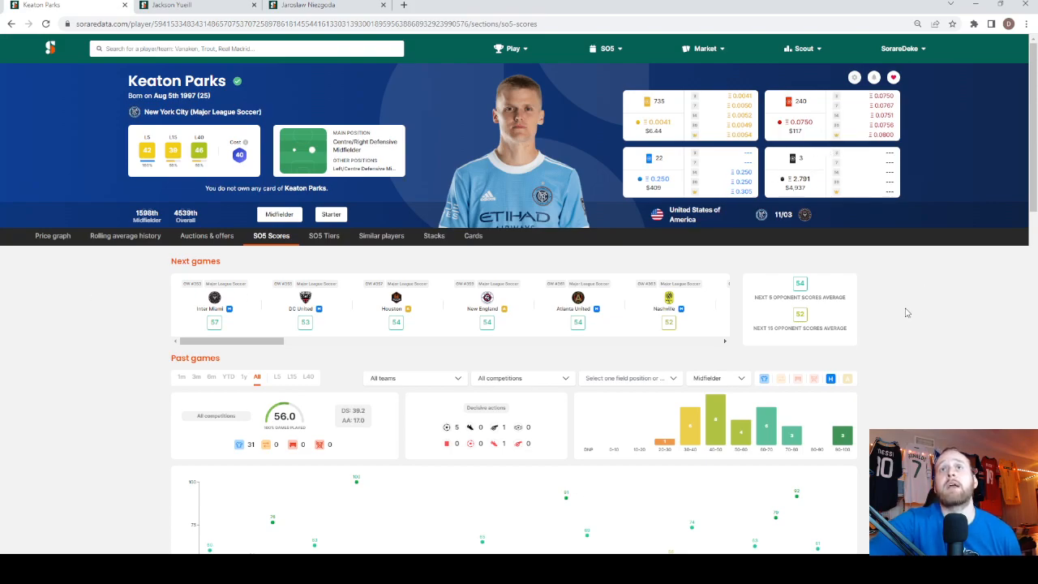
pyautogui.moveTo(665, 142)
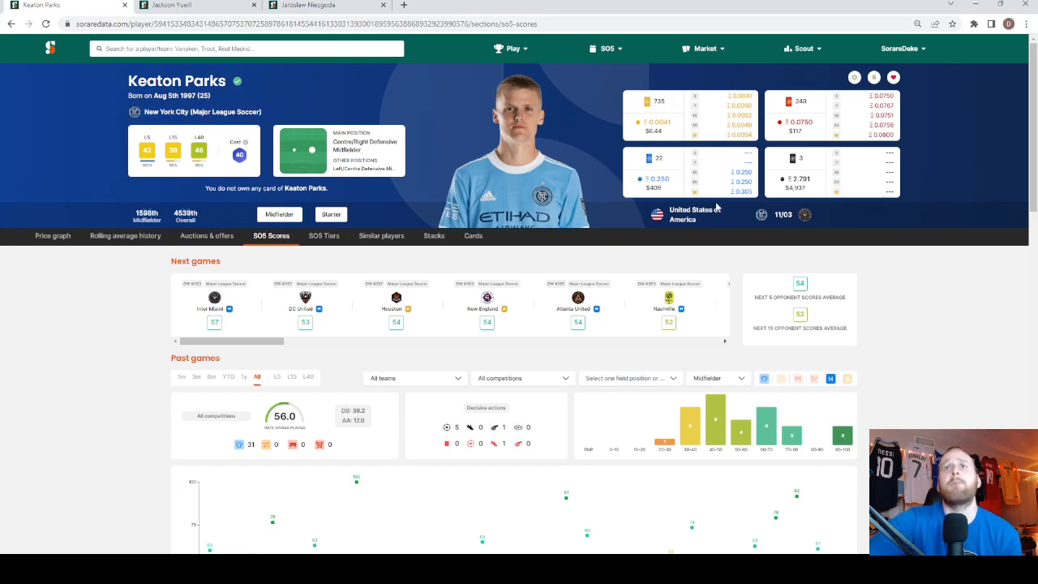
pyautogui.moveTo(633, 164)
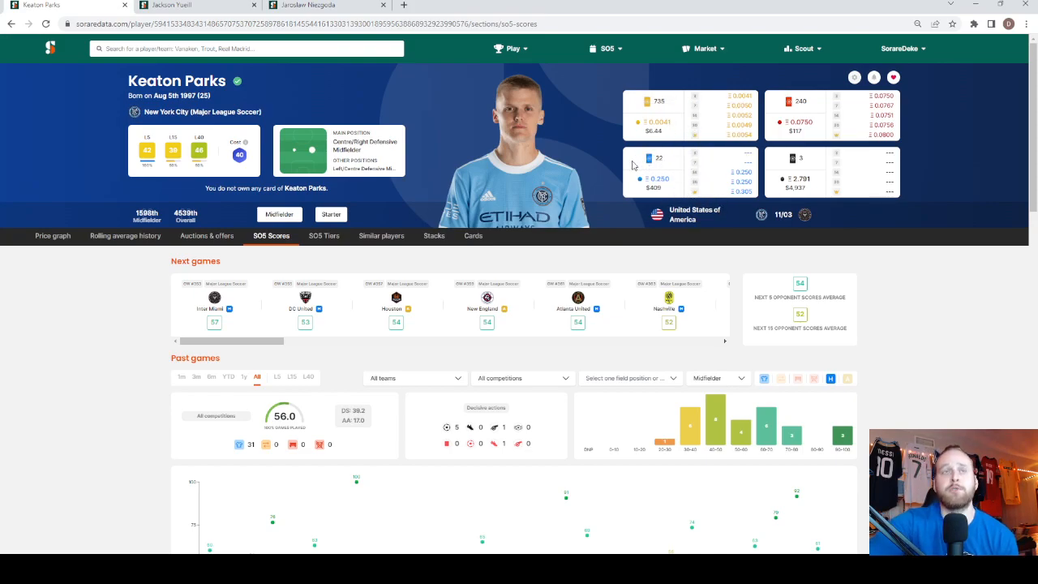
pyautogui.moveTo(155, 360)
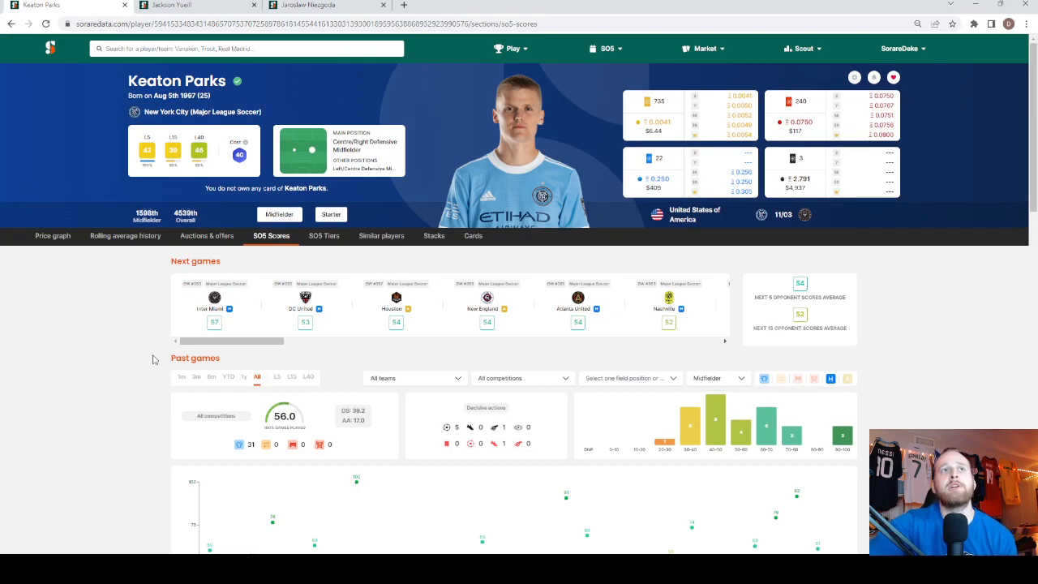
pyautogui.moveTo(902, 137)
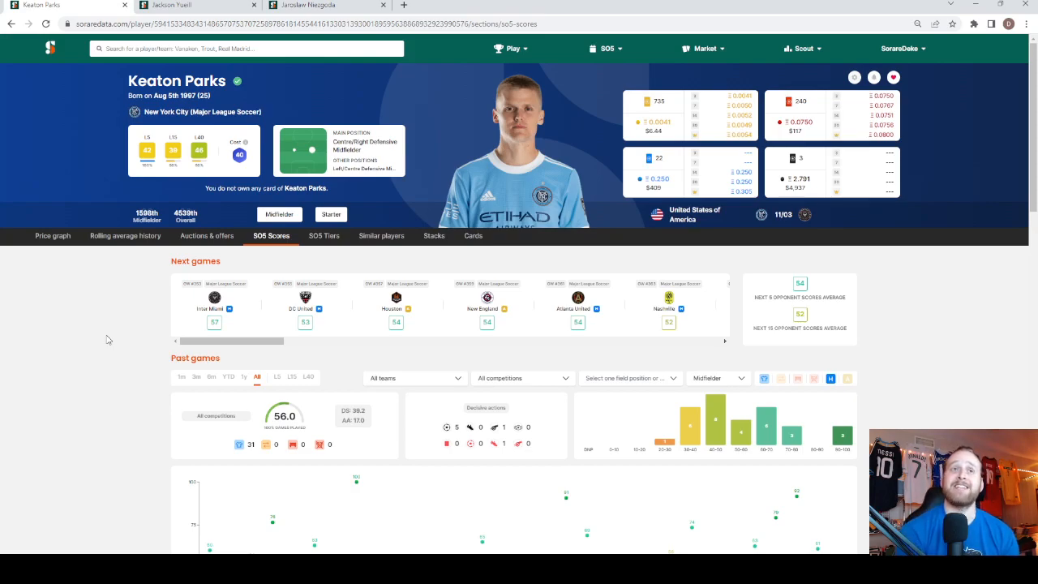
pyautogui.moveTo(69, 327)
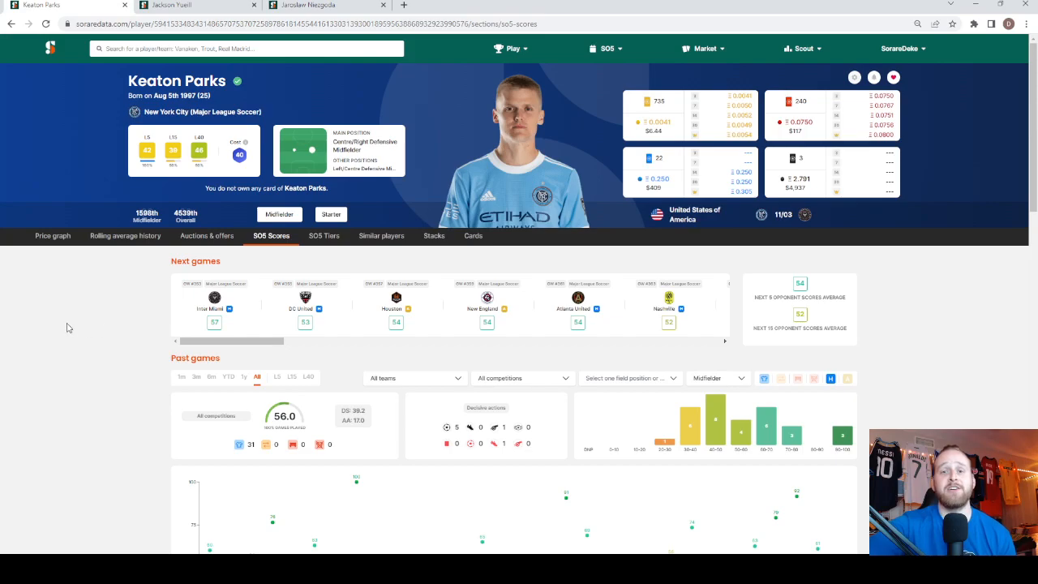
pyautogui.moveTo(64, 288)
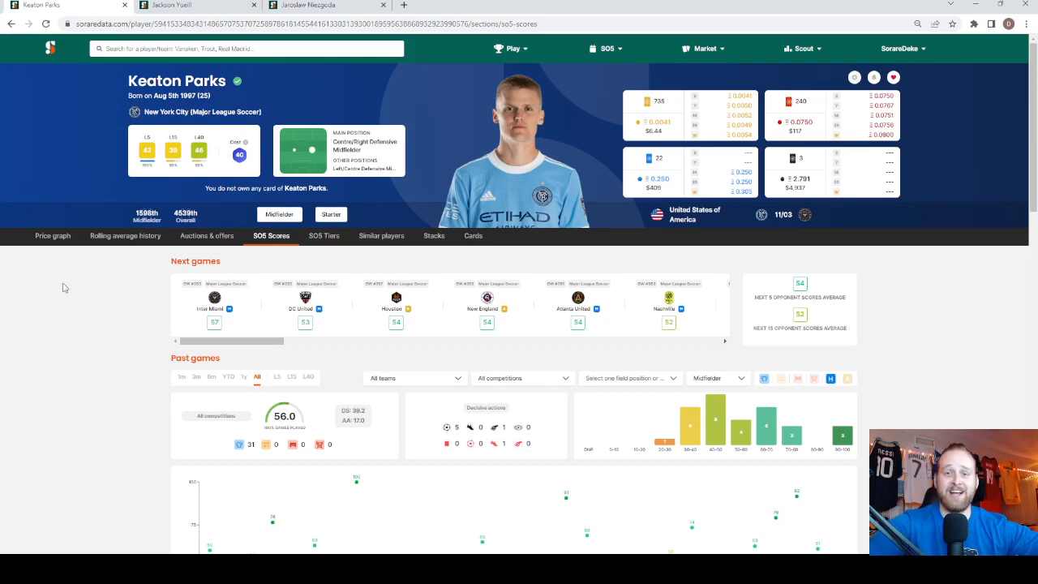
pyautogui.moveTo(137, 344)
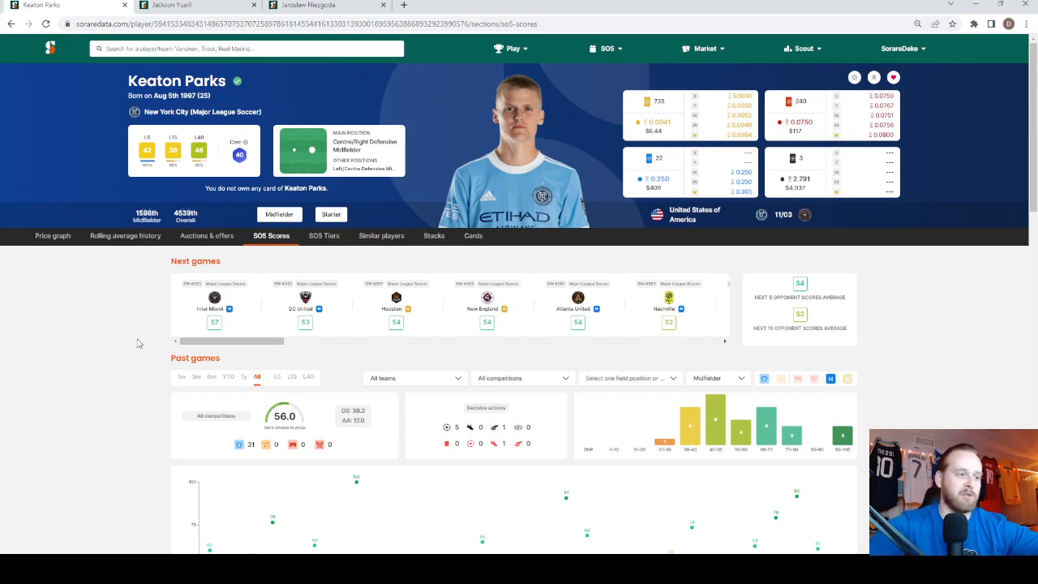
# Step: Scroll down to Keaton Parks' game-by-game score chart across his 31 starts
pyautogui.scroll(-3)
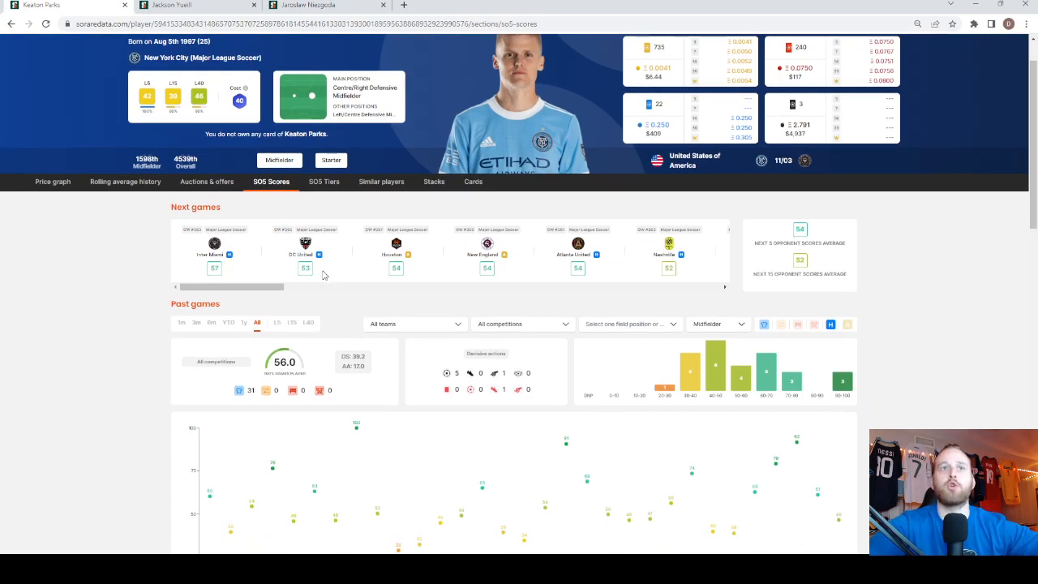
pyautogui.moveTo(421, 268)
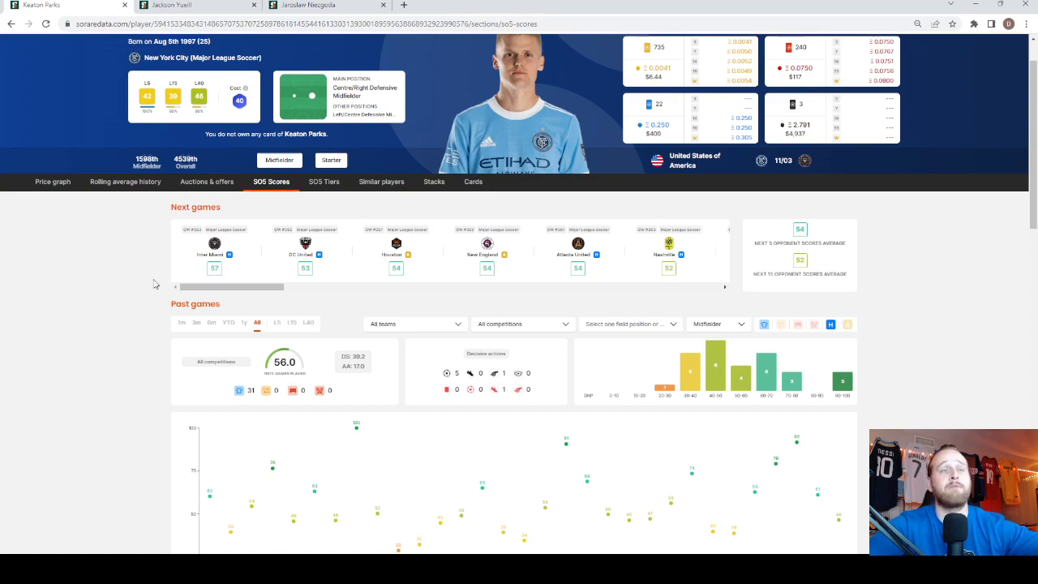
pyautogui.moveTo(247, 305)
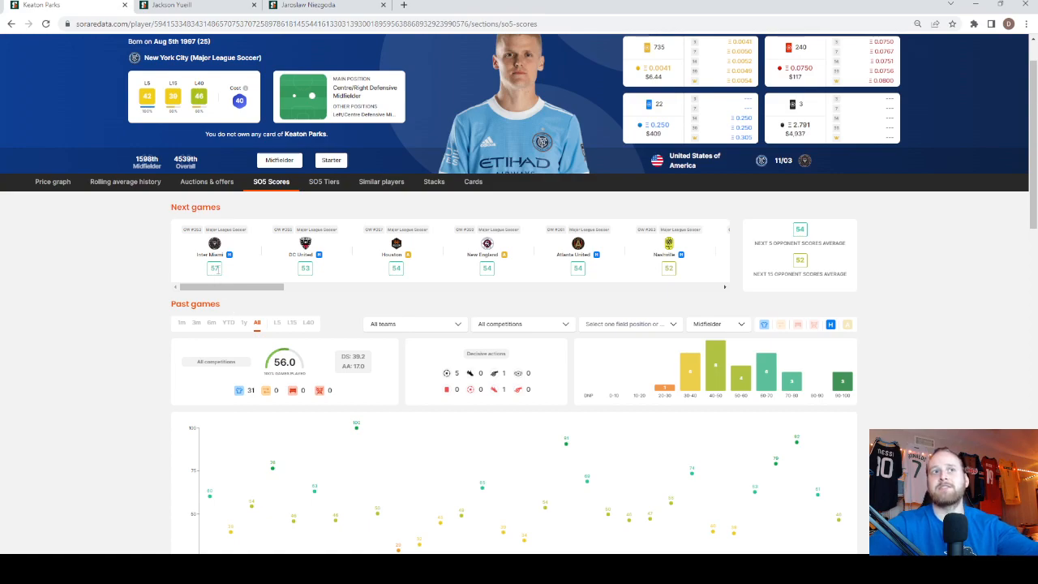
pyautogui.moveTo(317, 272)
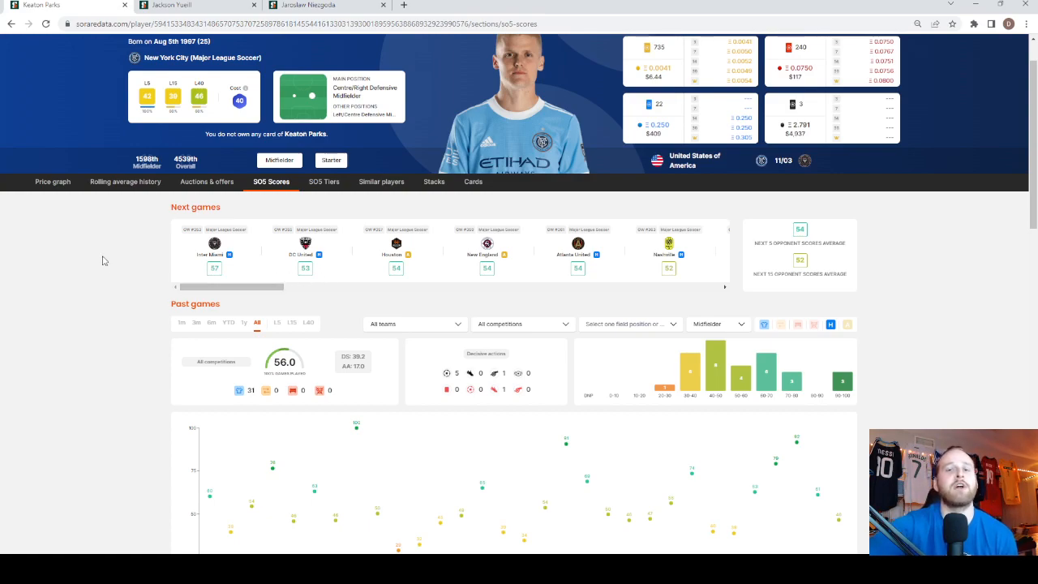
pyautogui.moveTo(119, 258)
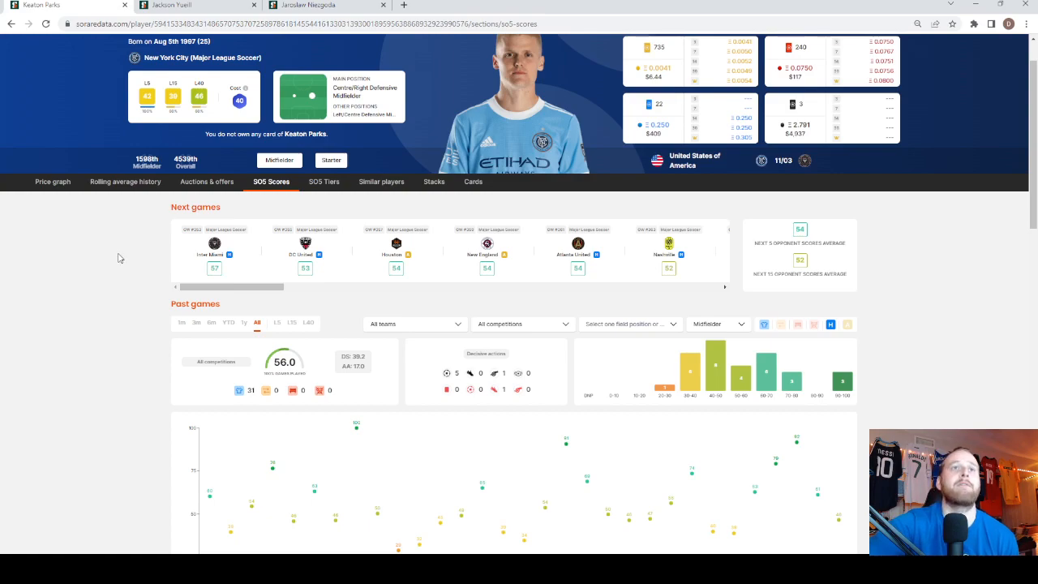
pyautogui.moveTo(132, 261)
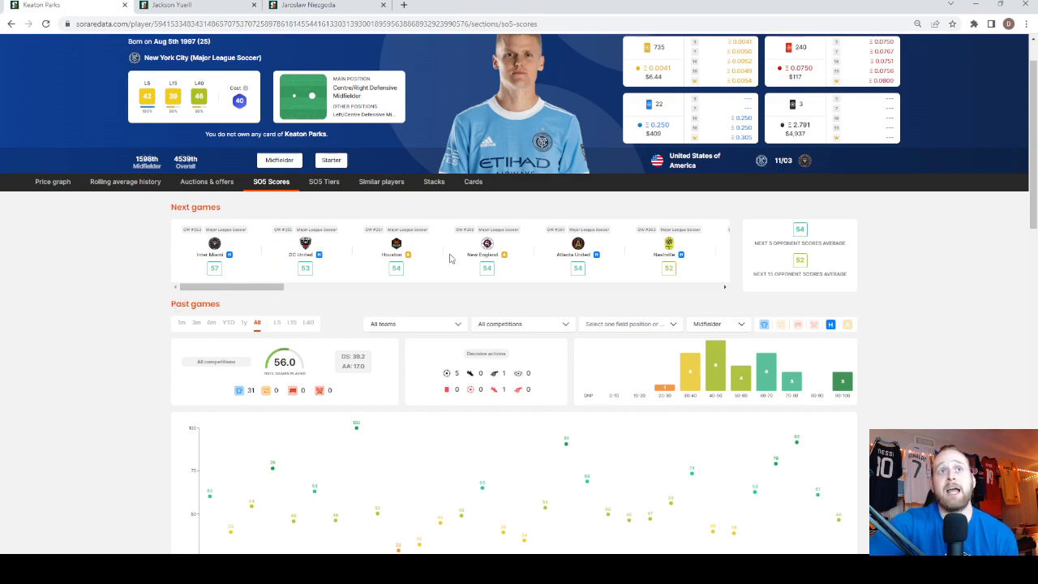
pyautogui.moveTo(154, 314)
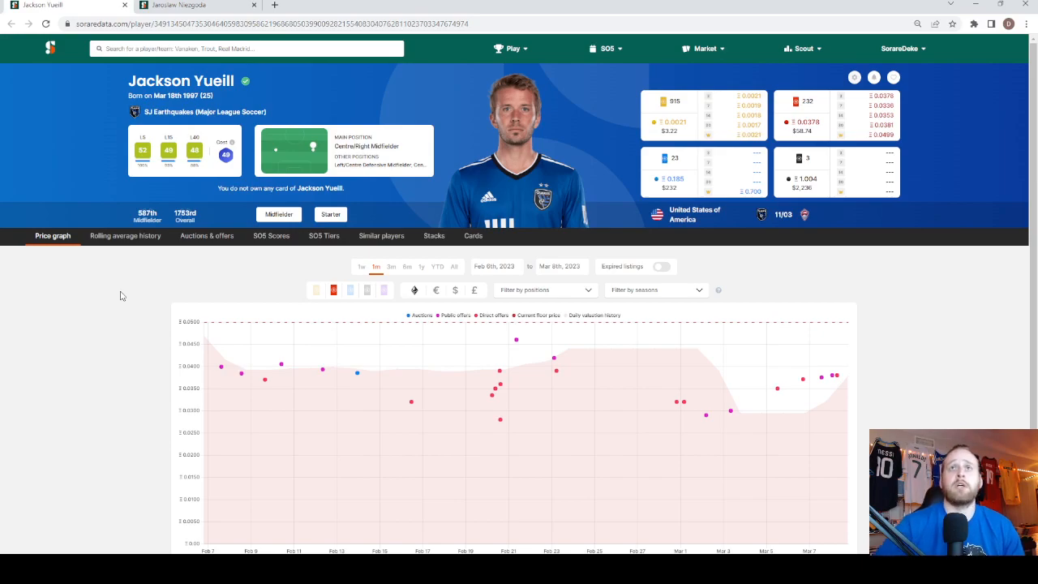
pyautogui.moveTo(282, 244)
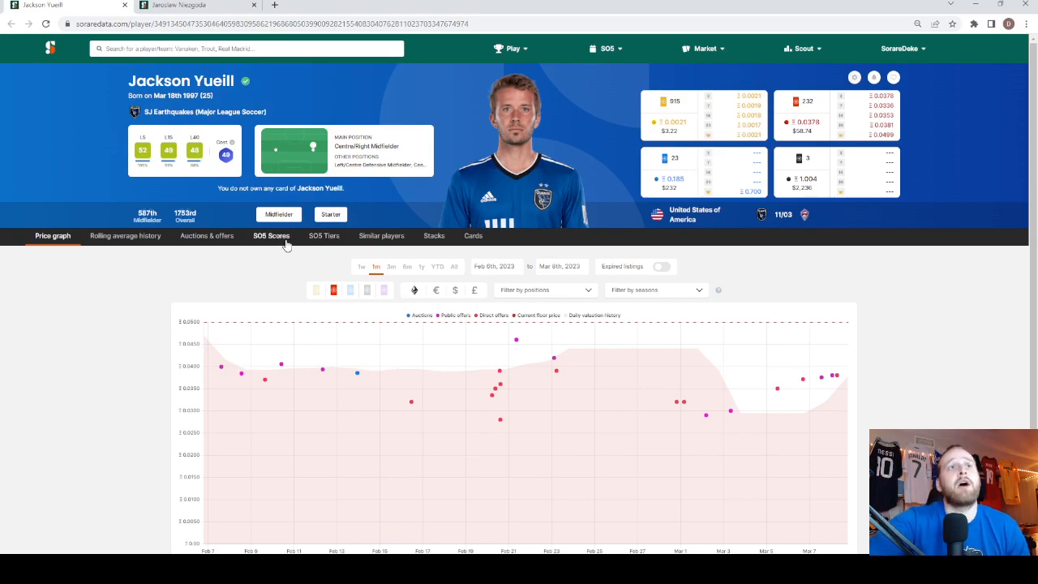
# Step: Show Jackson Yueill's SO5 scores with upcoming San Jose opponents and 47.9 past-year average
pyautogui.click(271, 236)
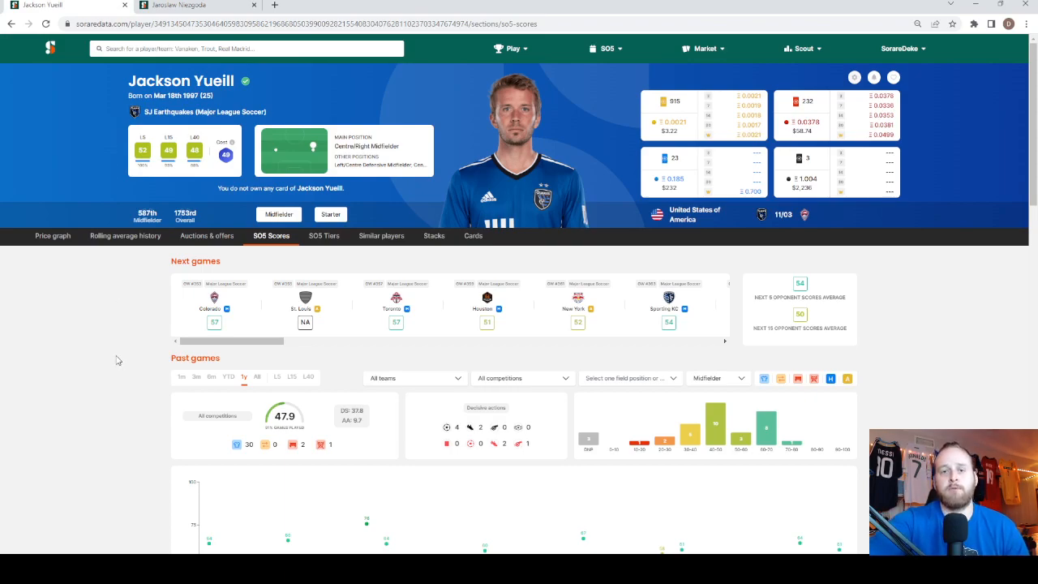
pyautogui.moveTo(138, 334)
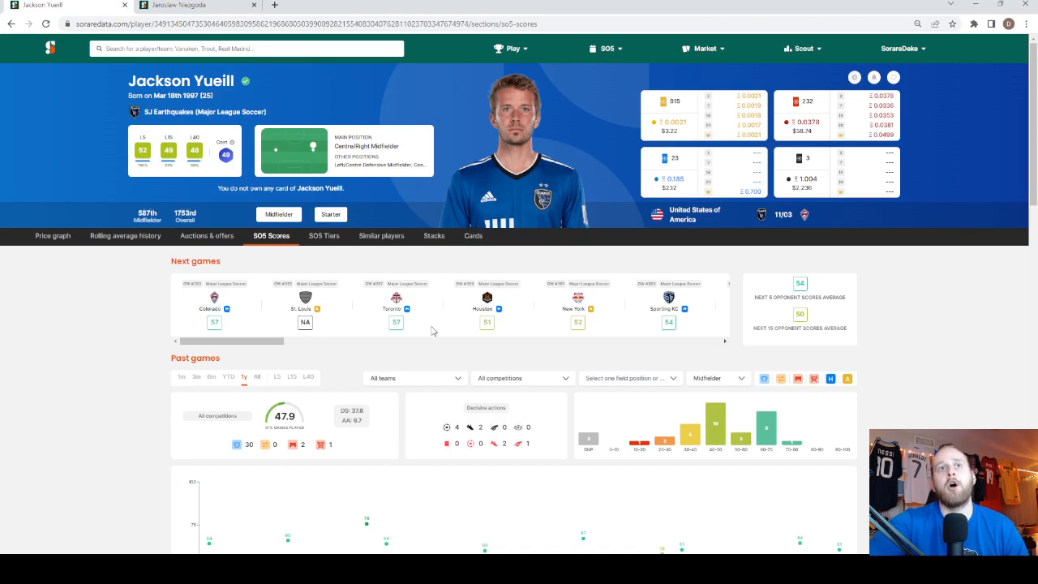
pyautogui.moveTo(527, 300)
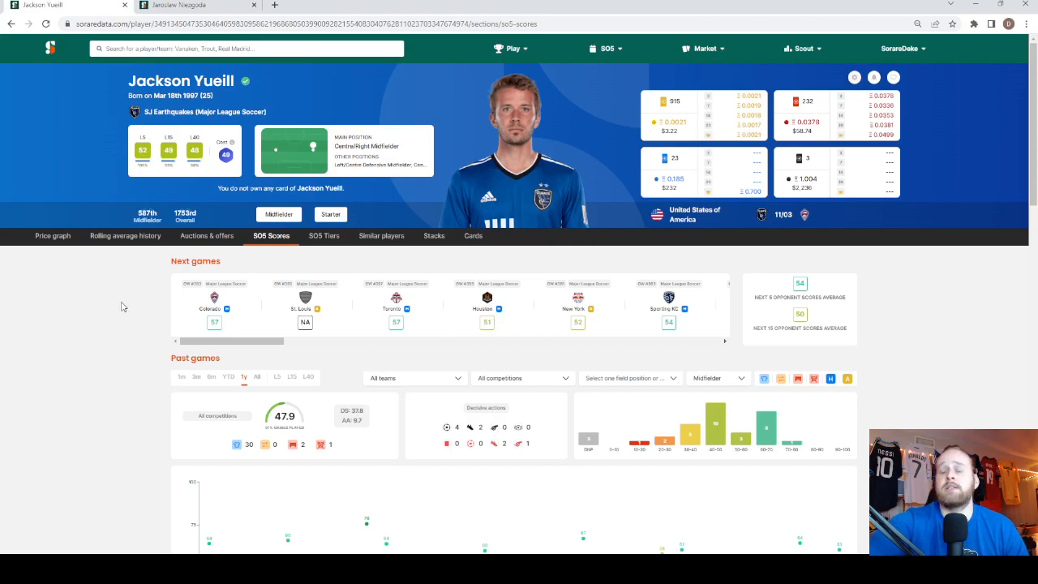
pyautogui.moveTo(121, 311)
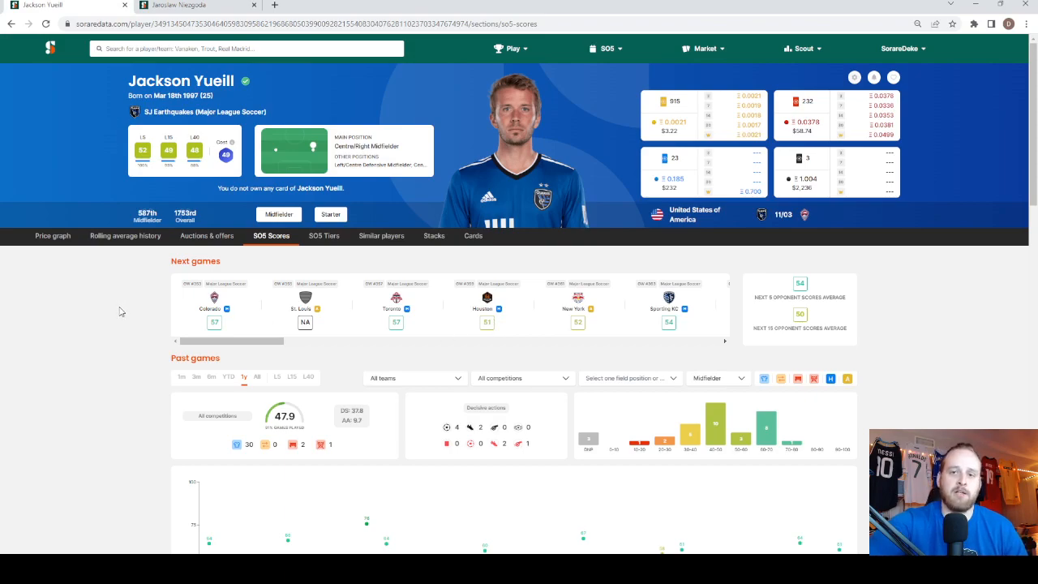
pyautogui.moveTo(108, 329)
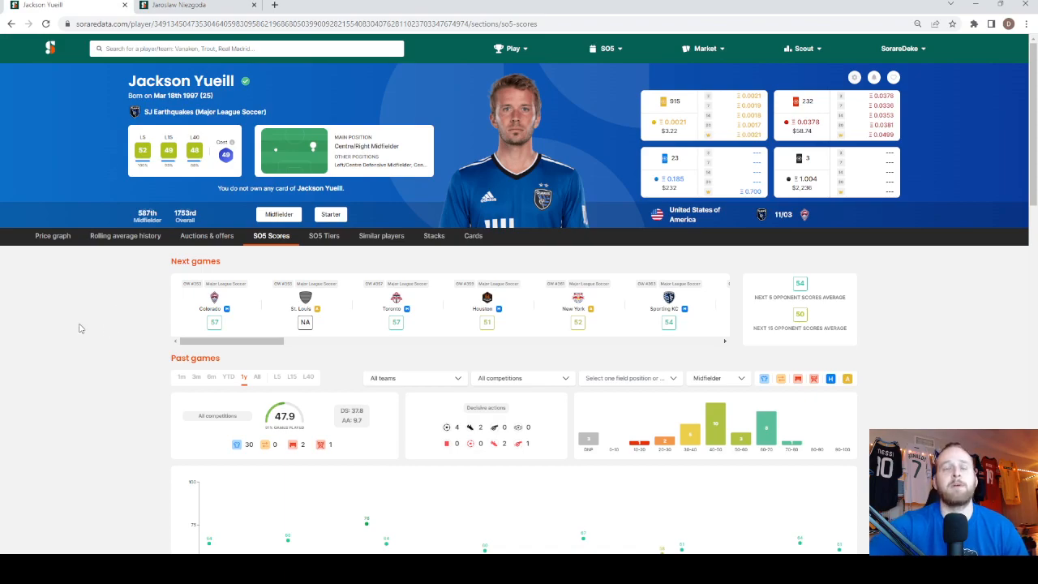
pyautogui.moveTo(149, 301)
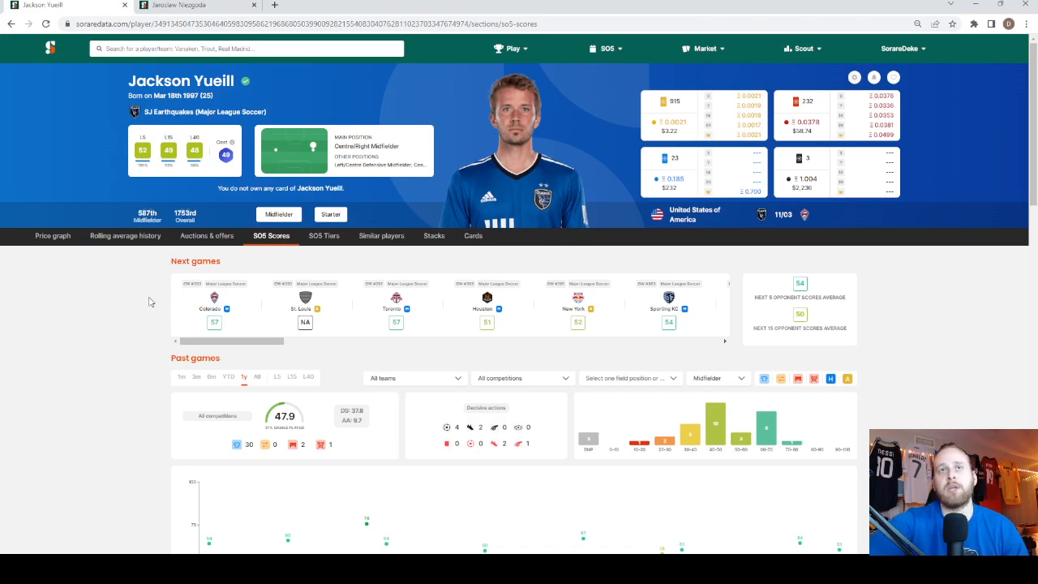
pyautogui.moveTo(769, 248)
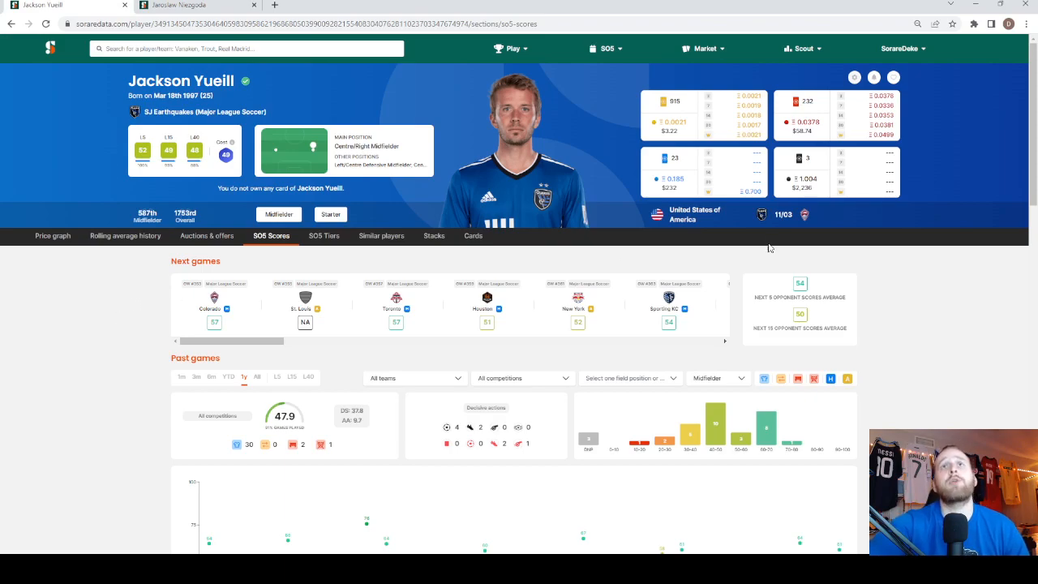
pyautogui.moveTo(157, 304)
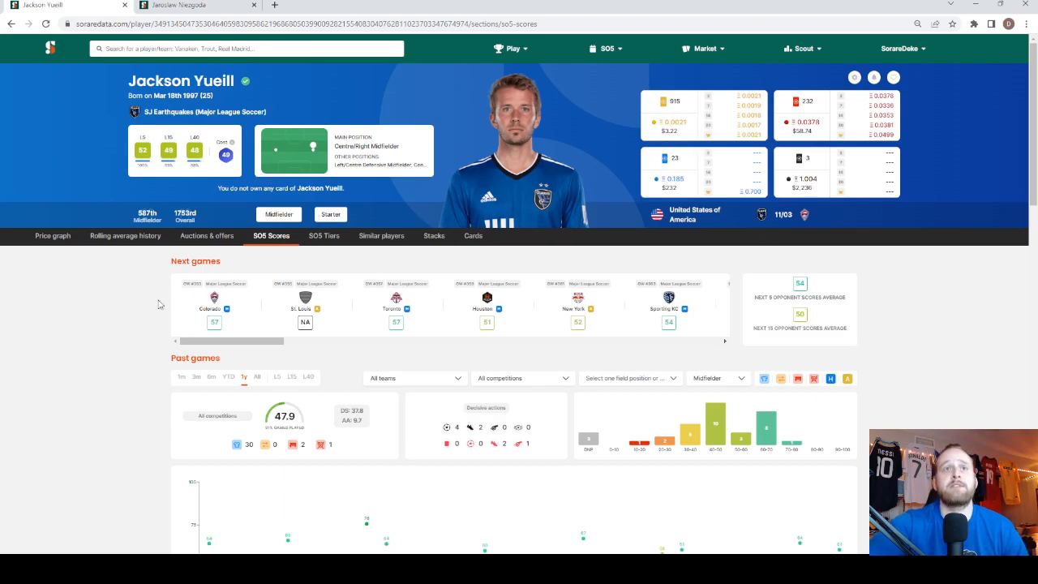
pyautogui.scroll(-3)
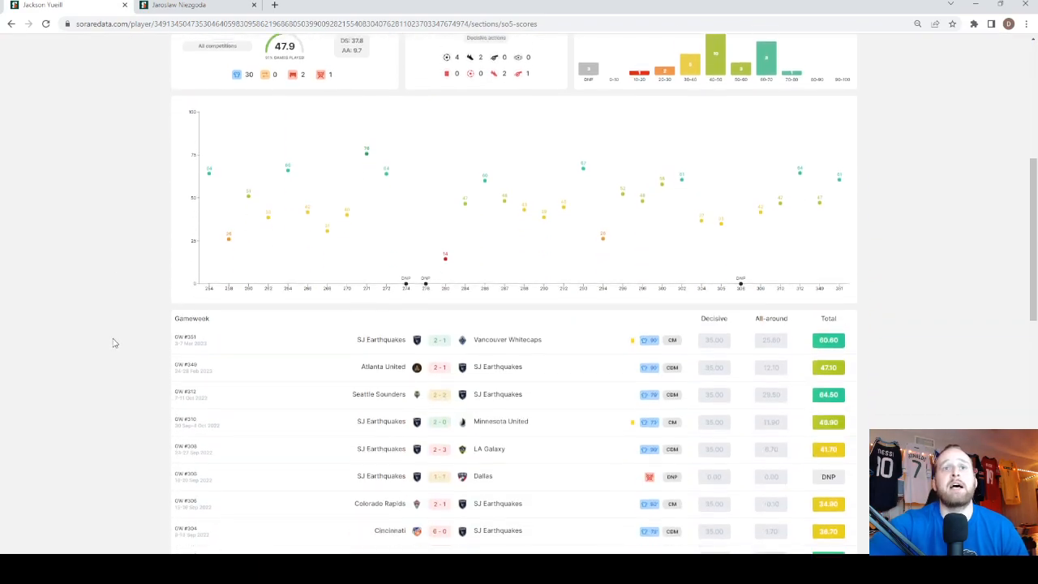
pyautogui.scroll(-3)
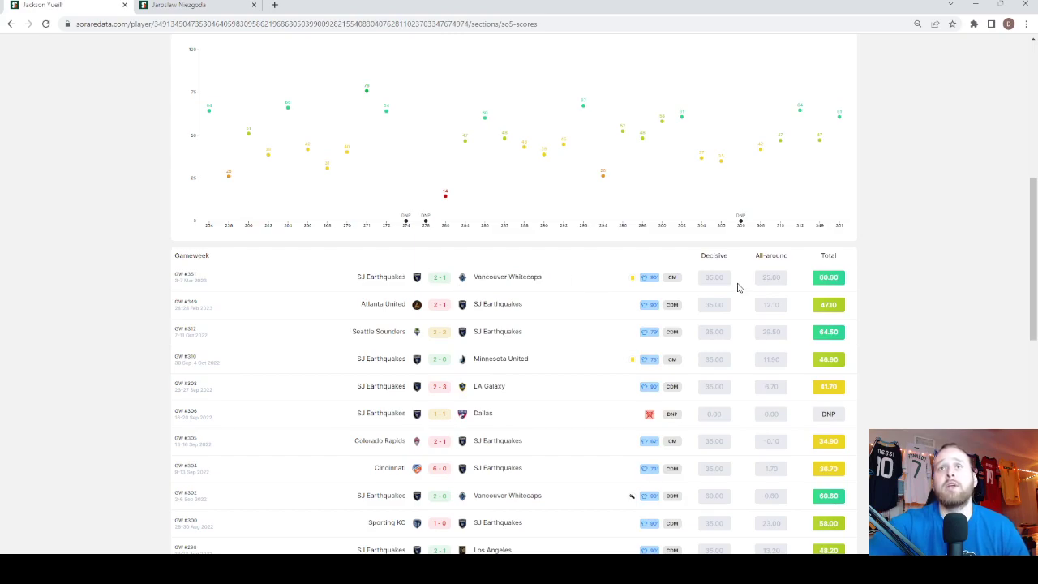
pyautogui.scroll(-3)
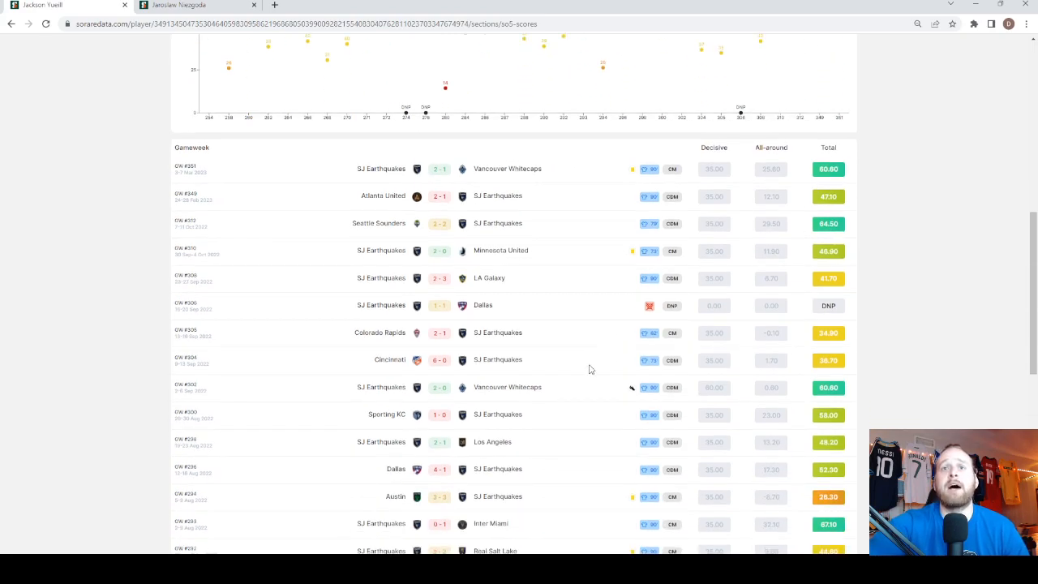
pyautogui.scroll(-3)
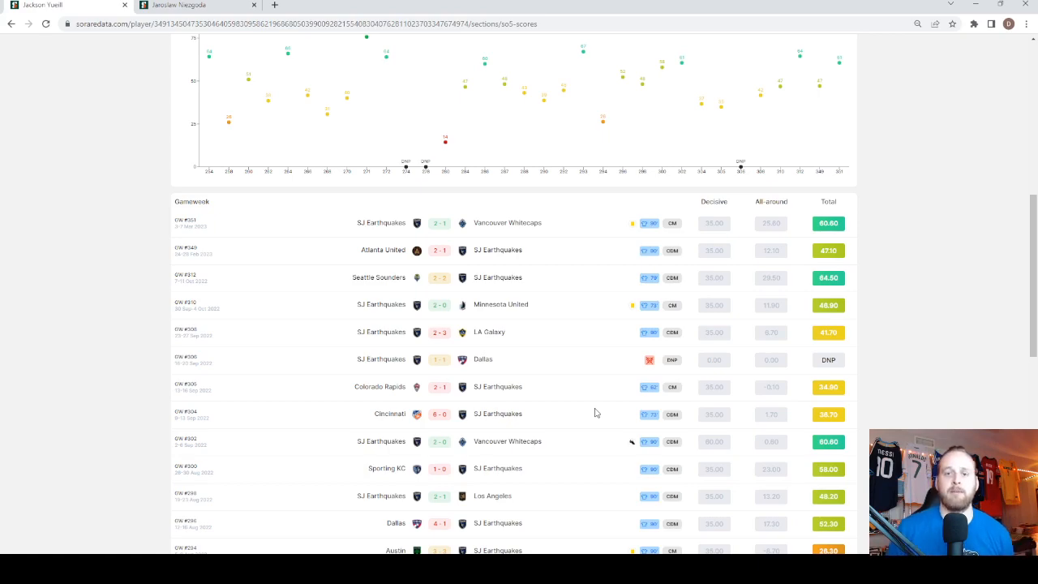
pyautogui.scroll(3)
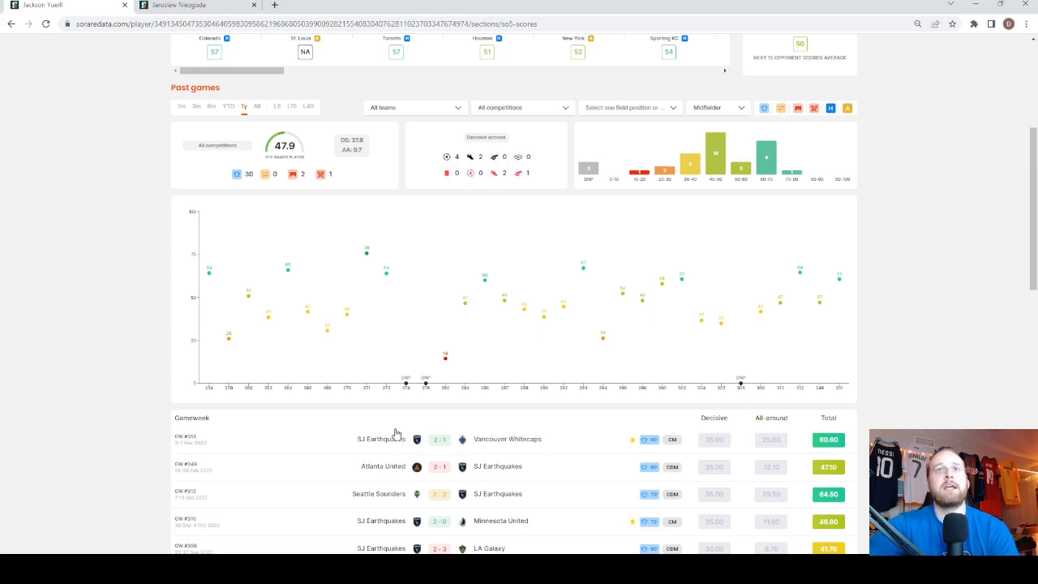
pyautogui.moveTo(424, 256)
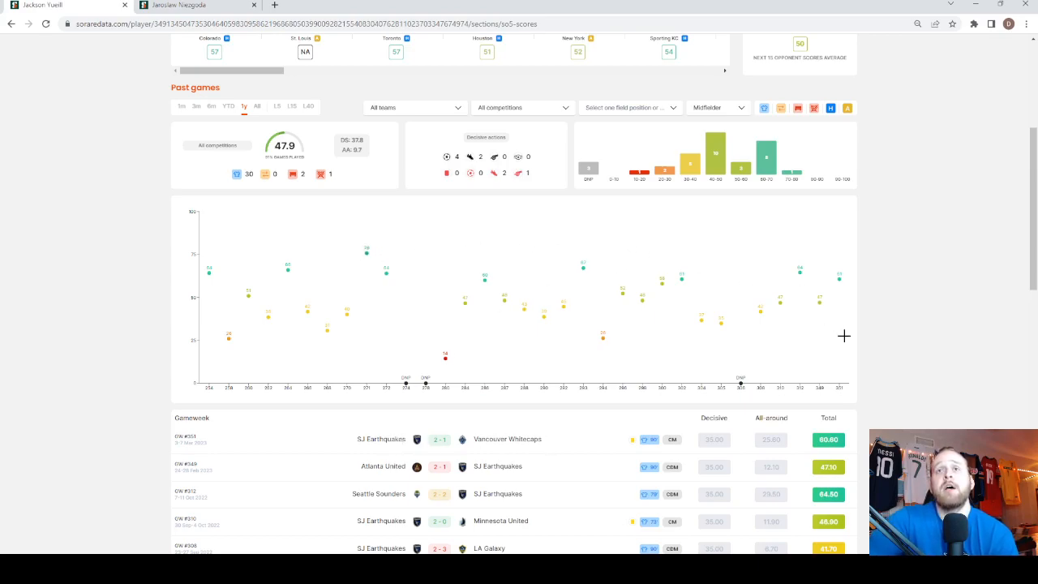
pyautogui.moveTo(313, 318)
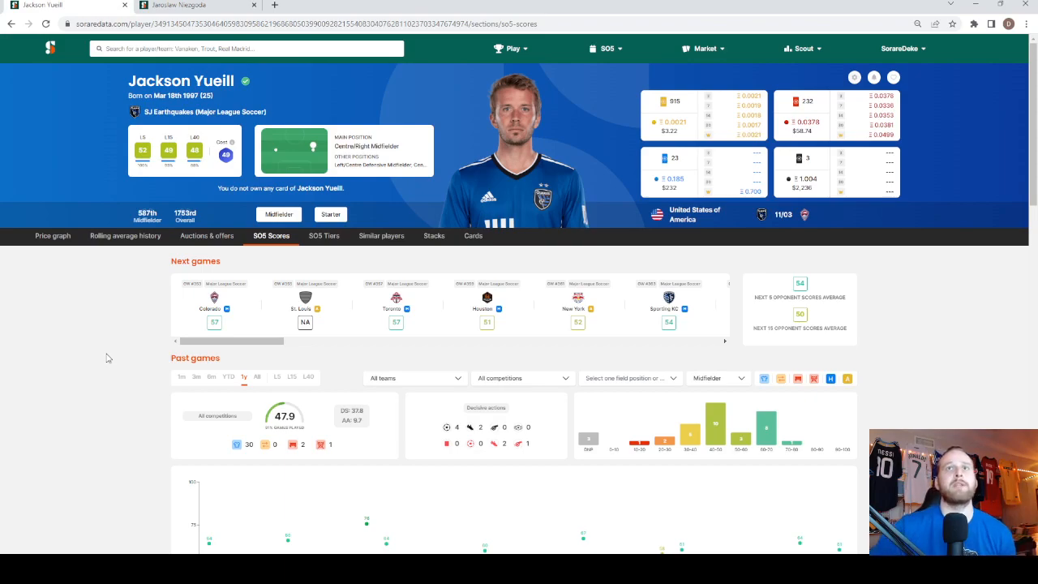
pyautogui.moveTo(599, 180)
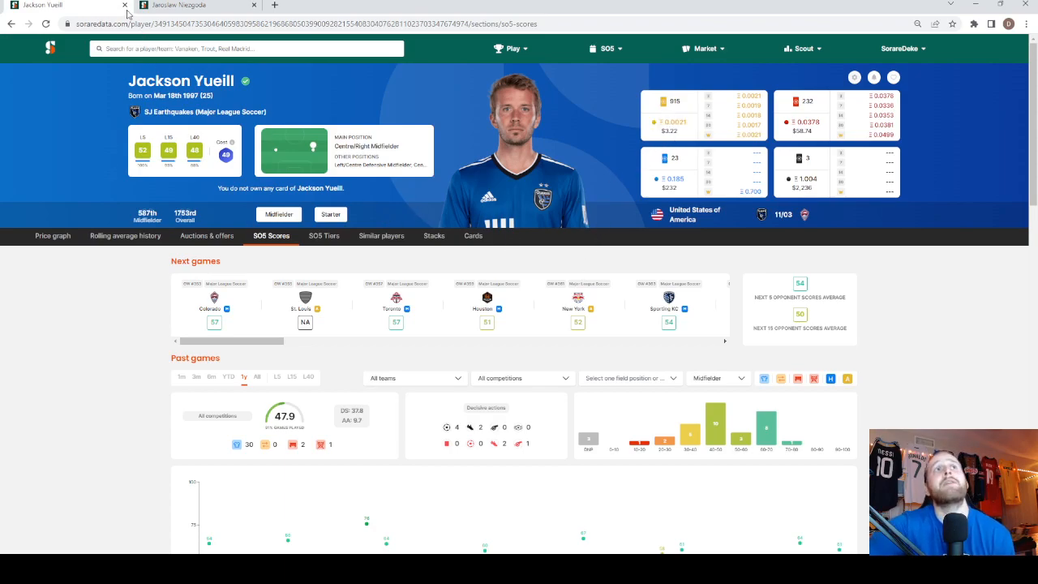
# Step: Close Yueill's page and view Niezgoda's live offers and completed Portland Timbers transactions
pyautogui.click(198, 8)
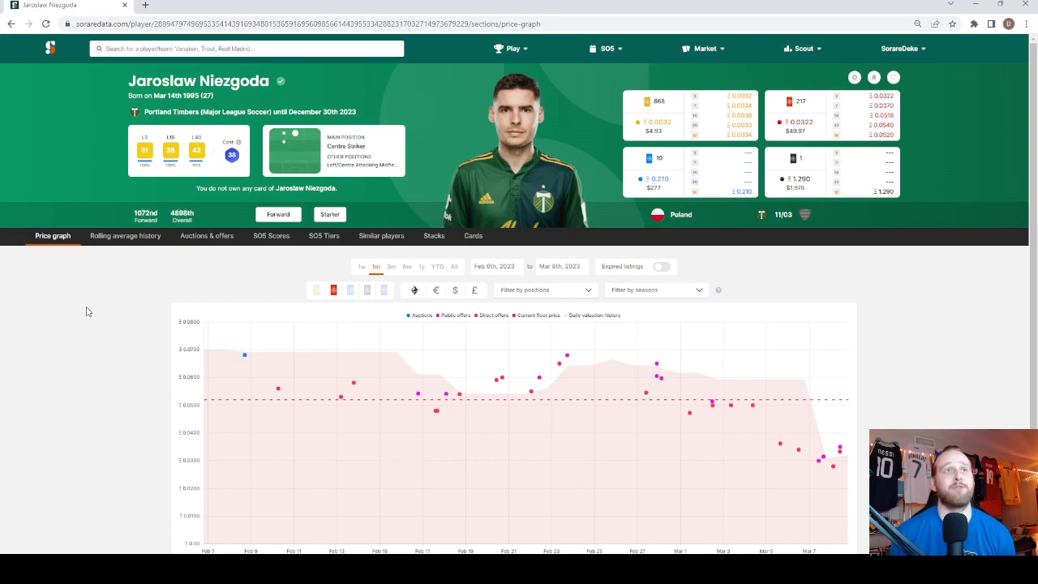
pyautogui.click(205, 236)
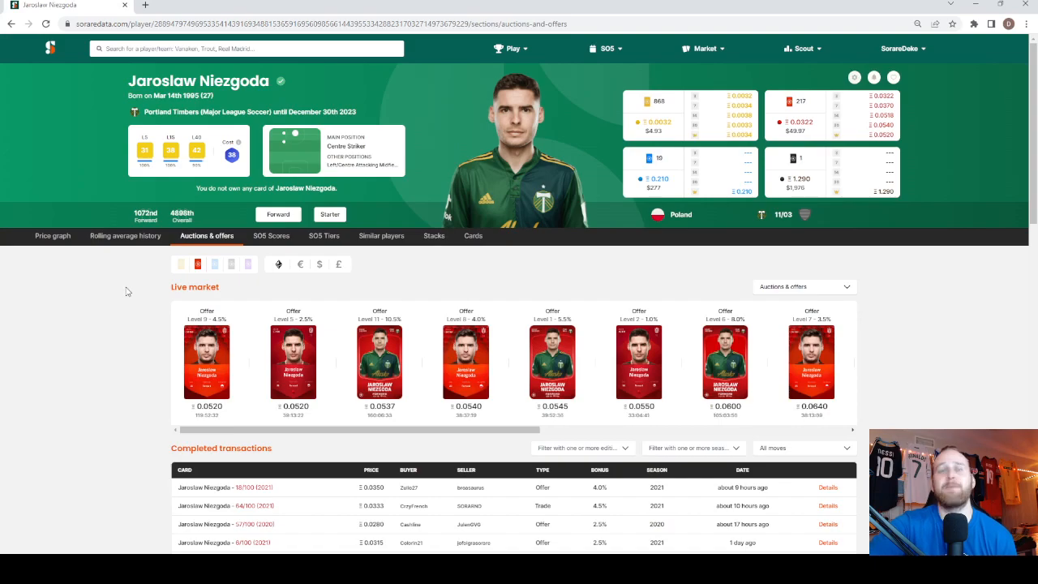
pyautogui.scroll(-3)
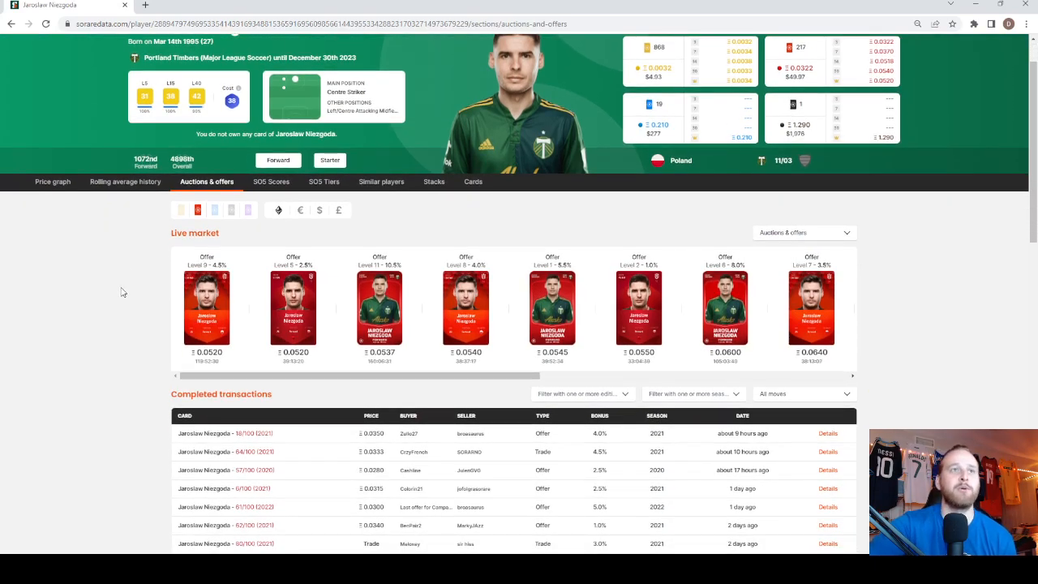
pyautogui.moveTo(297, 339)
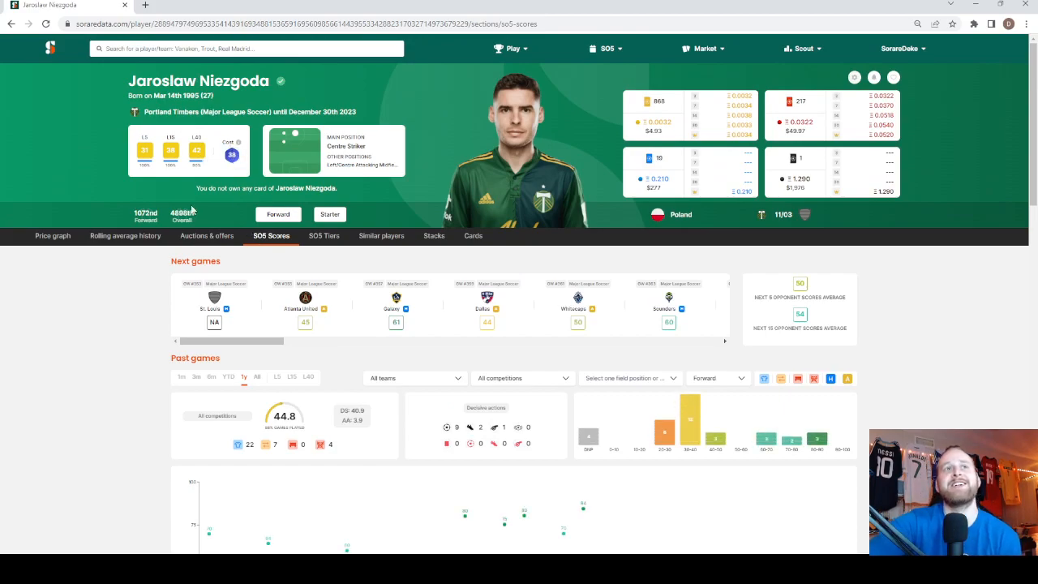
pyautogui.moveTo(112, 381)
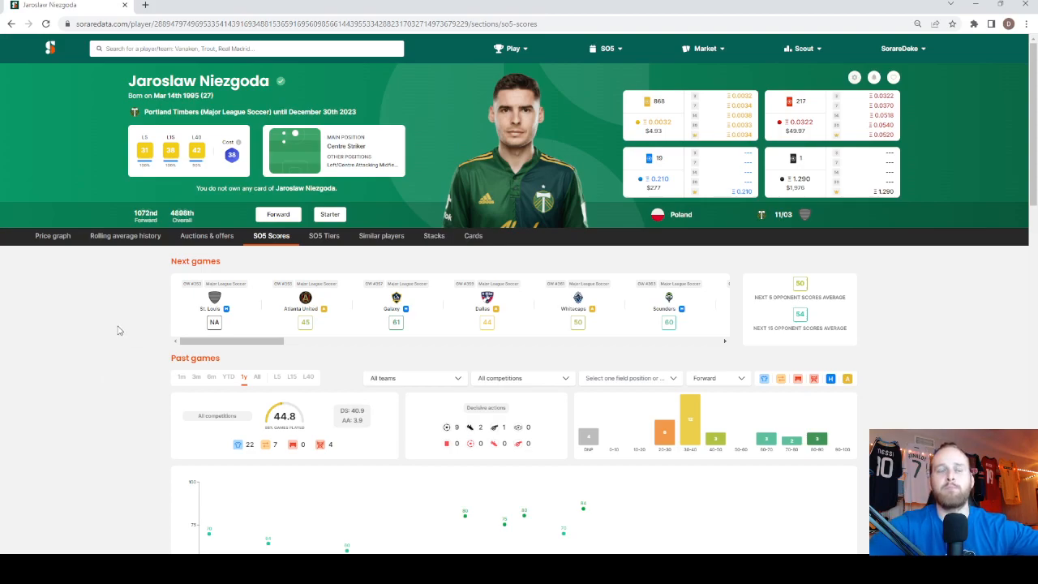
pyautogui.moveTo(119, 331)
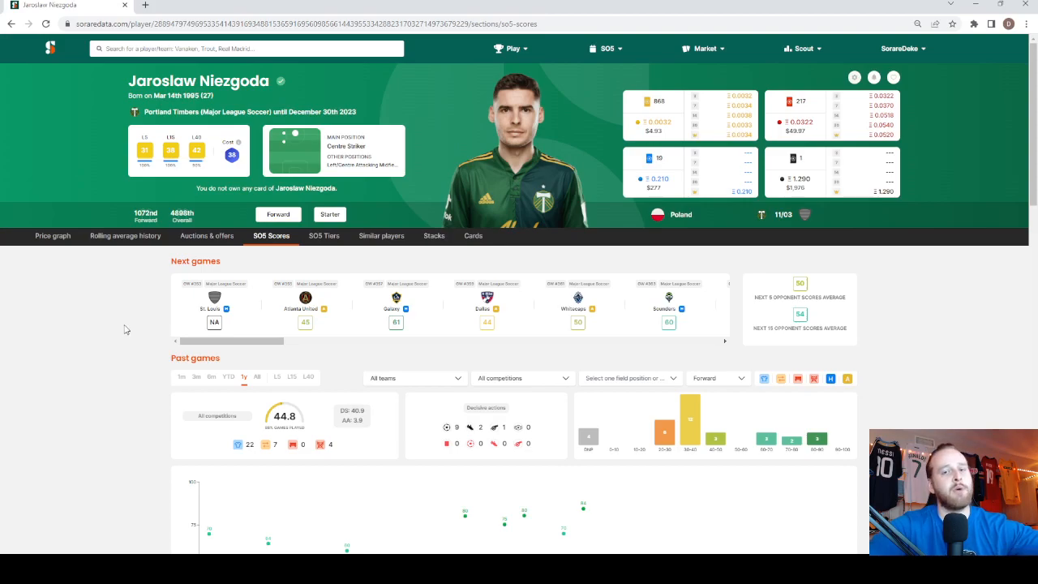
pyautogui.moveTo(173, 266)
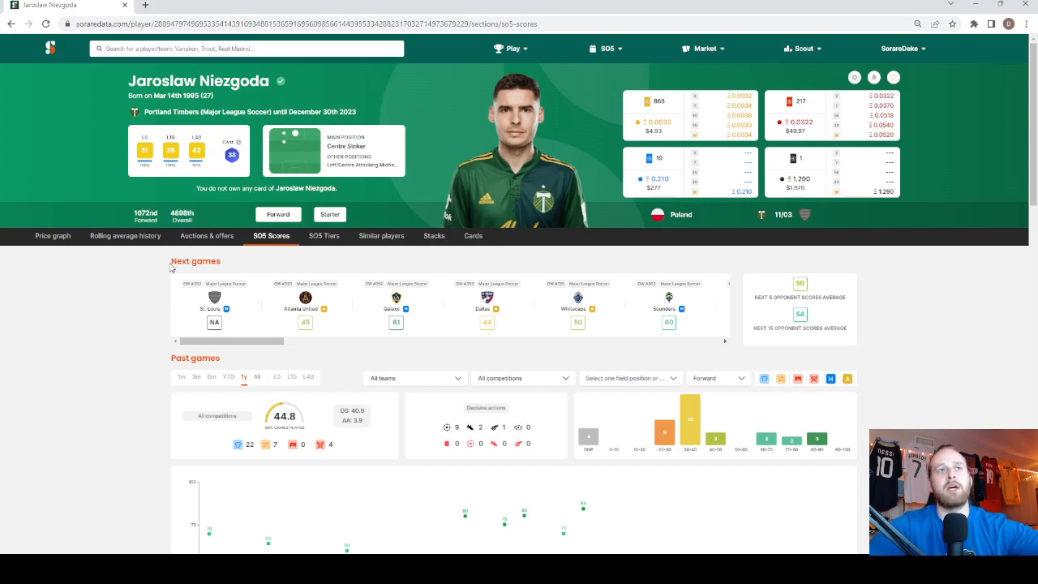
pyautogui.moveTo(124, 349)
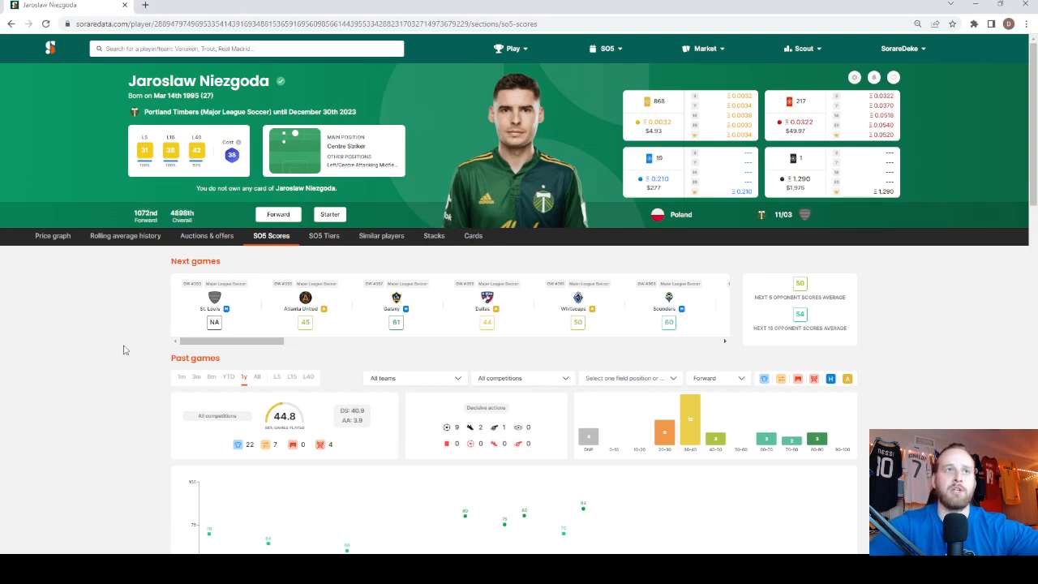
pyautogui.moveTo(146, 317)
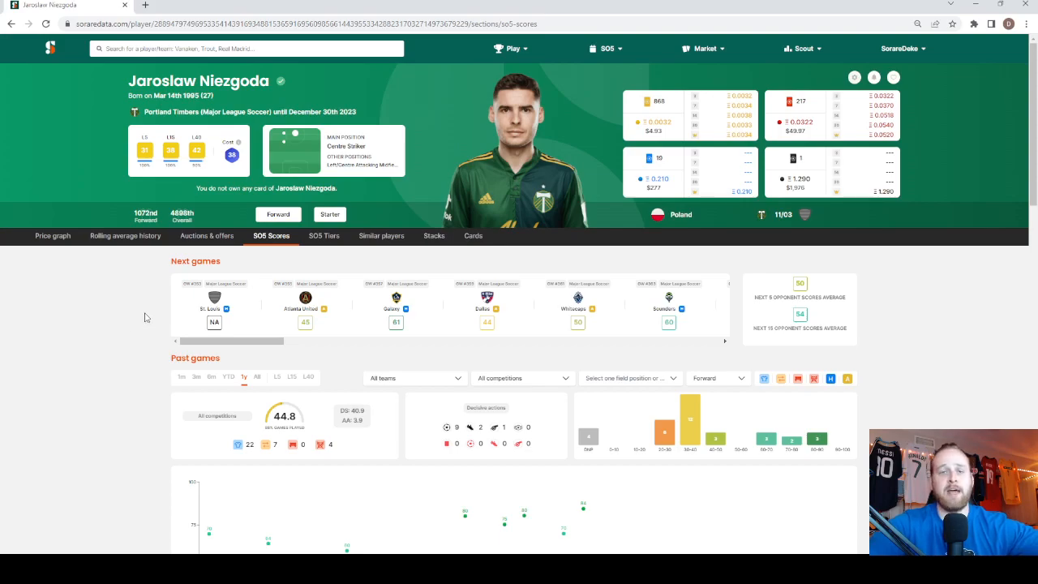
pyautogui.scroll(-3)
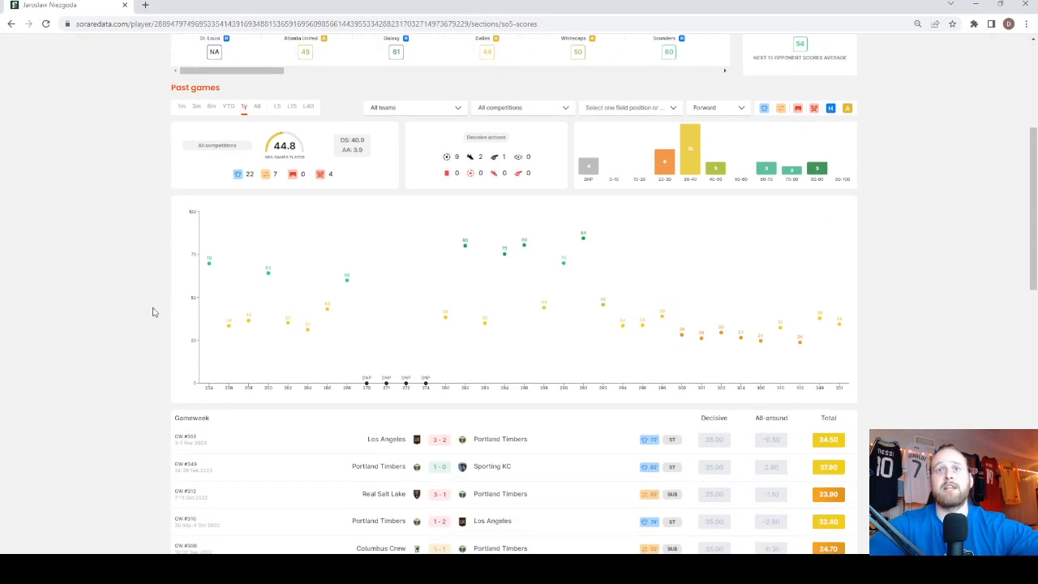
pyautogui.scroll(-3)
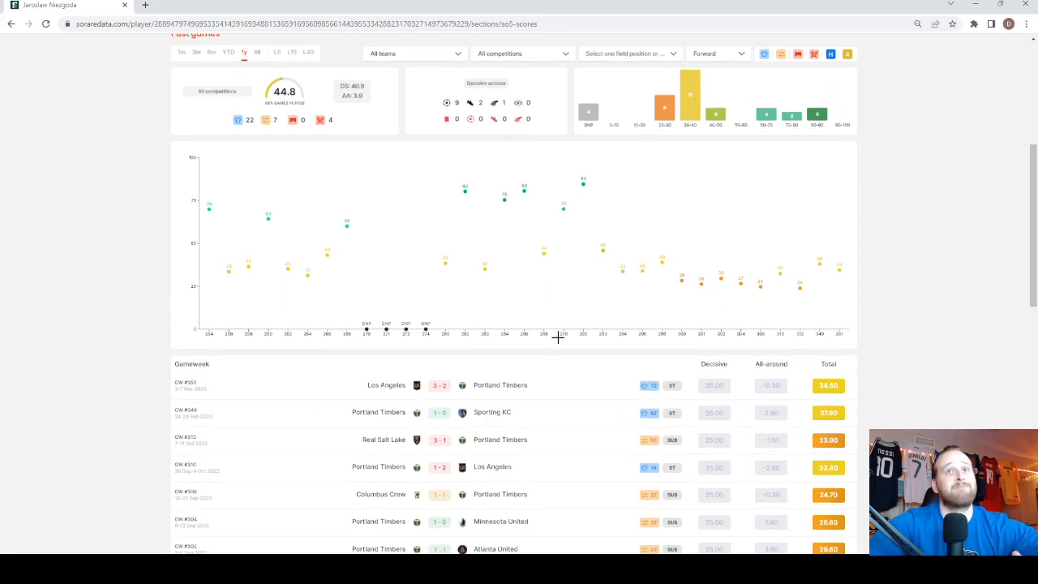
pyautogui.moveTo(463, 262)
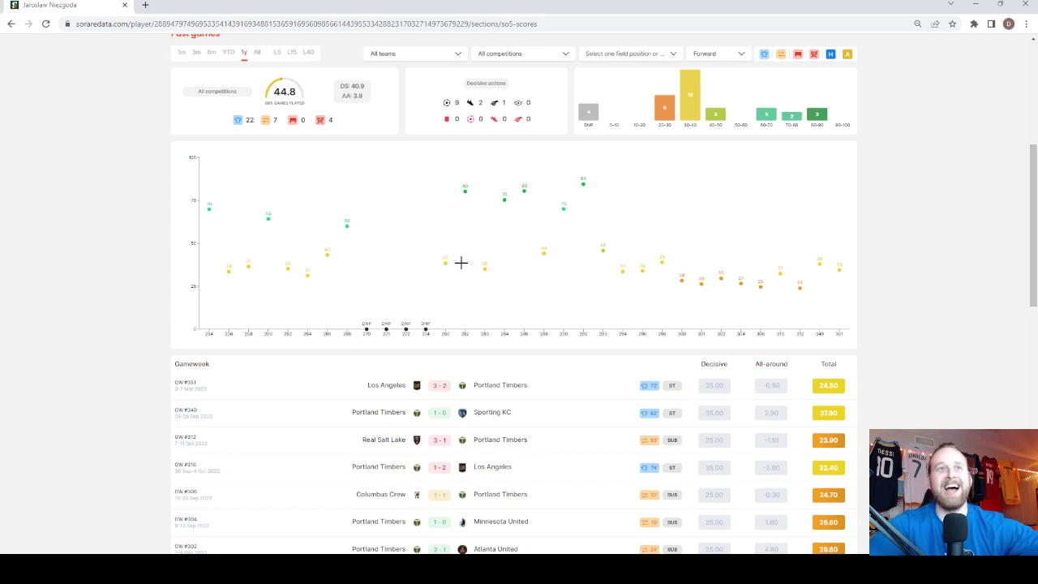
pyautogui.moveTo(602, 262)
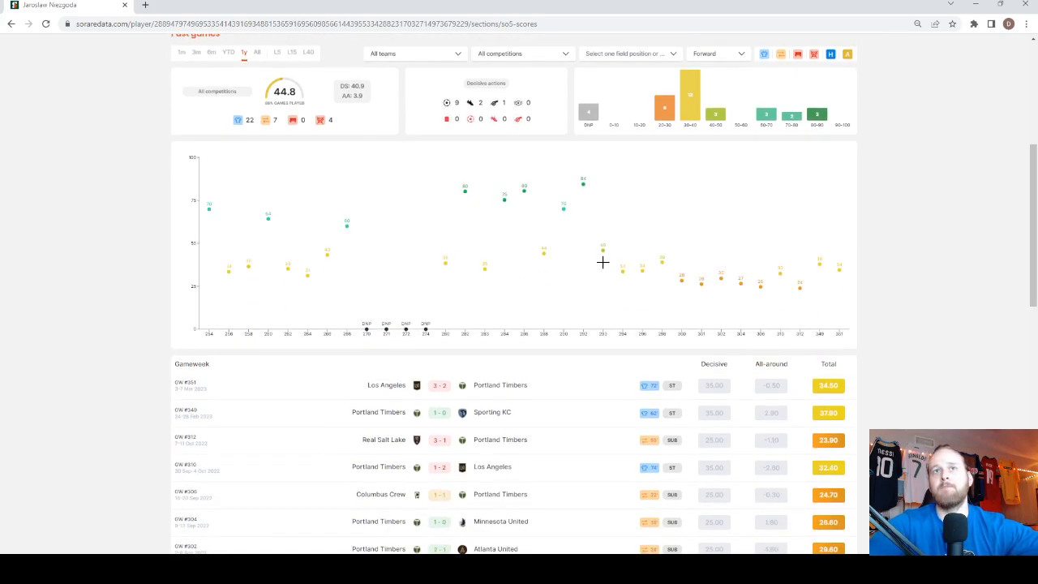
pyautogui.moveTo(833, 257)
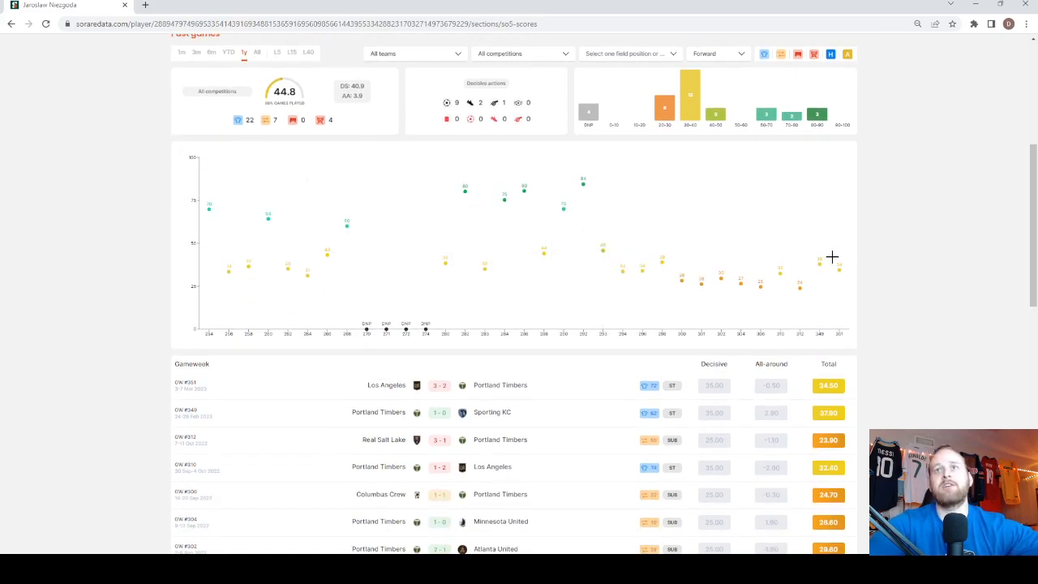
pyautogui.moveTo(527, 267)
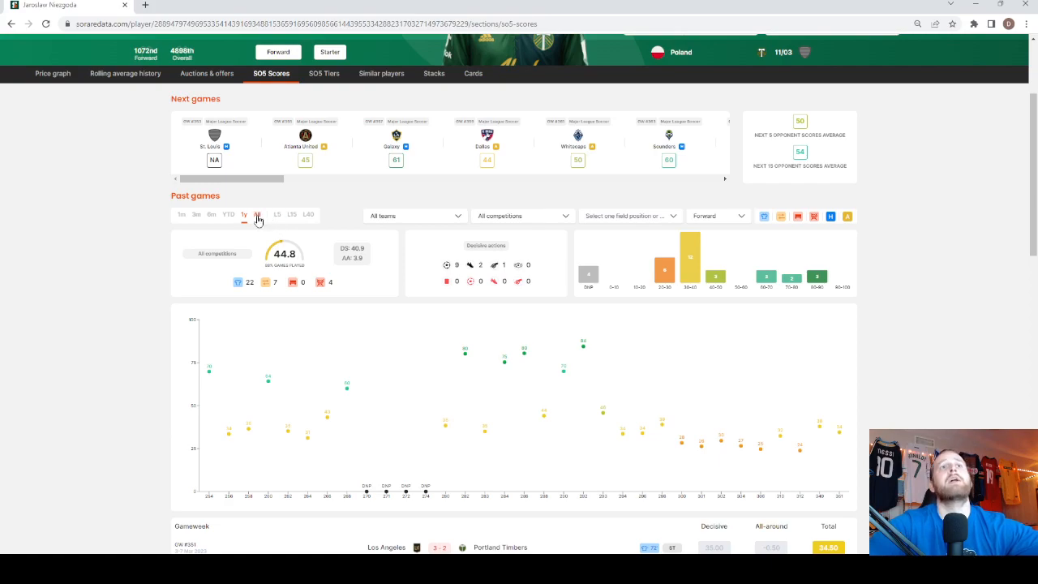
# Step: Set Niezgoda's past games to 'All' and scroll the chart and log (50.5 average)
pyautogui.click(813, 216)
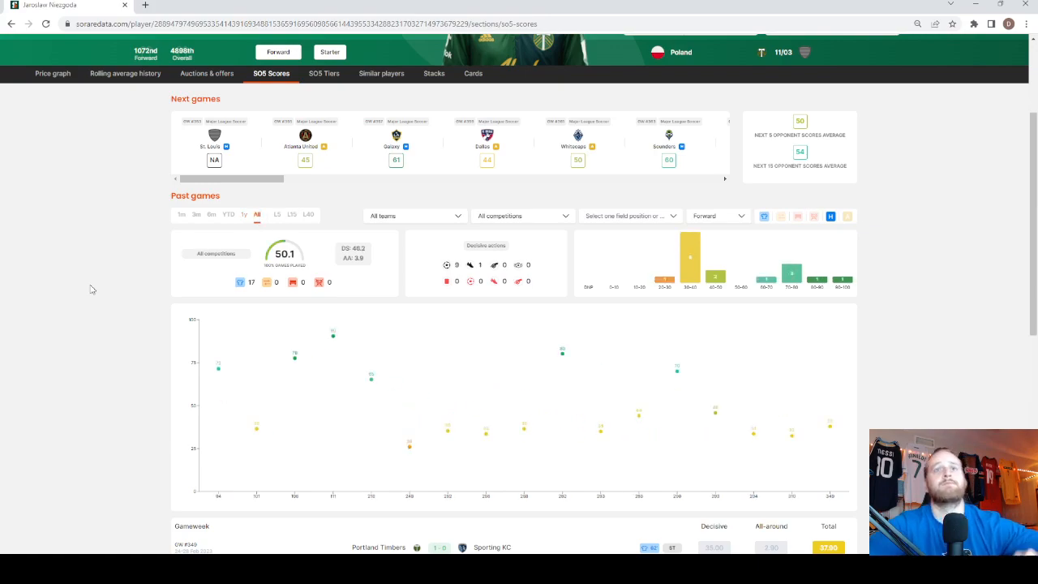
pyautogui.scroll(-3)
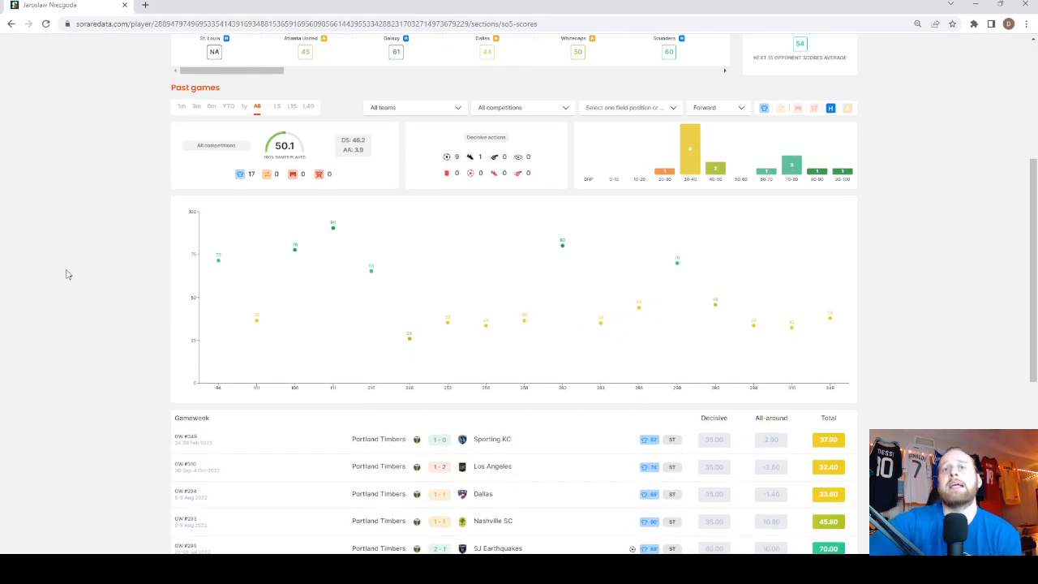
pyautogui.moveTo(682, 265)
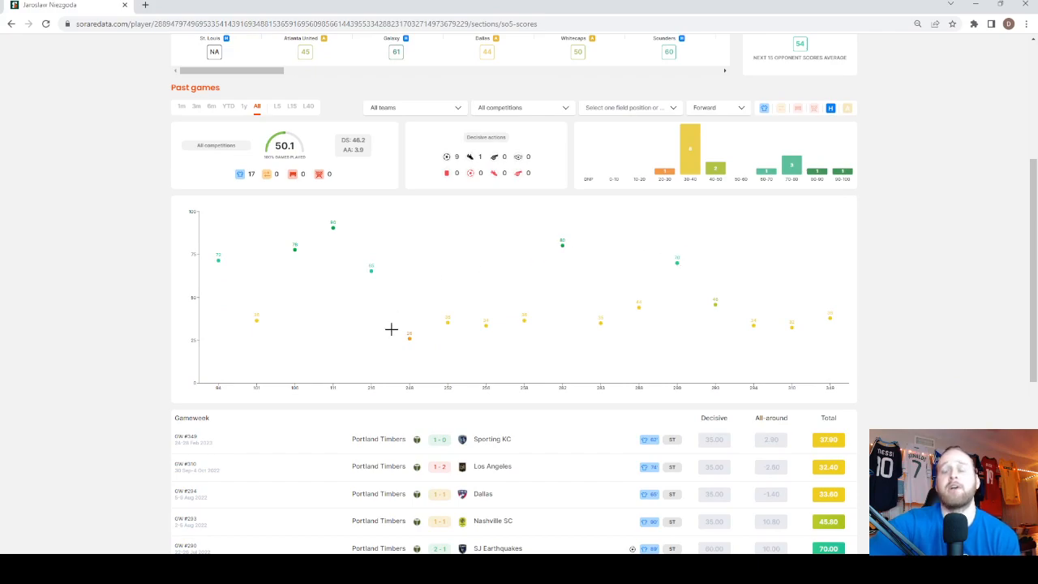
pyautogui.moveTo(861, 367)
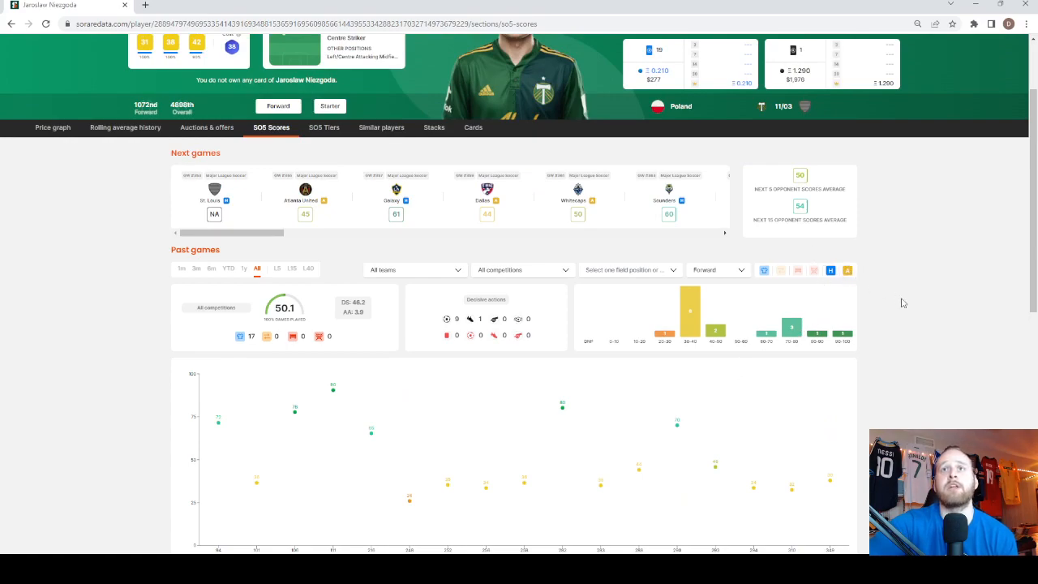
pyautogui.scroll(-3)
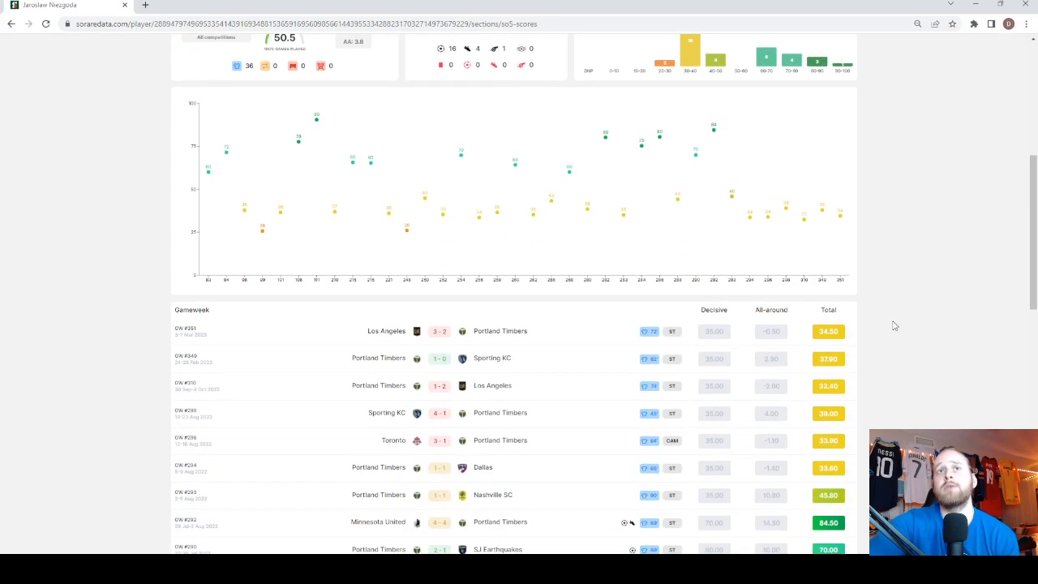
pyautogui.moveTo(650, 159)
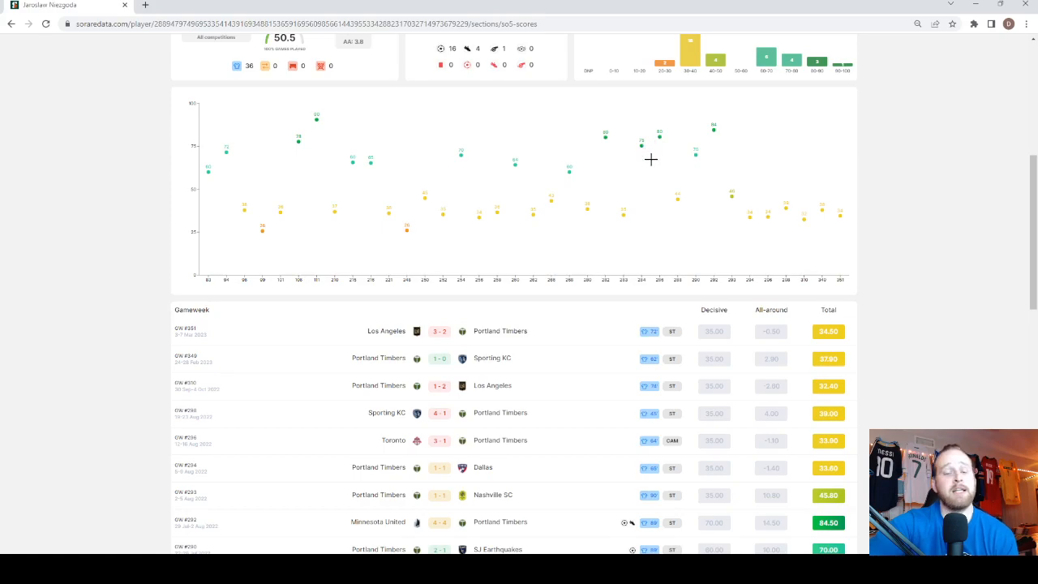
pyautogui.moveTo(537, 410)
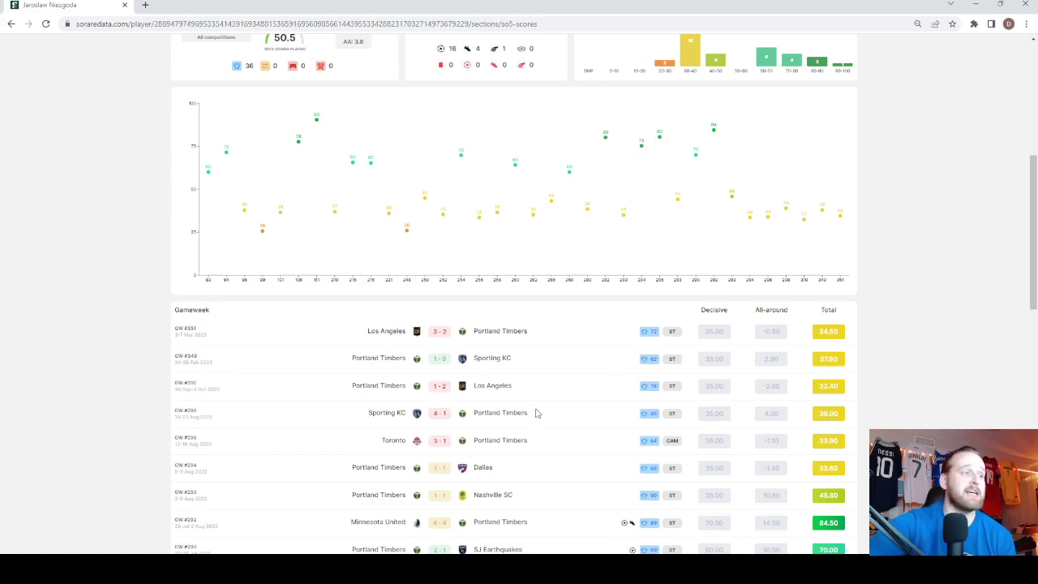
pyautogui.moveTo(152, 352)
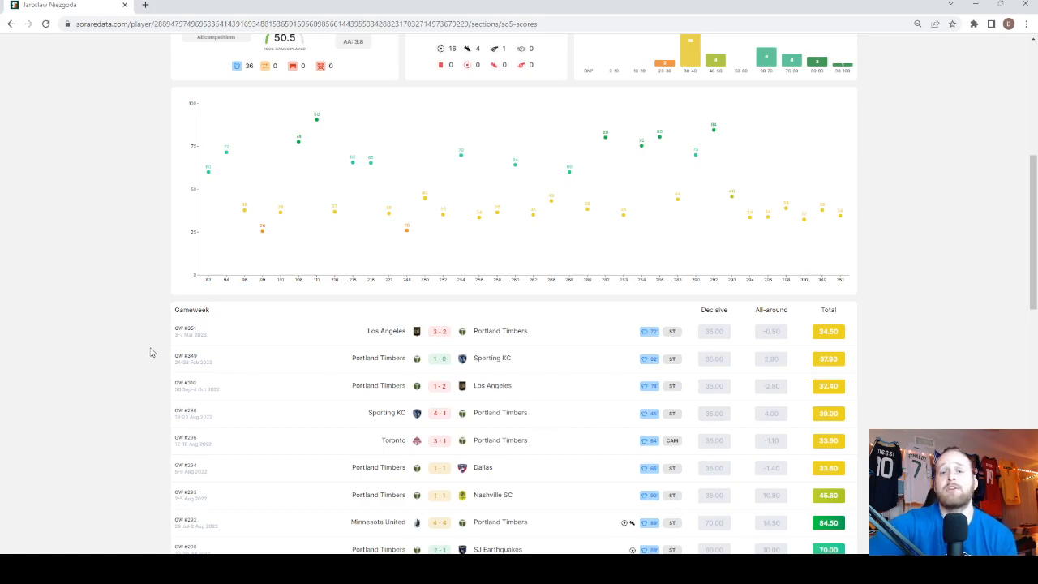
pyautogui.scroll(-3)
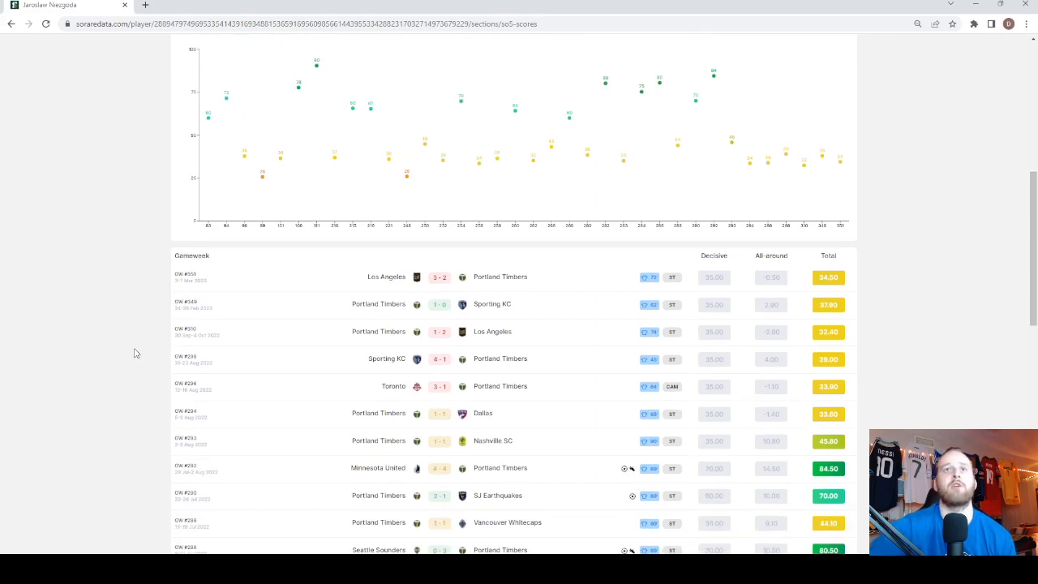
pyautogui.moveTo(582, 325)
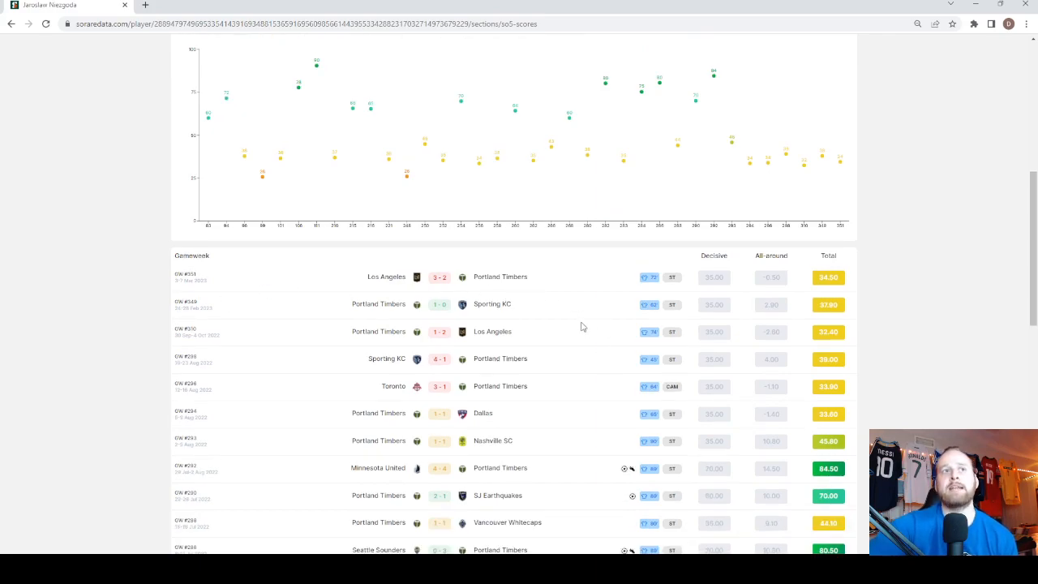
pyautogui.moveTo(631, 306)
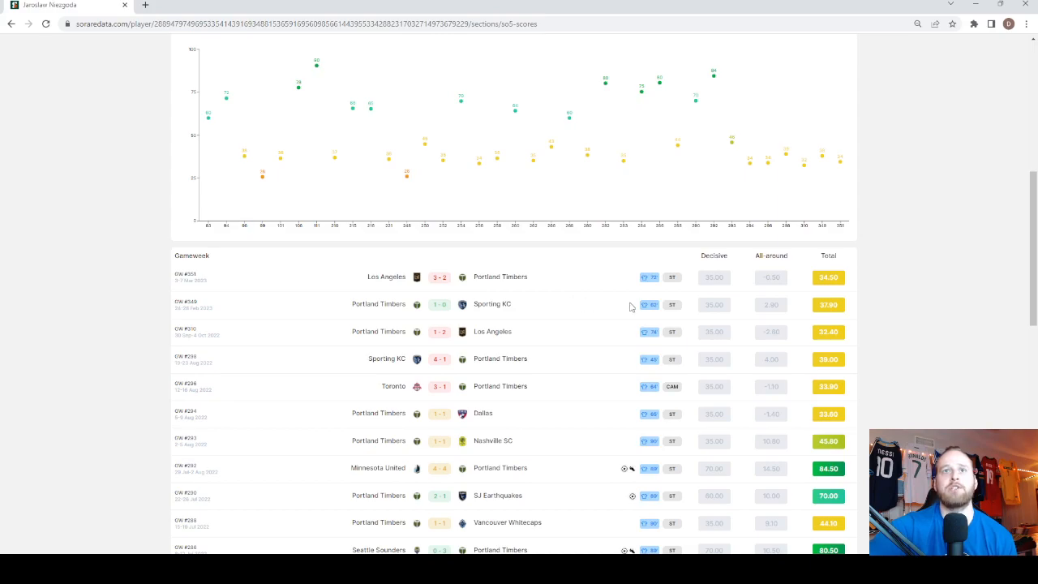
pyautogui.moveTo(607, 313)
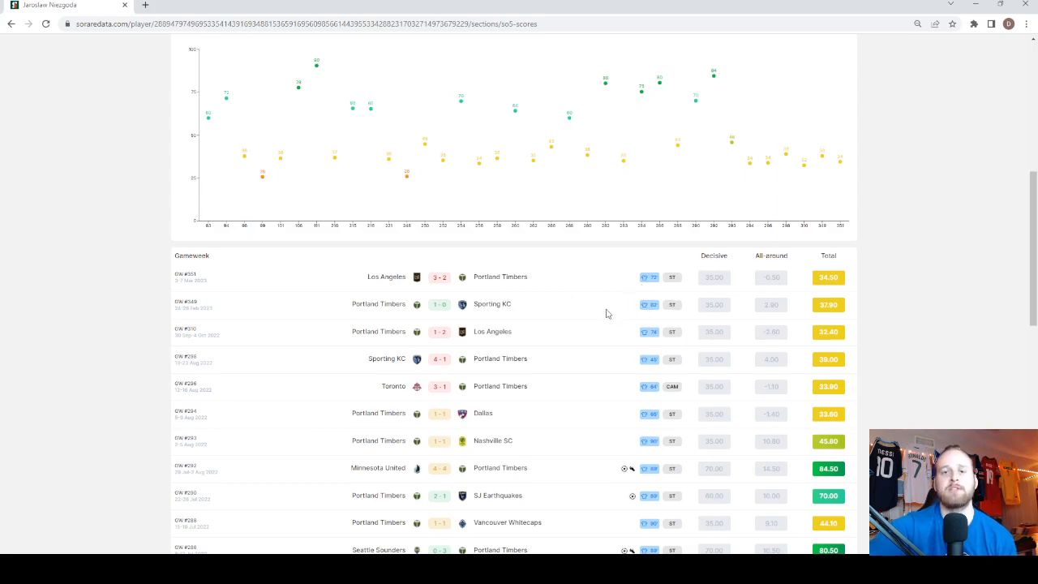
pyautogui.moveTo(587, 341)
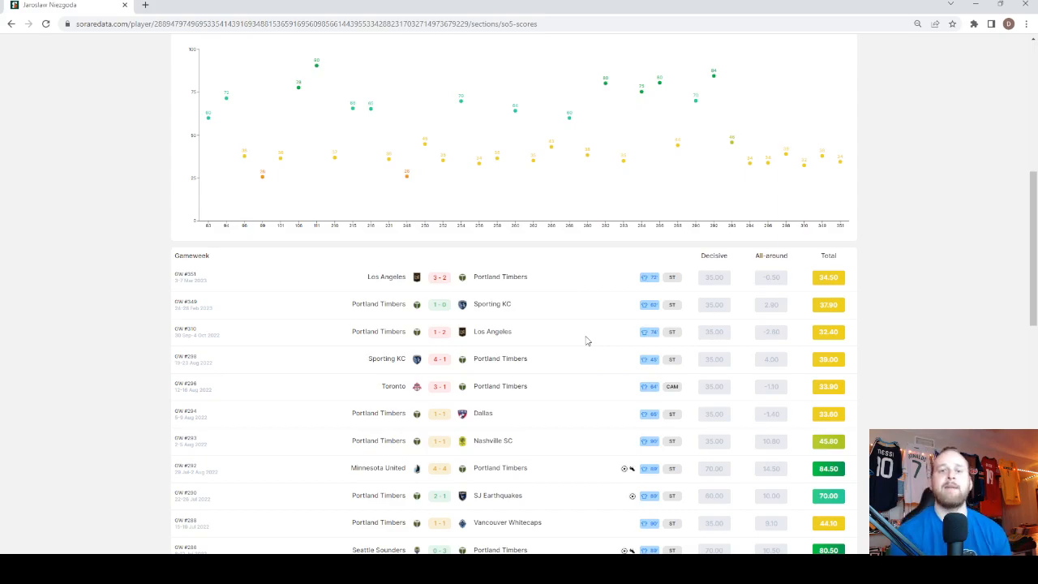
pyautogui.moveTo(595, 337)
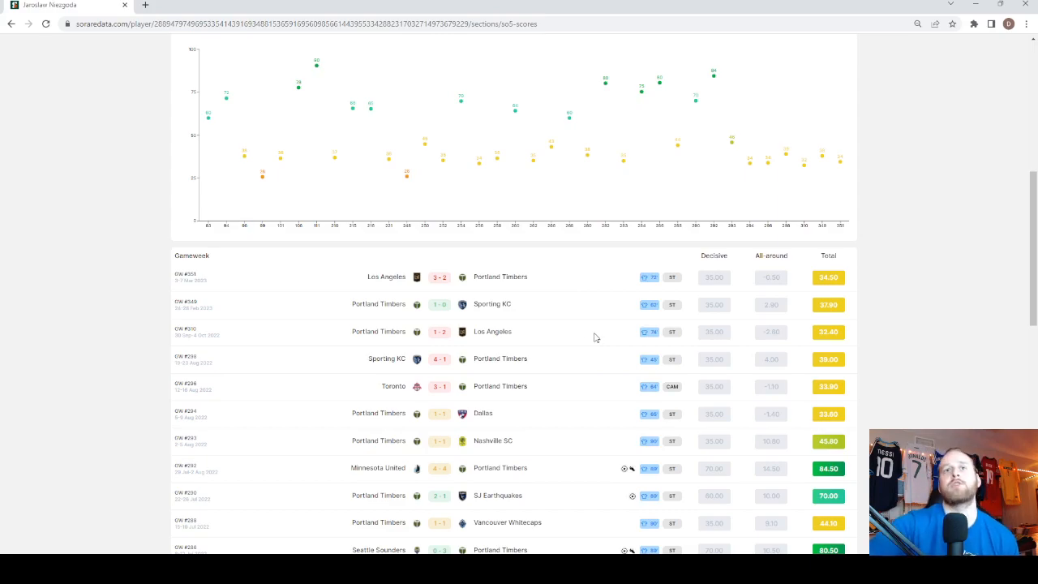
pyautogui.scroll(-3)
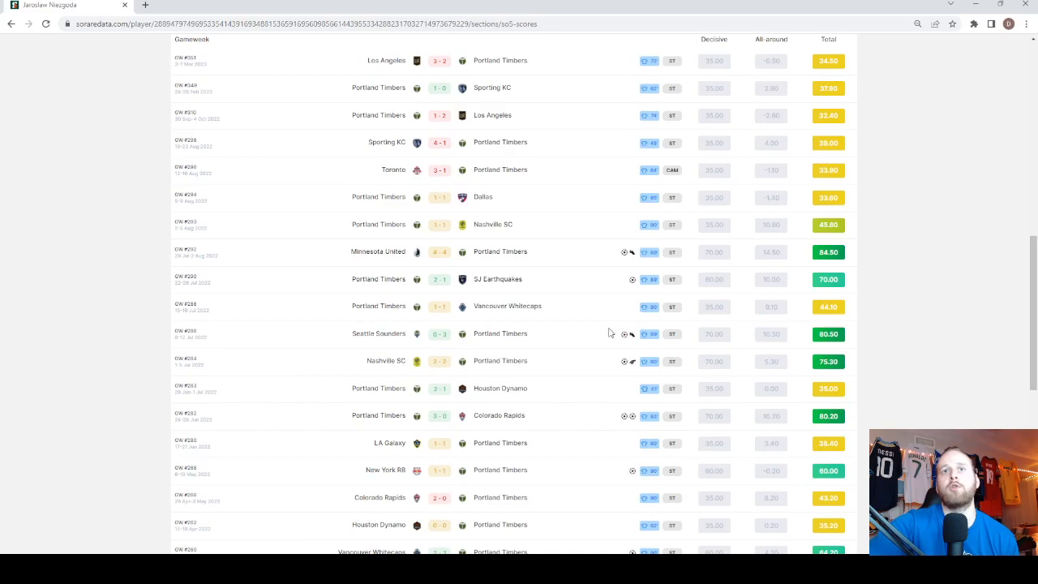
pyautogui.scroll(-3)
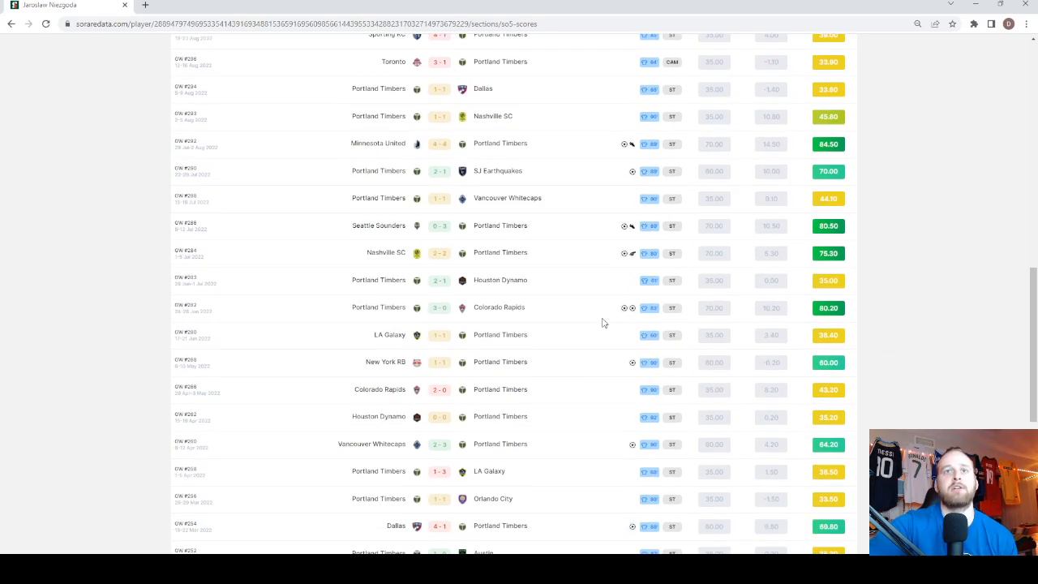
pyautogui.scroll(-3)
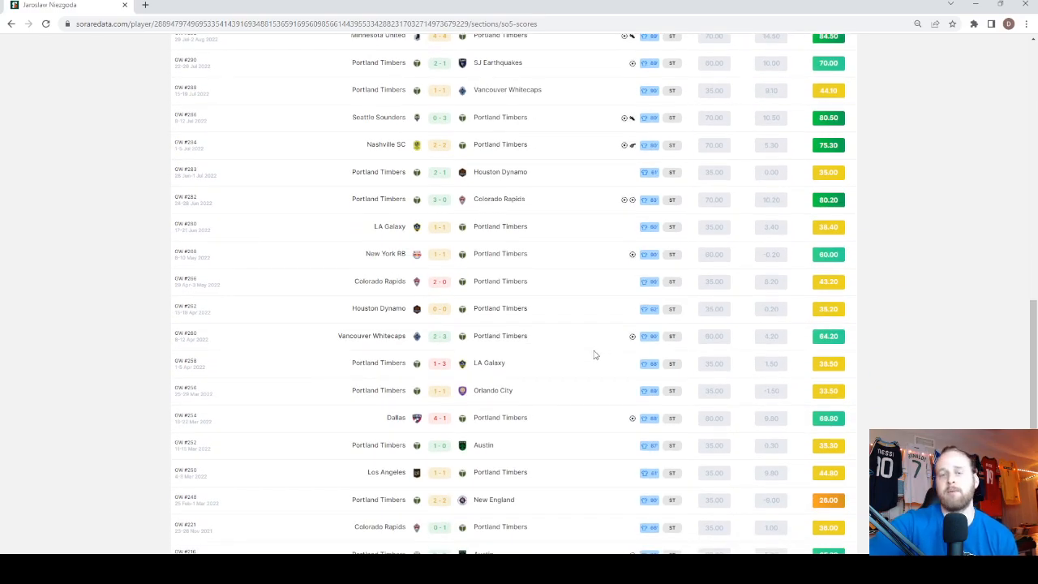
pyautogui.scroll(-3)
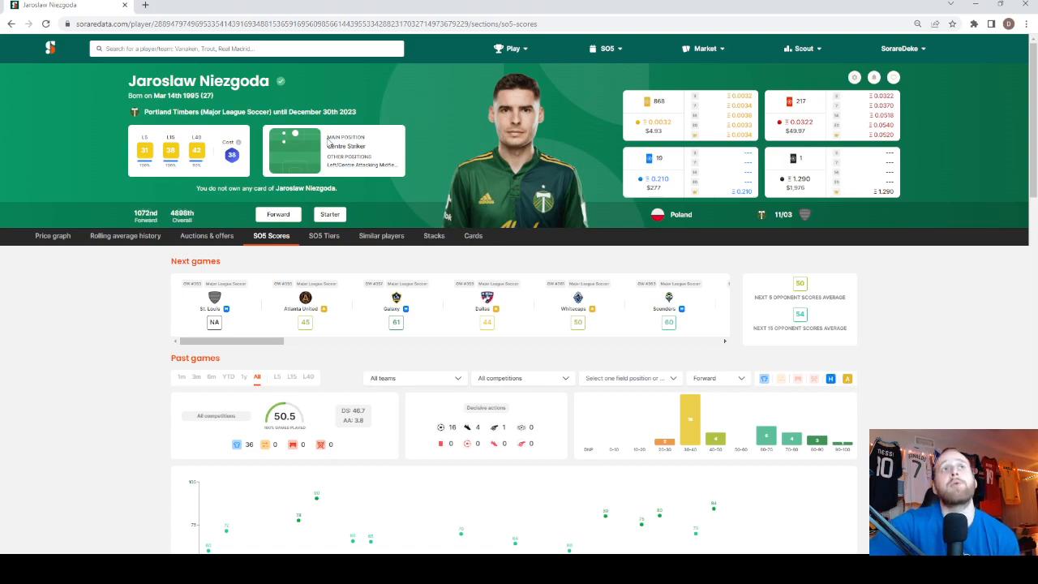
pyautogui.moveTo(961, 328)
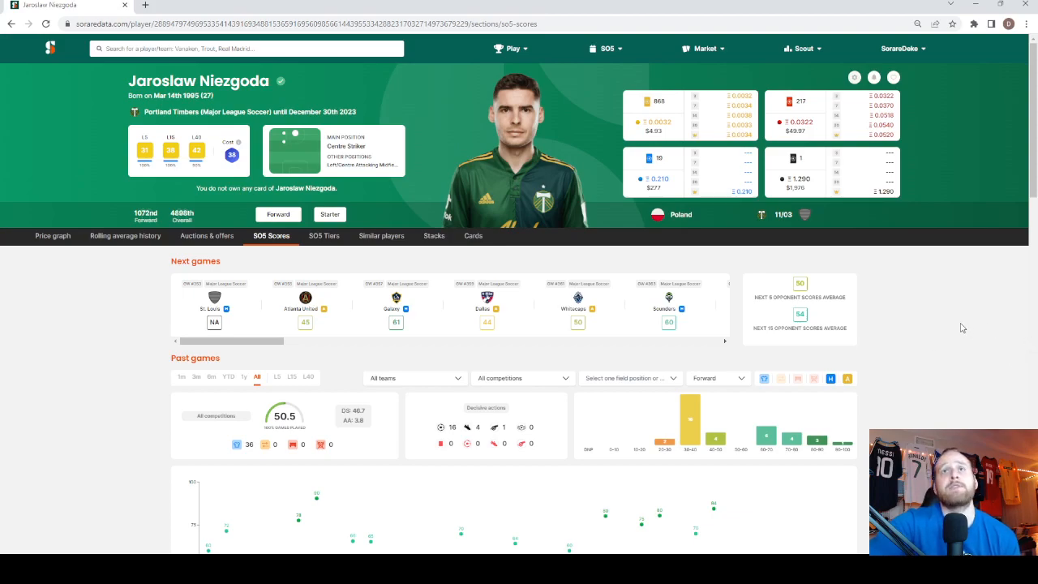
pyautogui.moveTo(871, 152)
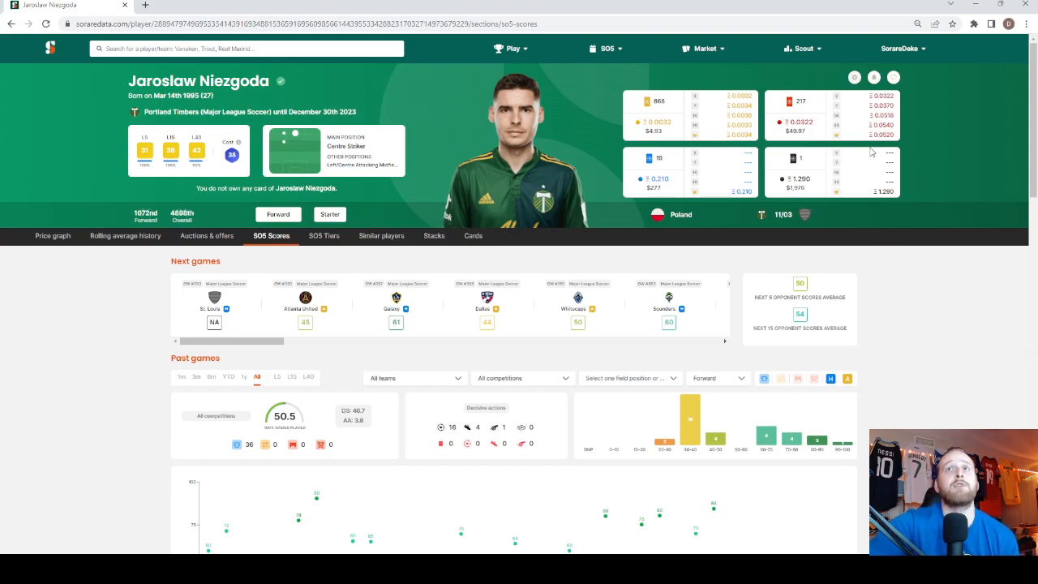
pyautogui.moveTo(853, 192)
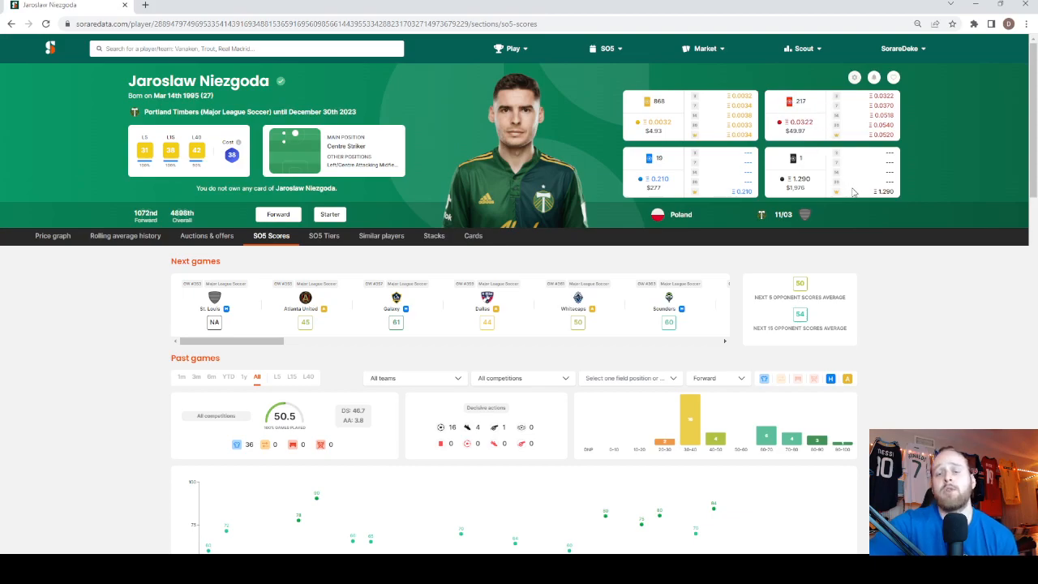
pyautogui.moveTo(920, 217)
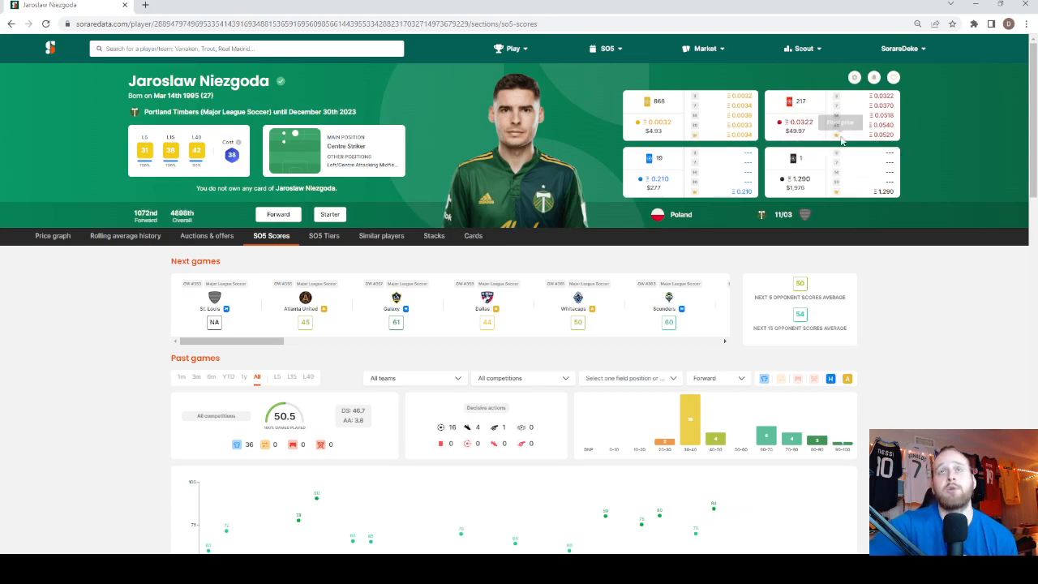
pyautogui.moveTo(898, 270)
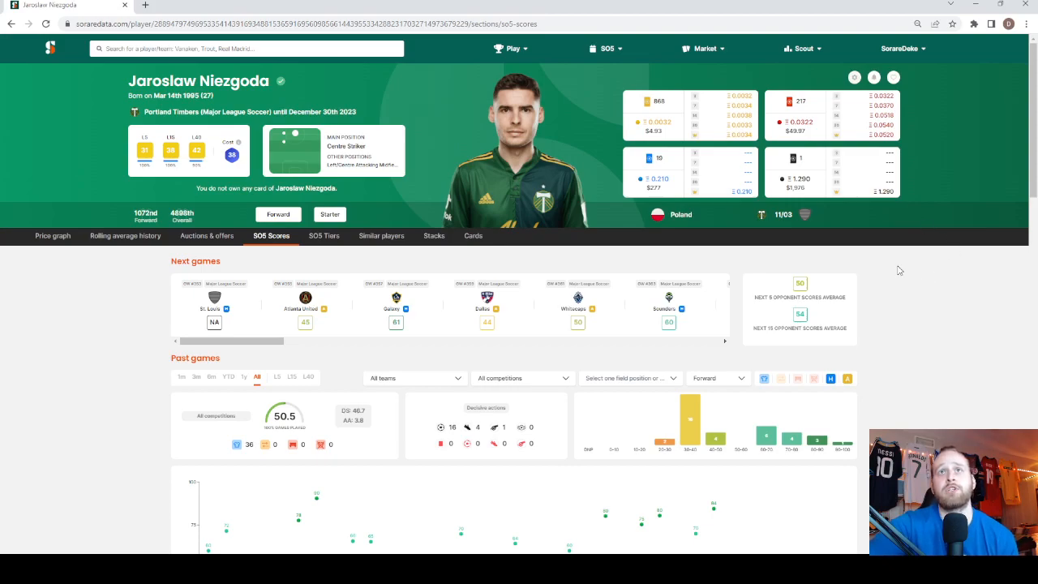
pyautogui.moveTo(672, 141)
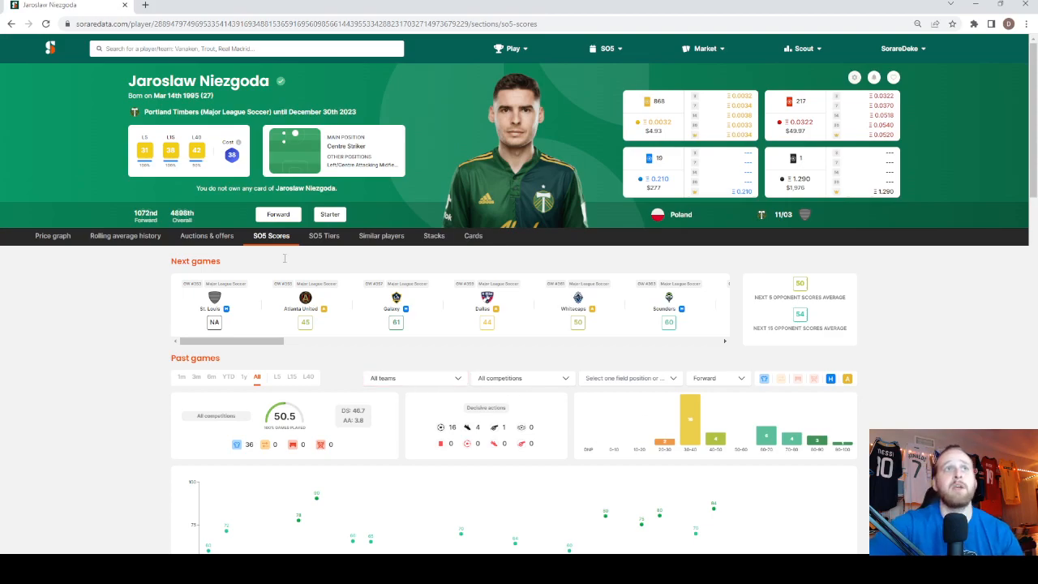
pyautogui.moveTo(162, 294)
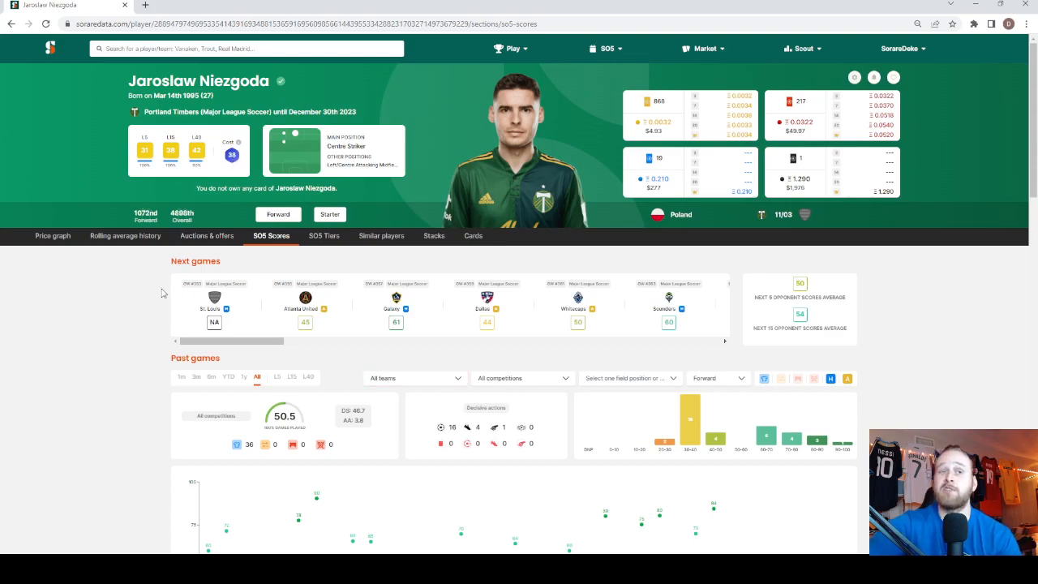